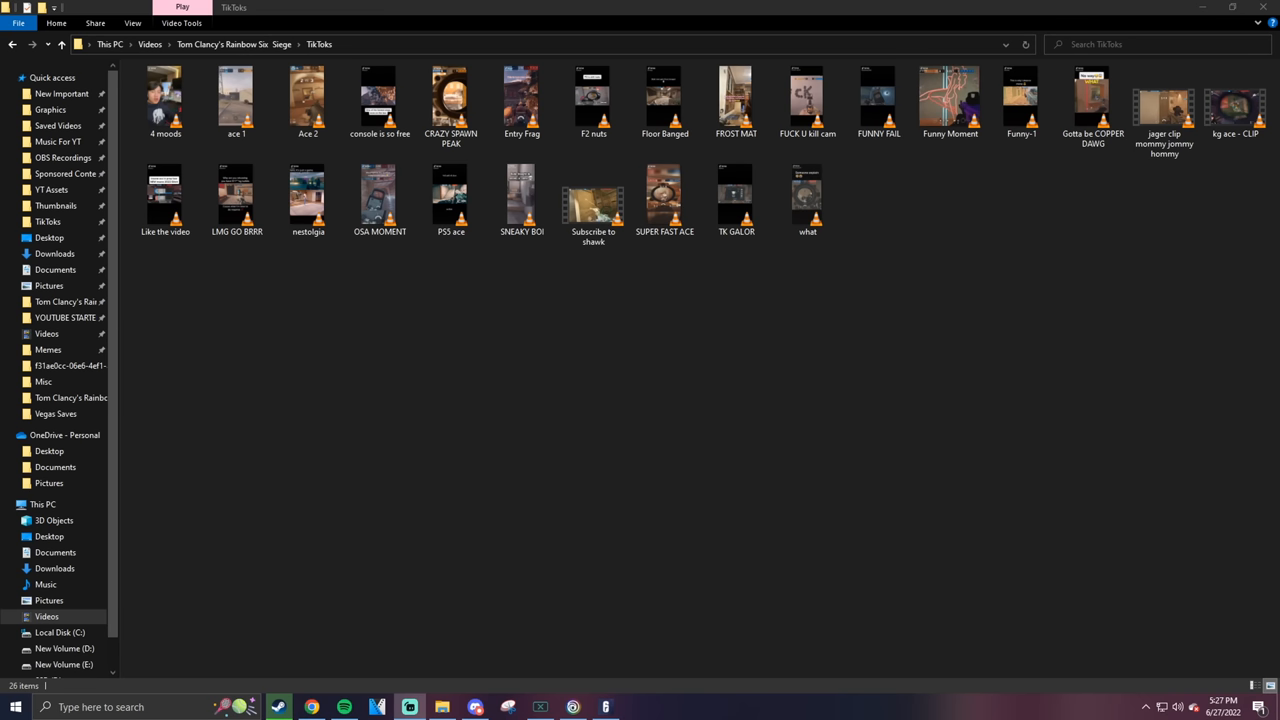
Play the Entry Frag clip, skipping ahead to about six seconds, then close it
{"action": "double_click", "coordinate": [593, 195]}
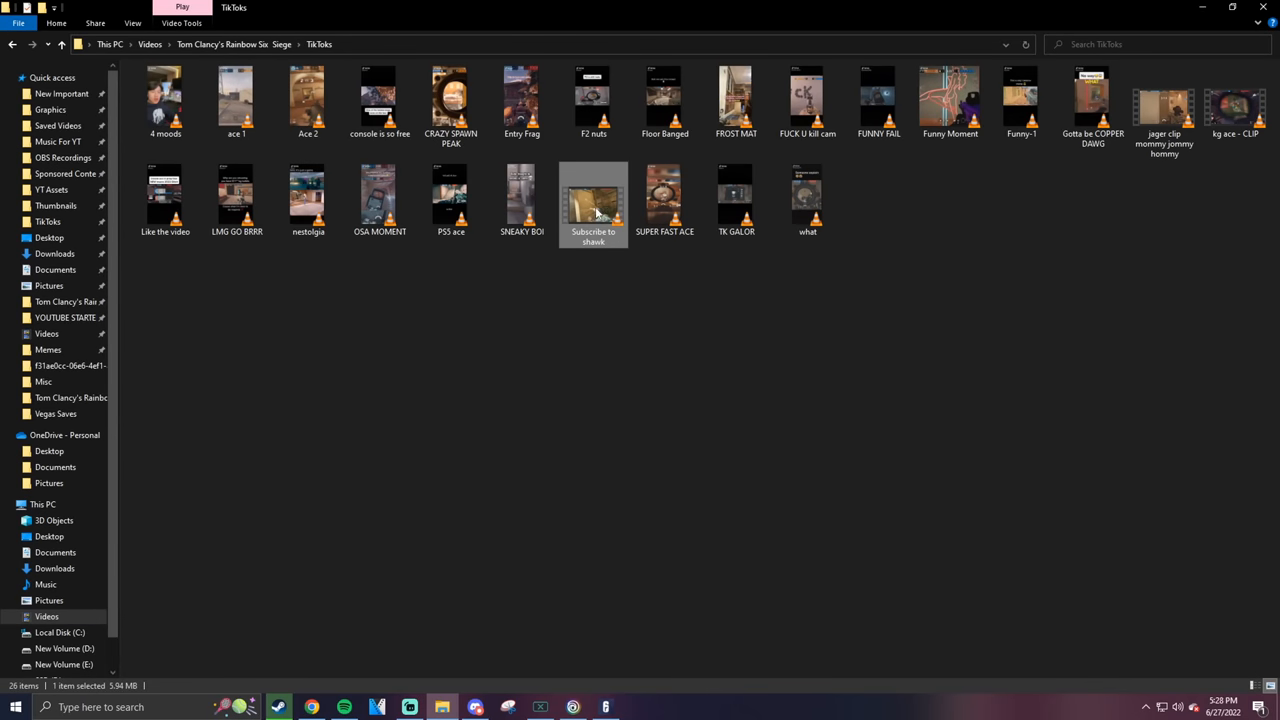
{"action": "left_click", "coordinate": [490, 348]}
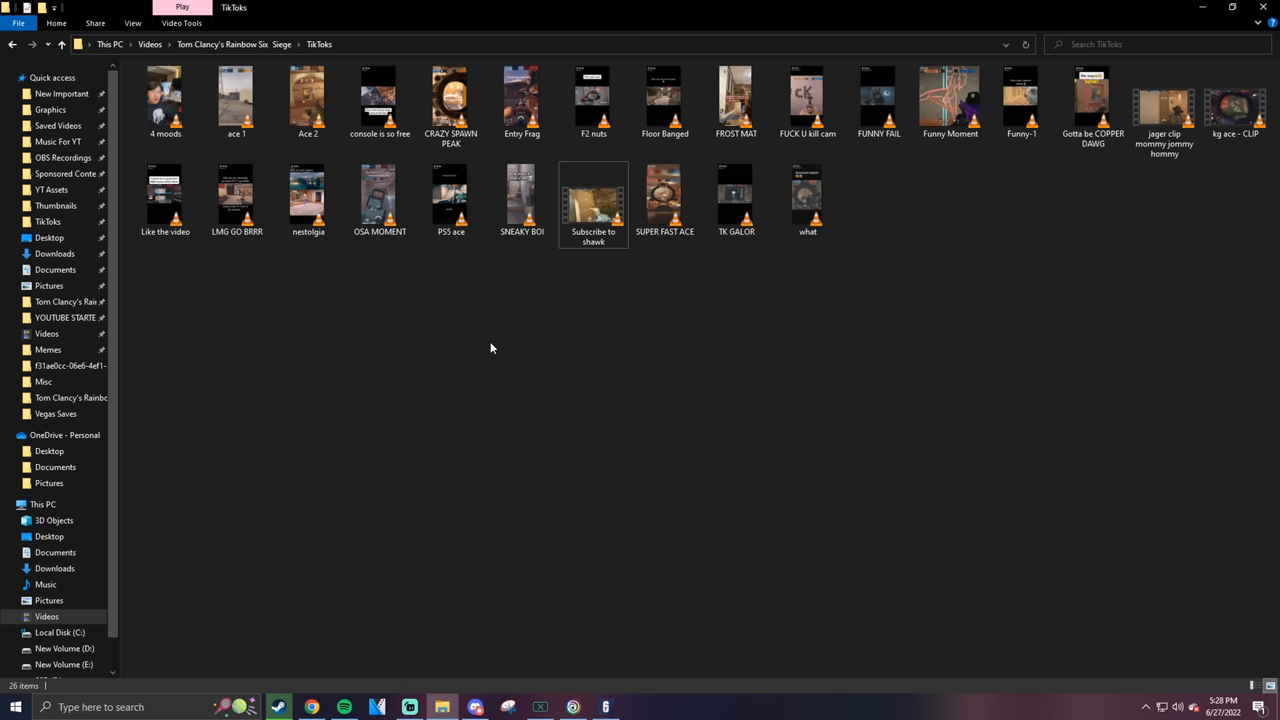
{"action": "double_click", "coordinate": [521, 95]}
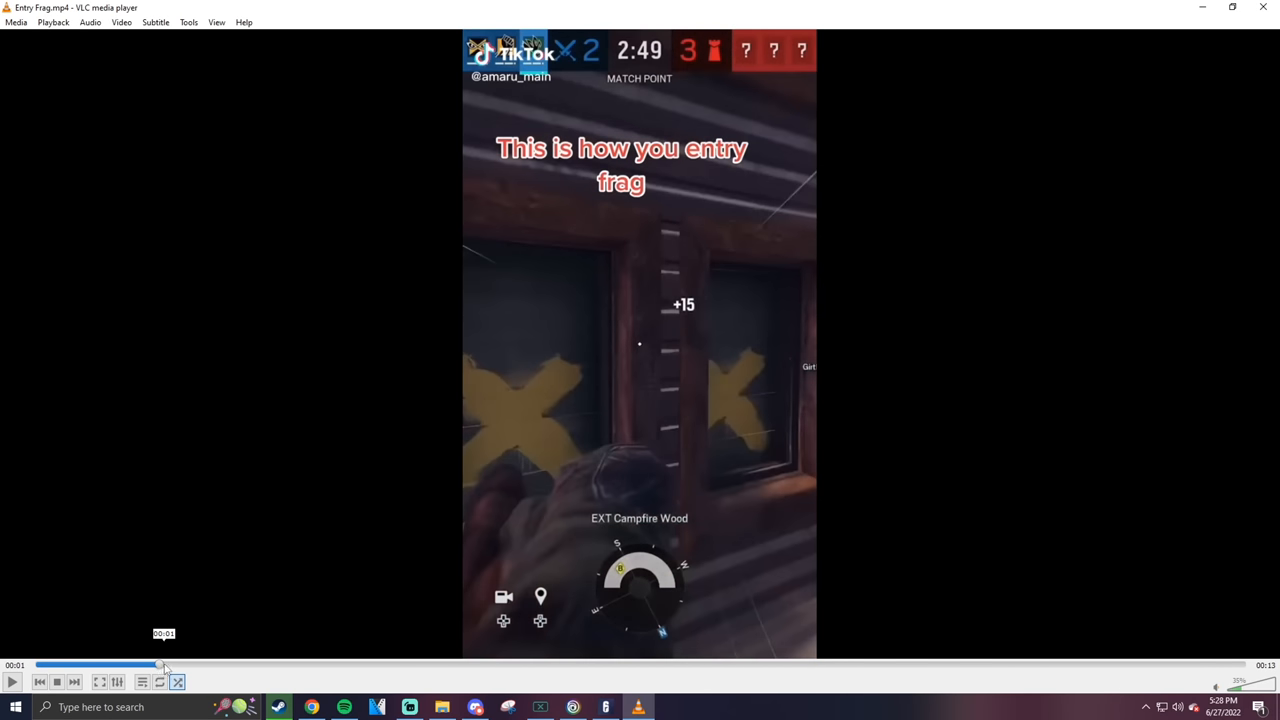
{"action": "left_click_drag", "start_coordinate": [162, 665], "coordinate": [218, 665]}
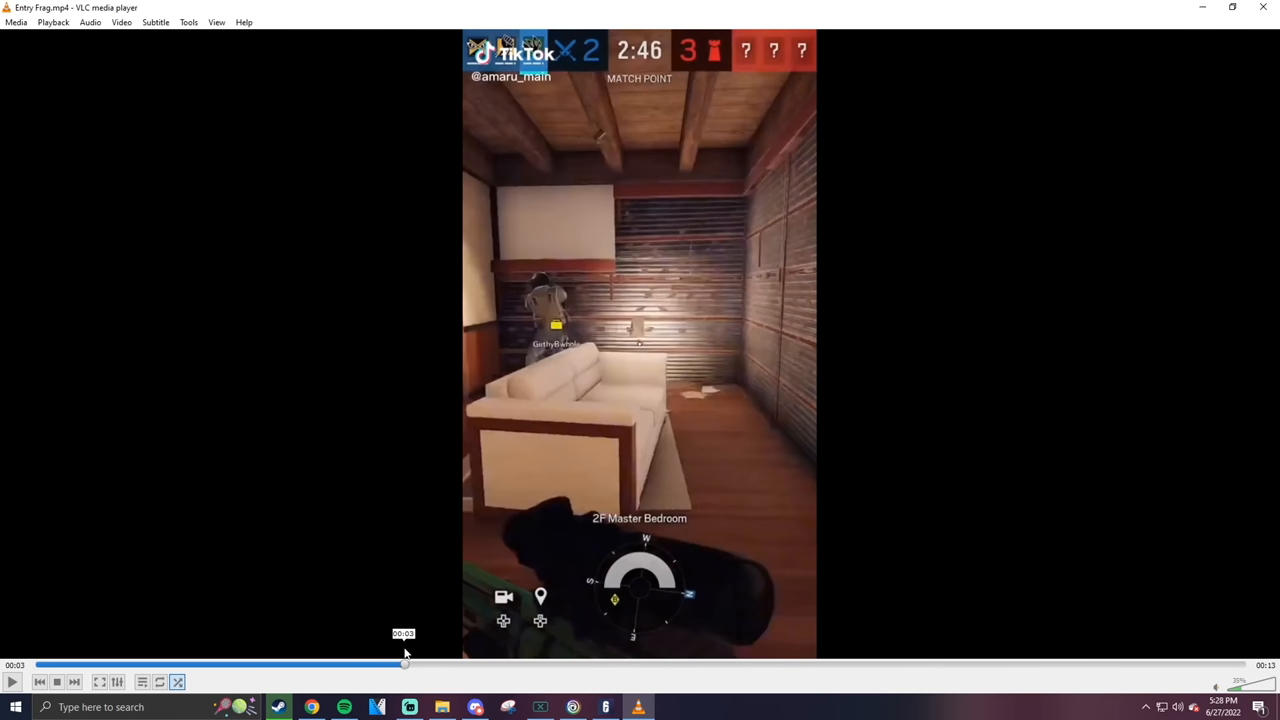
{"action": "left_click", "coordinate": [490, 663]}
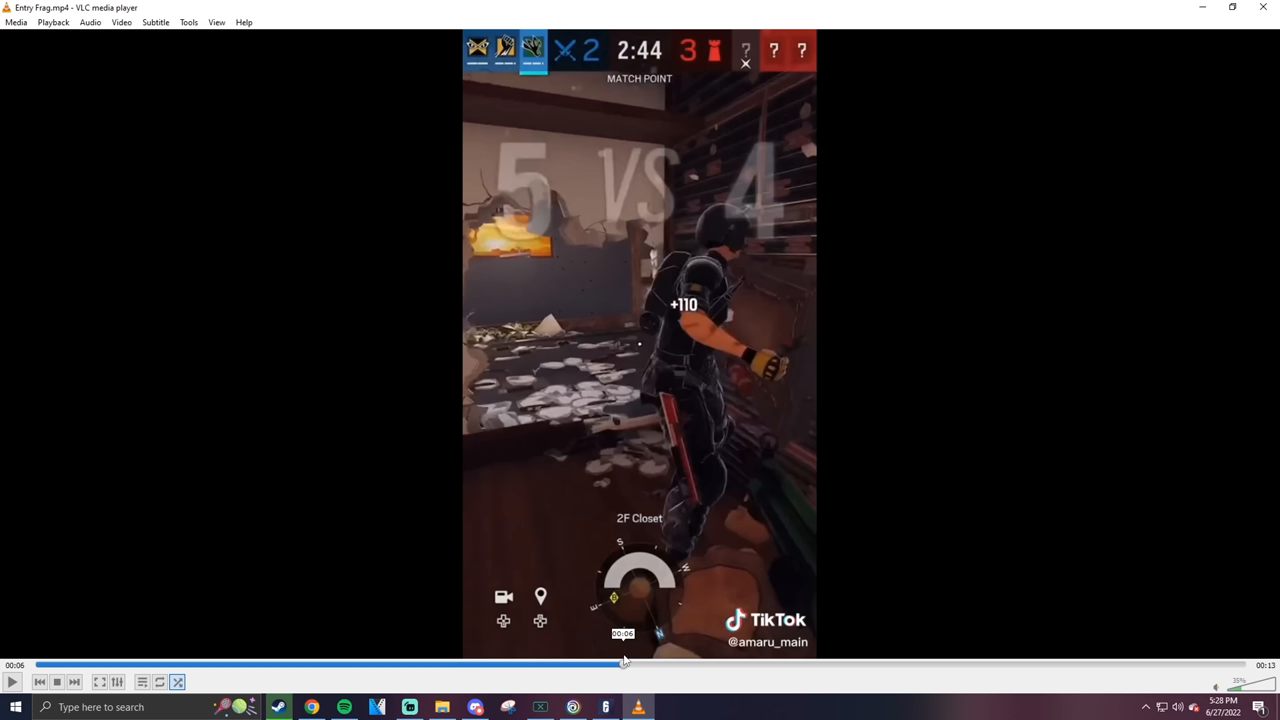
{"action": "mouse_move", "coordinate": [638, 509]}
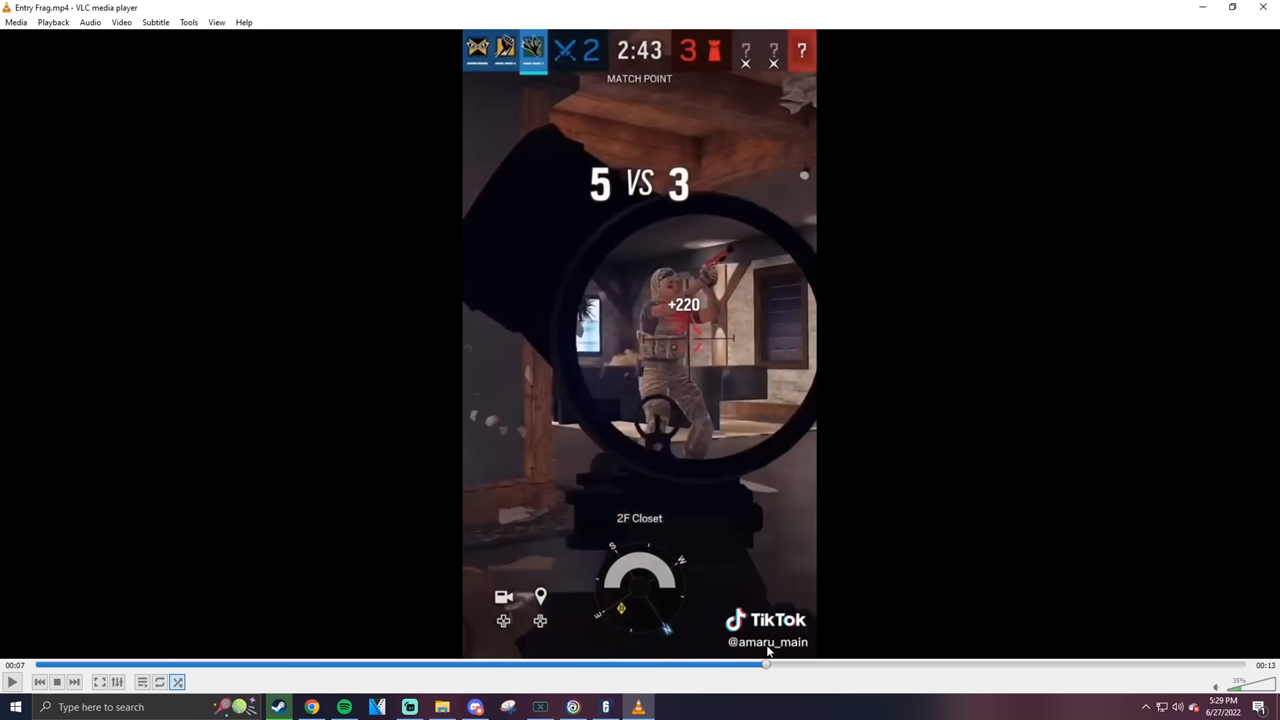
{"action": "mouse_move", "coordinate": [676, 346]}
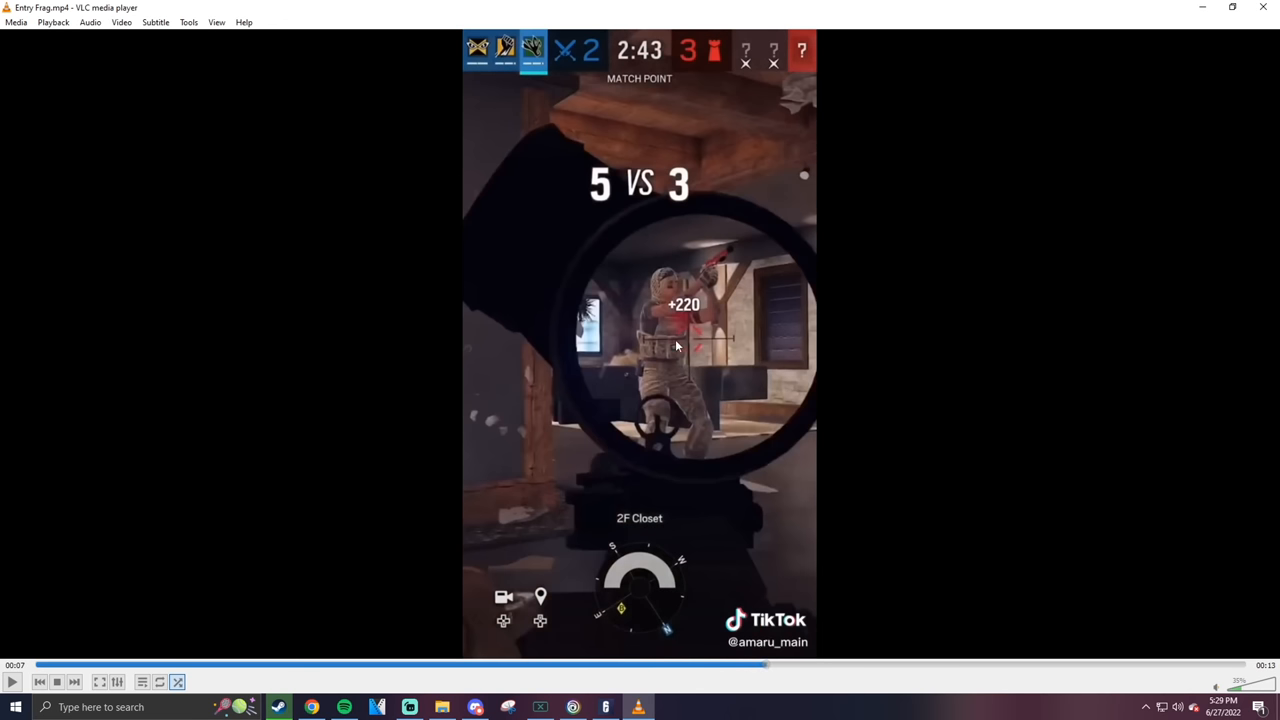
{"action": "mouse_move", "coordinate": [512, 588]}
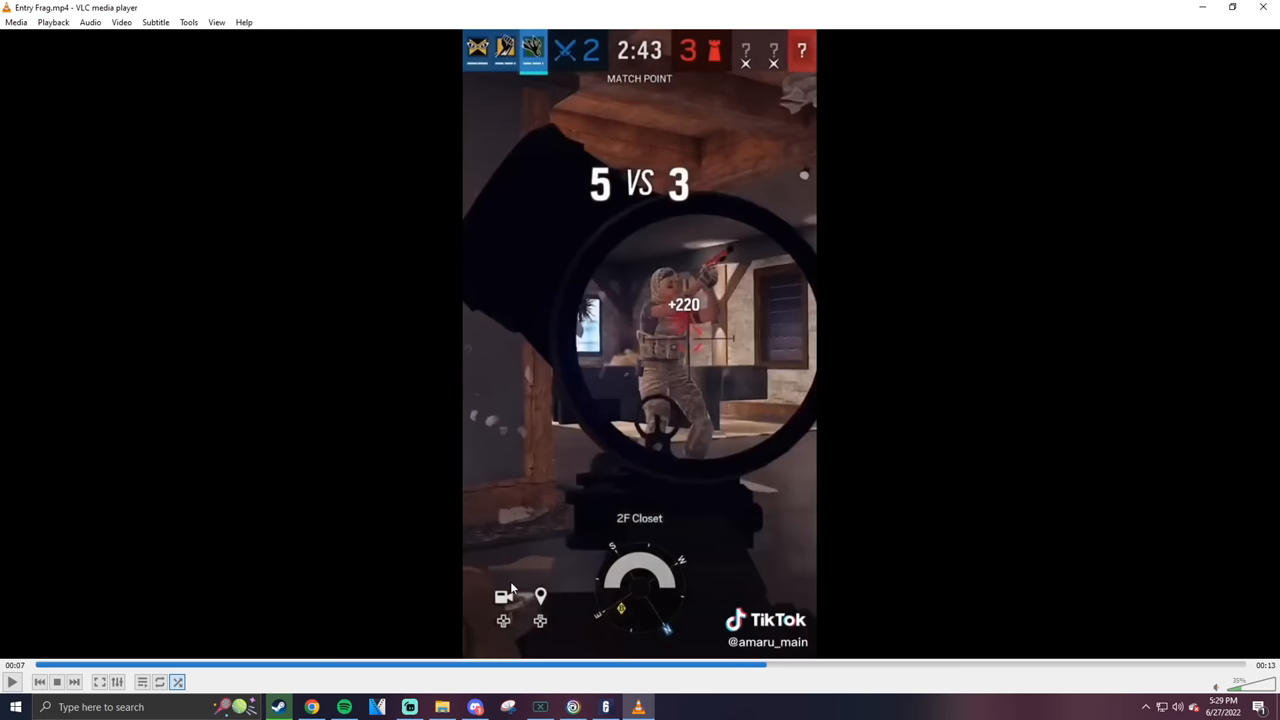
{"action": "mouse_move", "coordinate": [650, 356]}
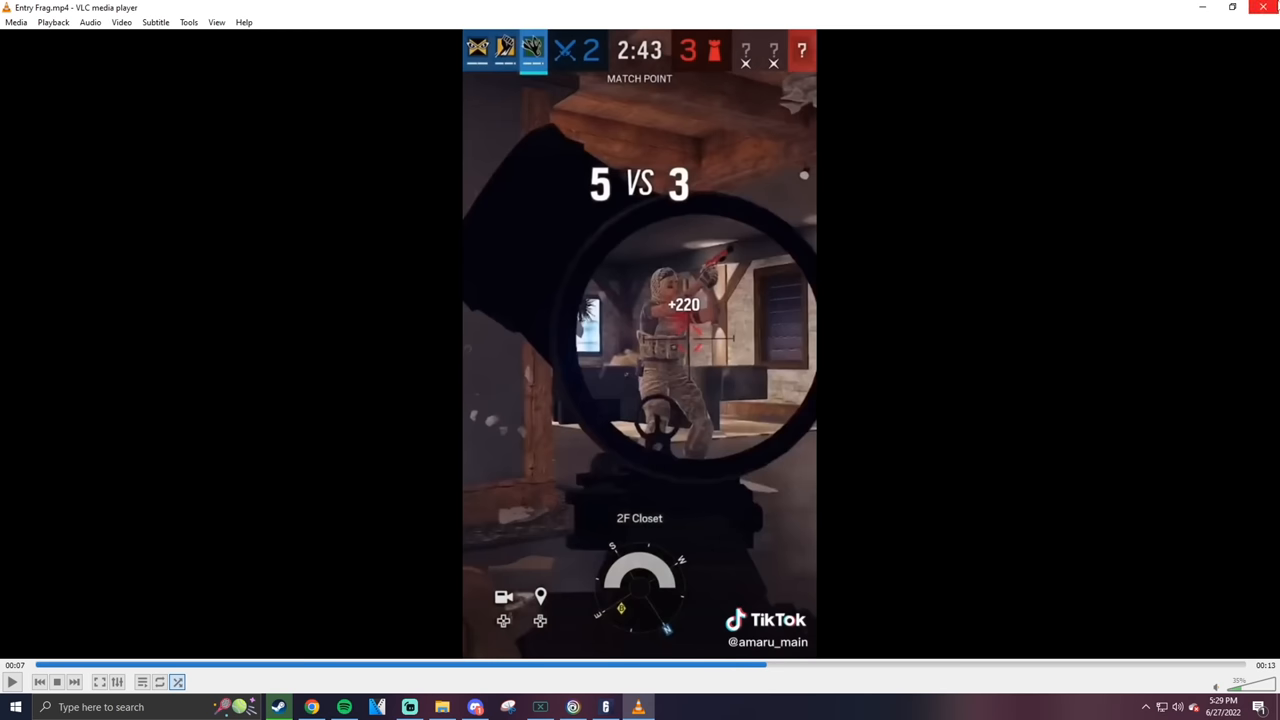
{"action": "left_click", "coordinate": [442, 707]}
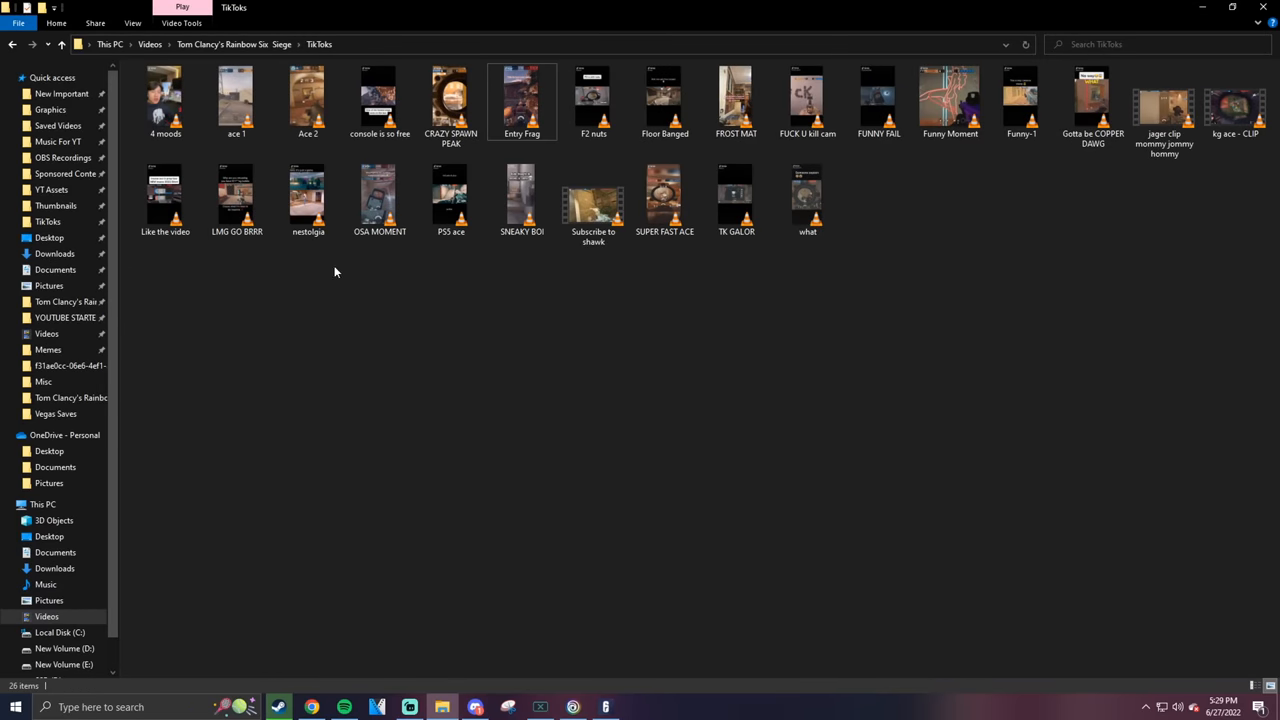
Open LMG GO BRRR, then open nestolgia and rewind it to about three seconds
{"action": "double_click", "coordinate": [237, 195]}
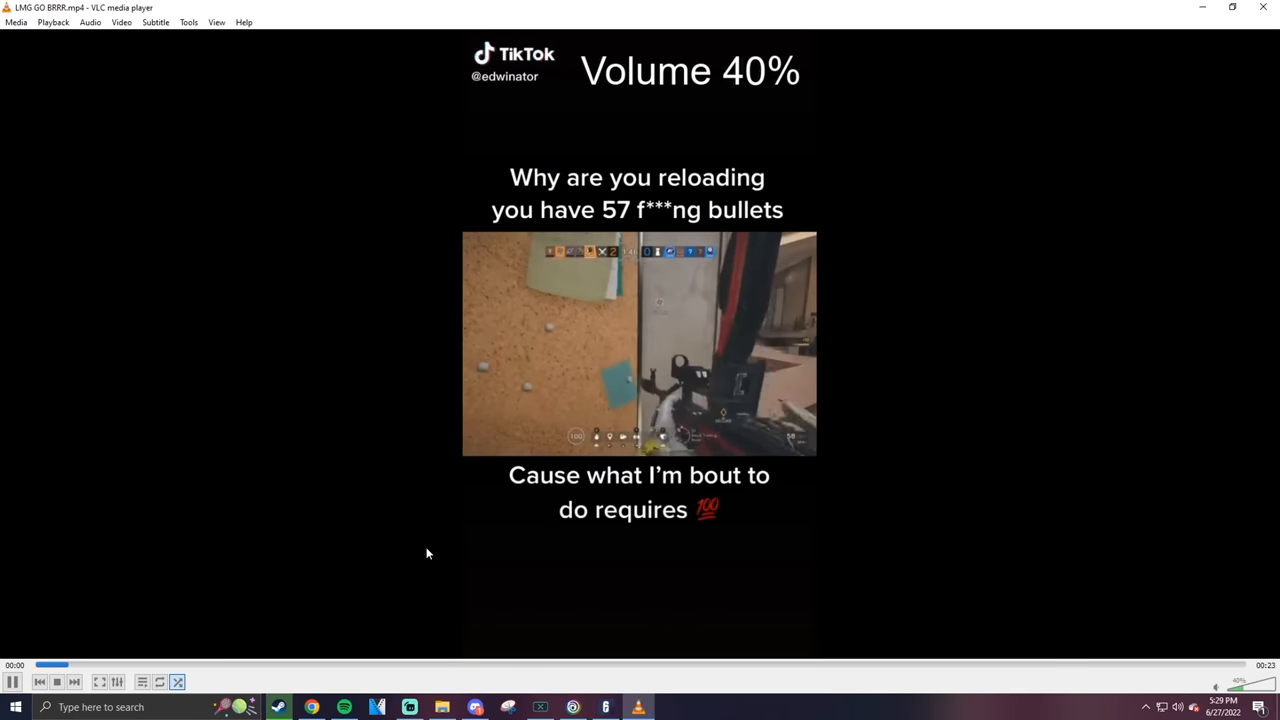
{"action": "scroll", "scroll_direction": "up", "scroll_amount": 3}
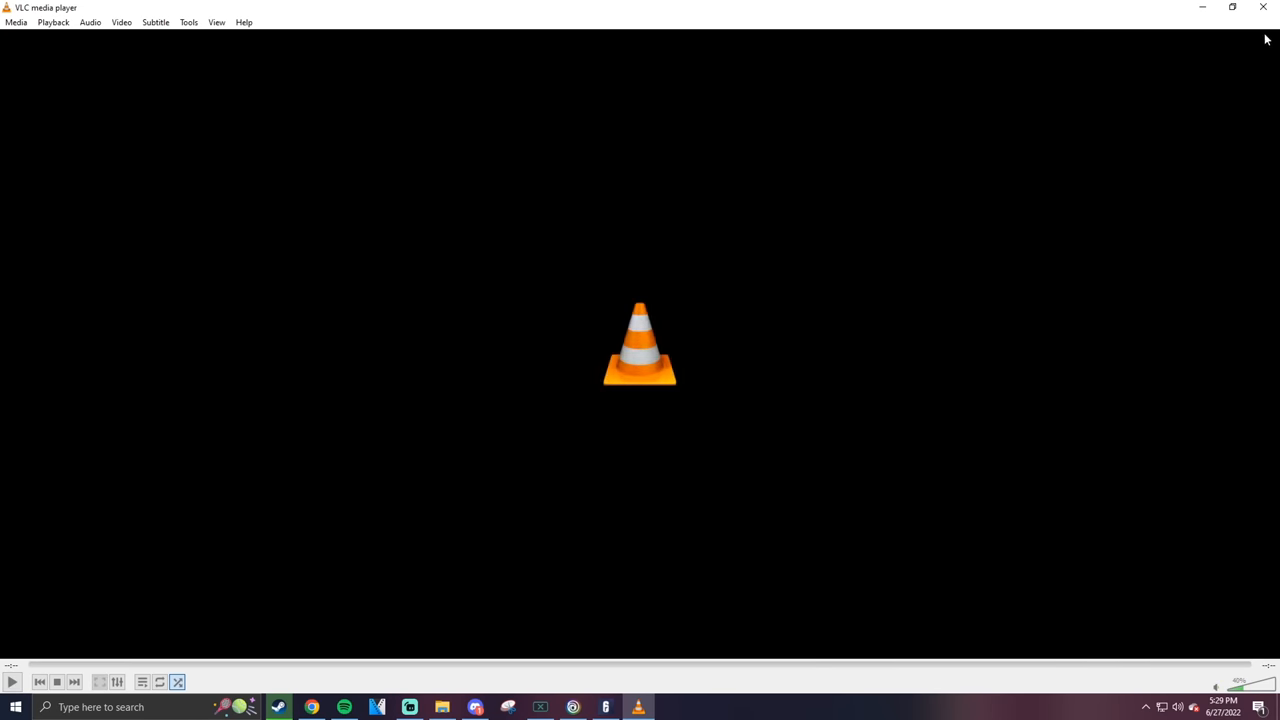
{"action": "left_click", "coordinate": [442, 707]}
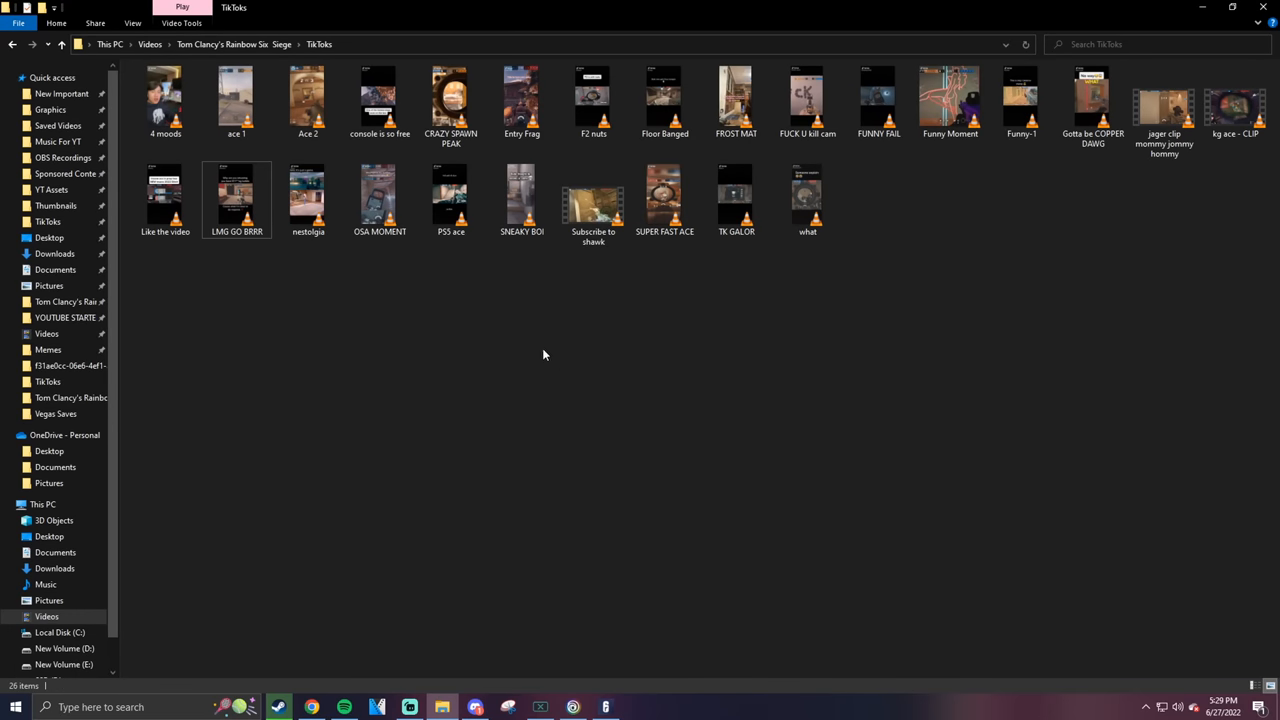
{"action": "double_click", "coordinate": [308, 195]}
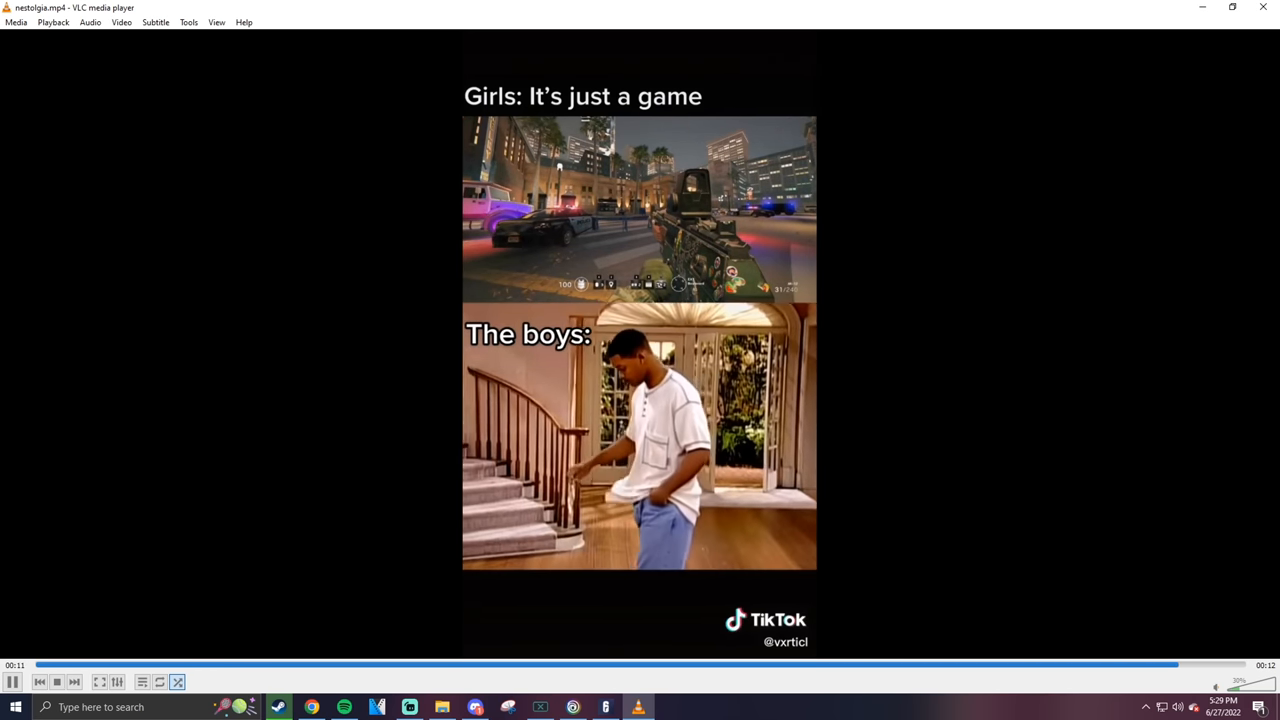
{"action": "left_click", "coordinate": [45, 664]}
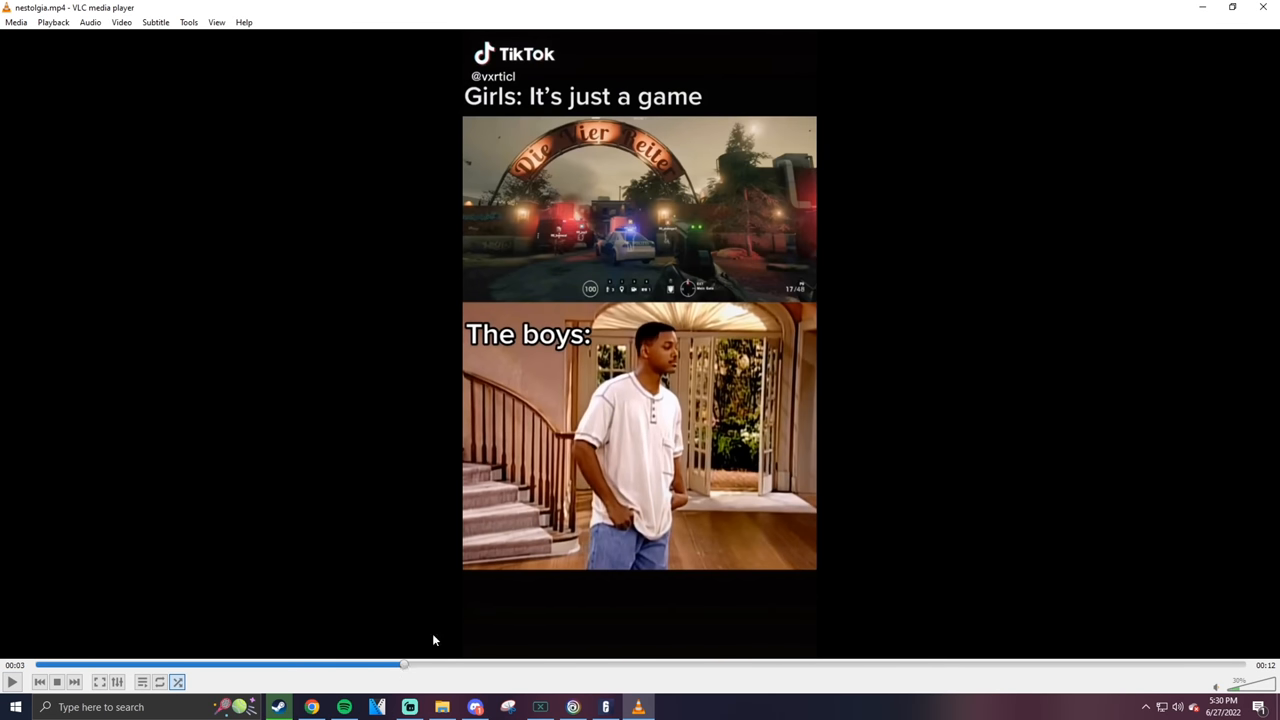
{"action": "mouse_move", "coordinate": [667, 190]}
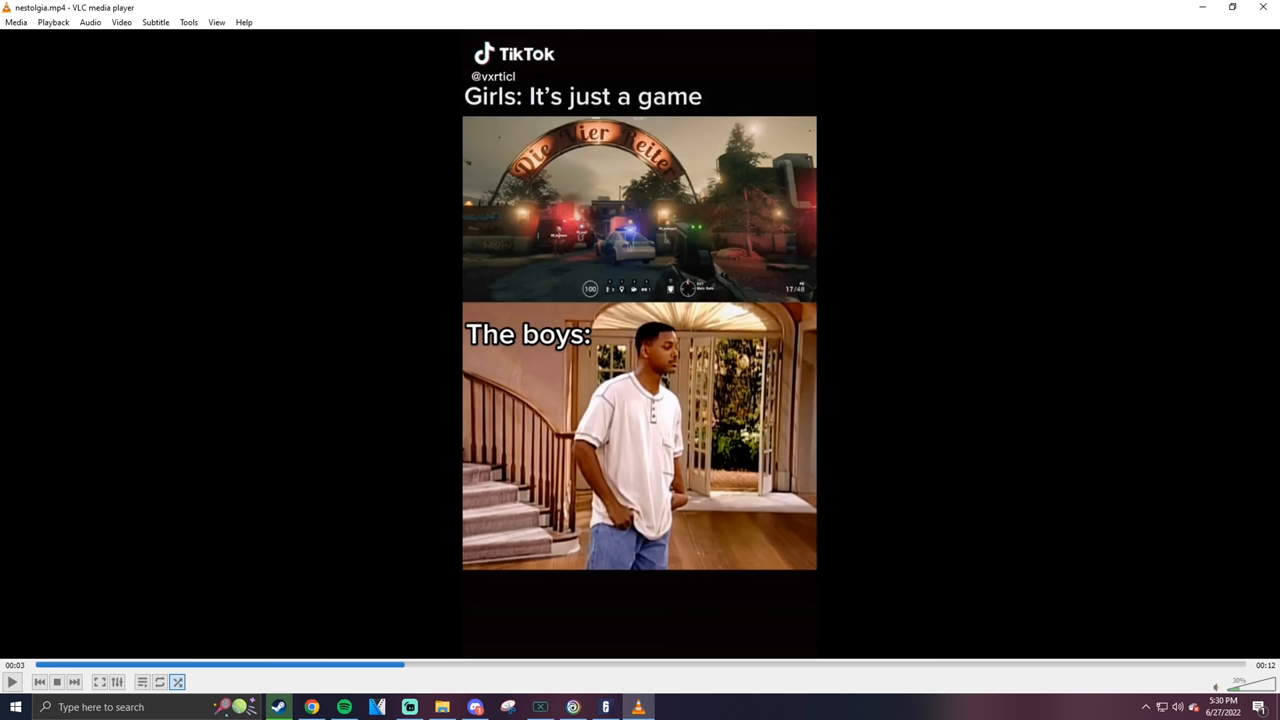
{"action": "mouse_move", "coordinate": [352, 484]}
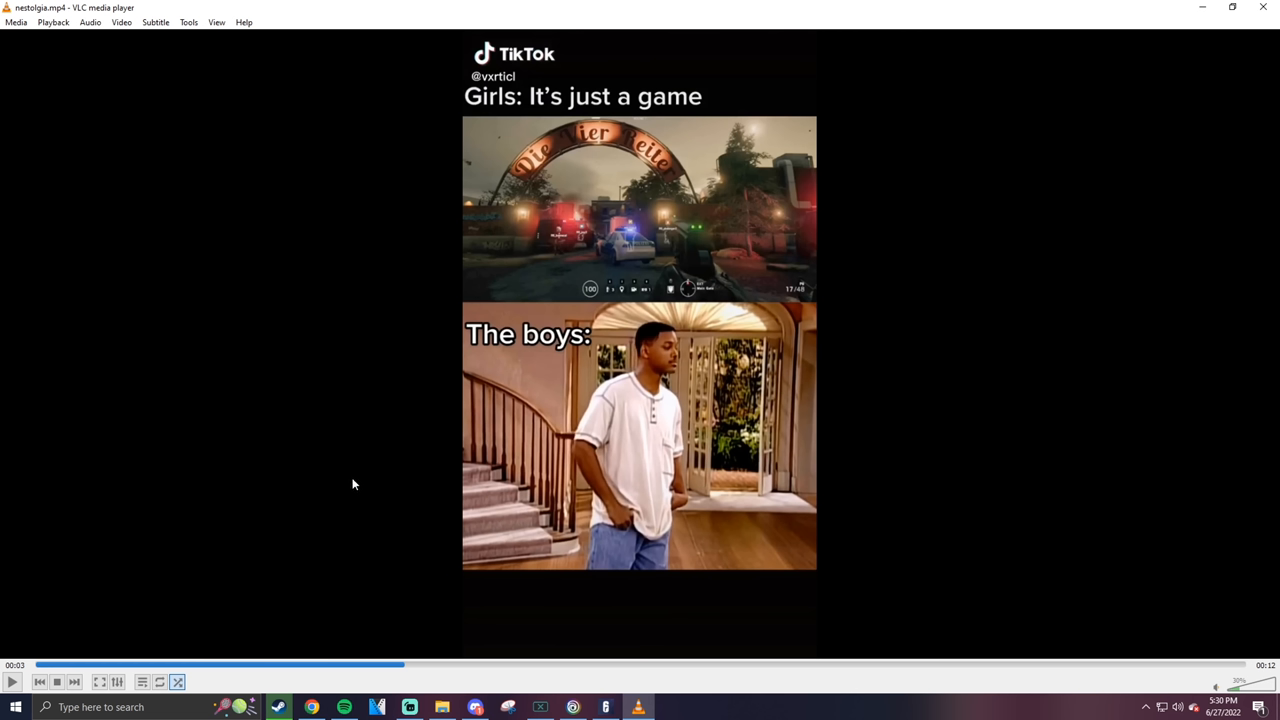
{"action": "mouse_move", "coordinate": [1263, 8]}
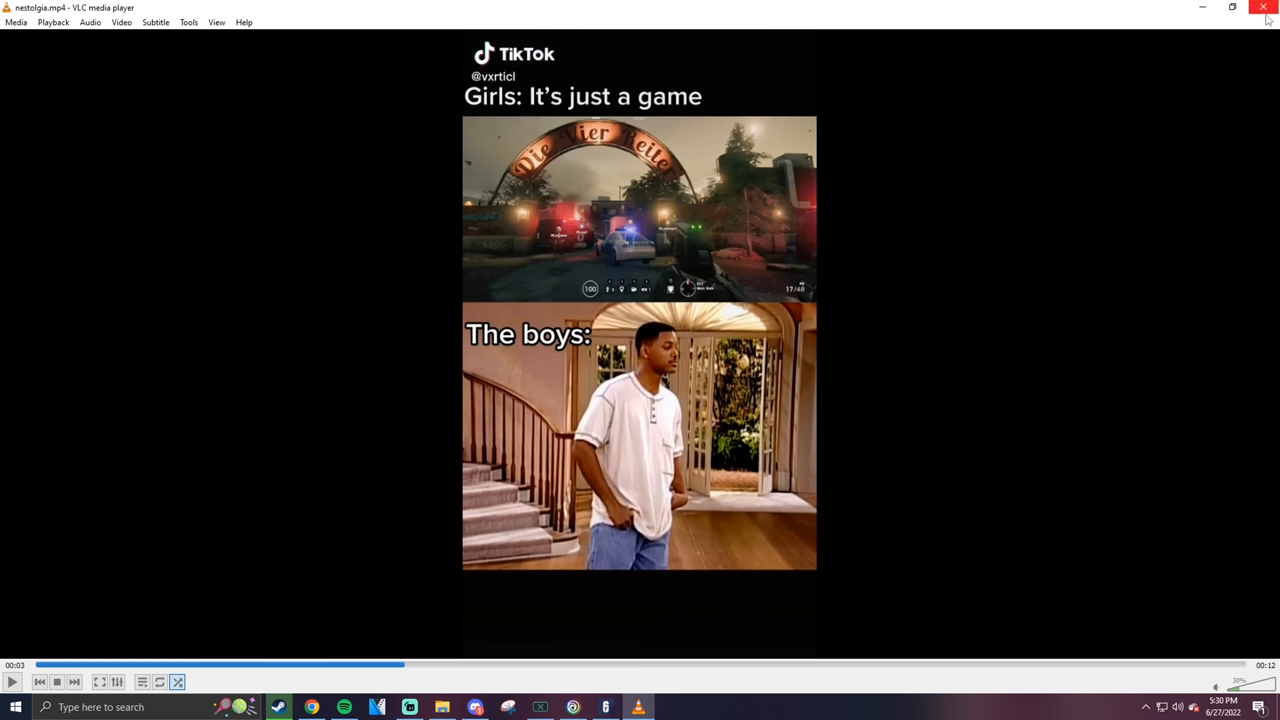
{"action": "mouse_move", "coordinate": [1268, 10]}
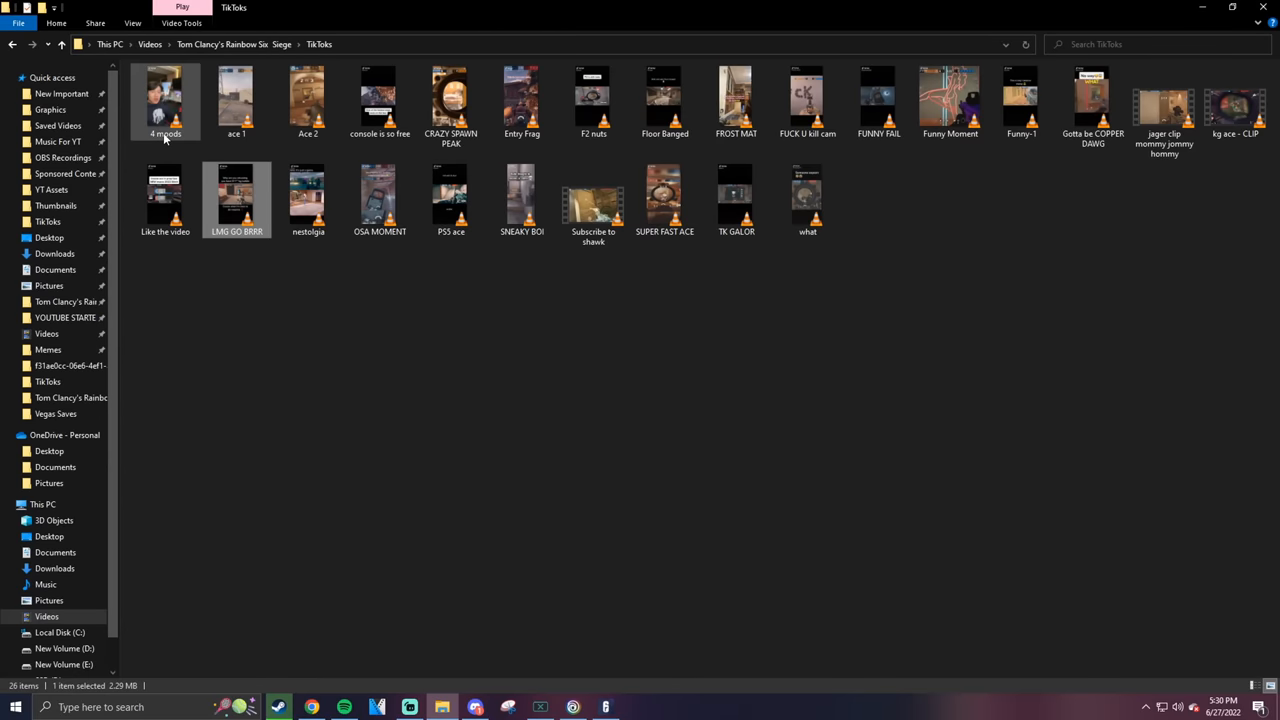
Open the 4 moods clip, then play and pause the kill cam clip
{"action": "double_click", "coordinate": [165, 100]}
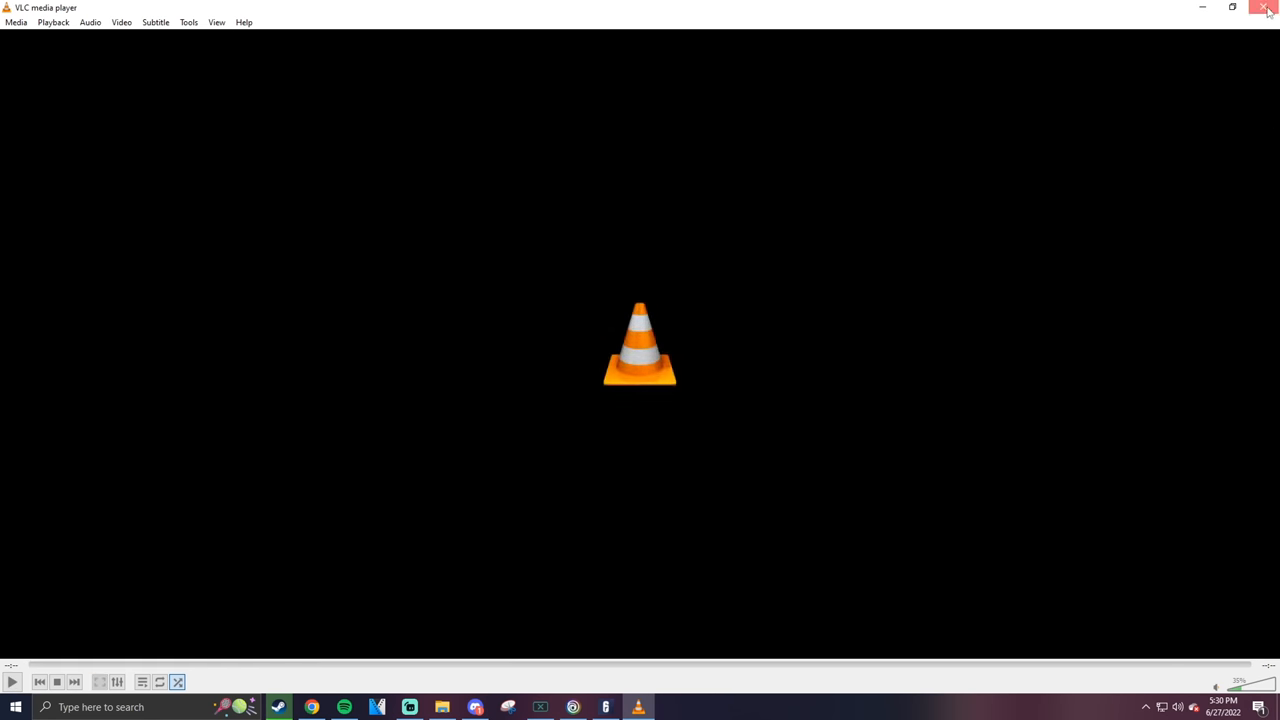
{"action": "left_click", "coordinate": [1268, 9]}
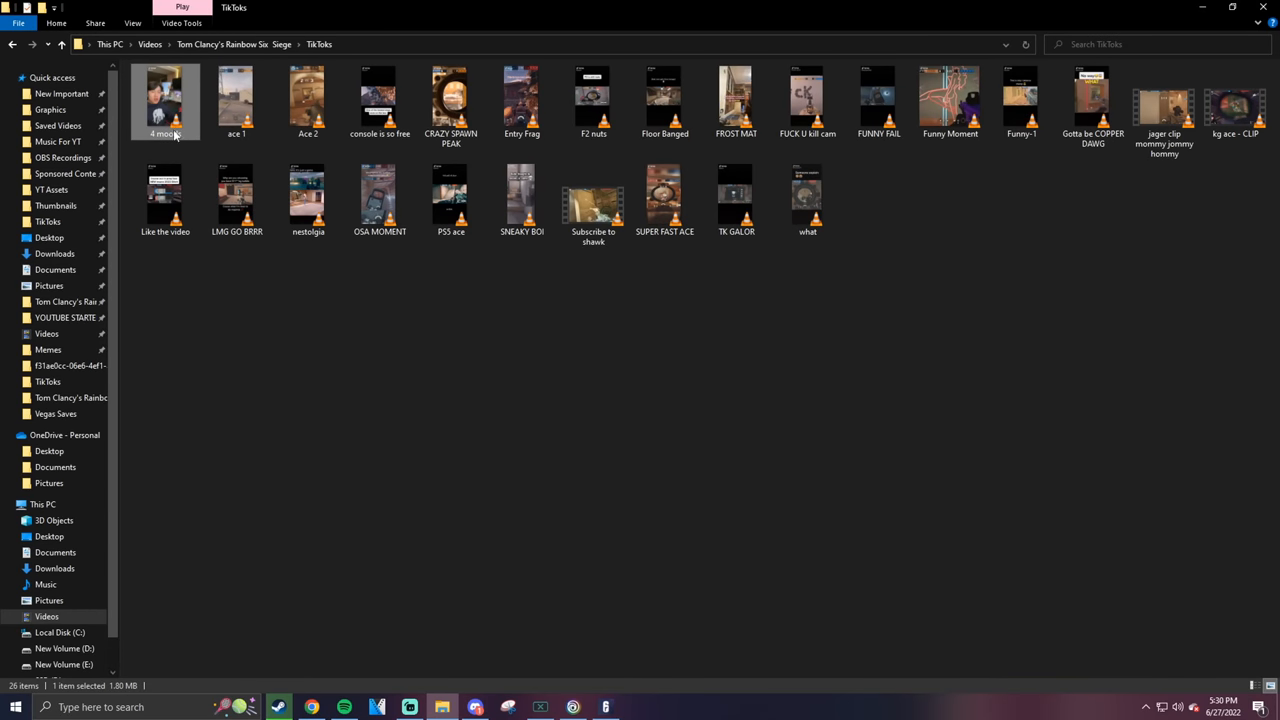
{"action": "mouse_move", "coordinate": [165, 100]}
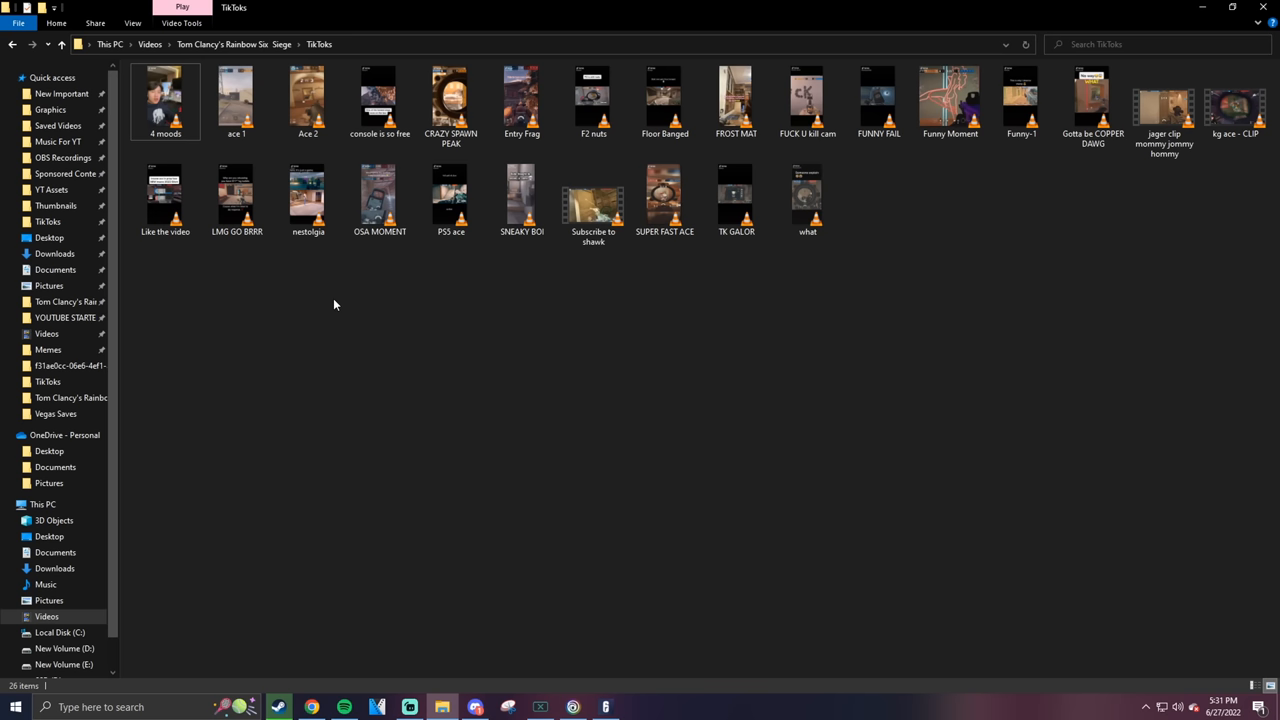
{"action": "mouse_move", "coordinate": [379, 95]}
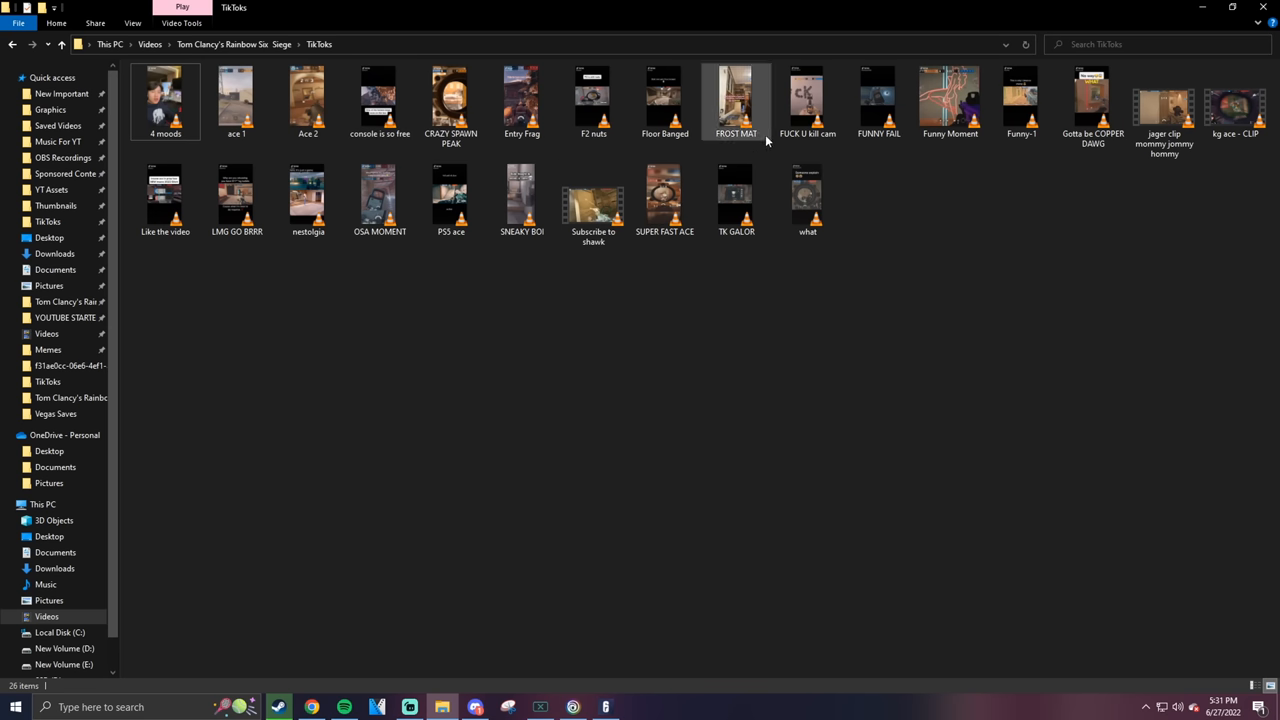
{"action": "double_click", "coordinate": [807, 95]}
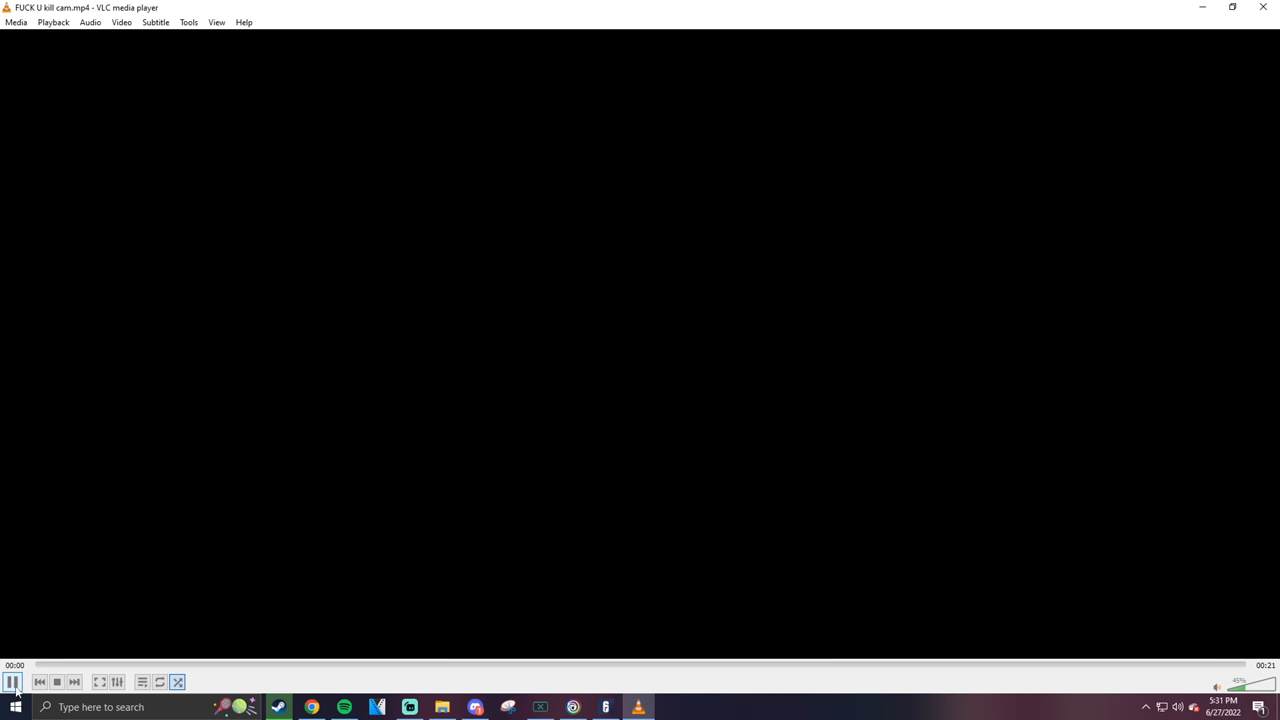
{"action": "left_click", "coordinate": [950, 665]}
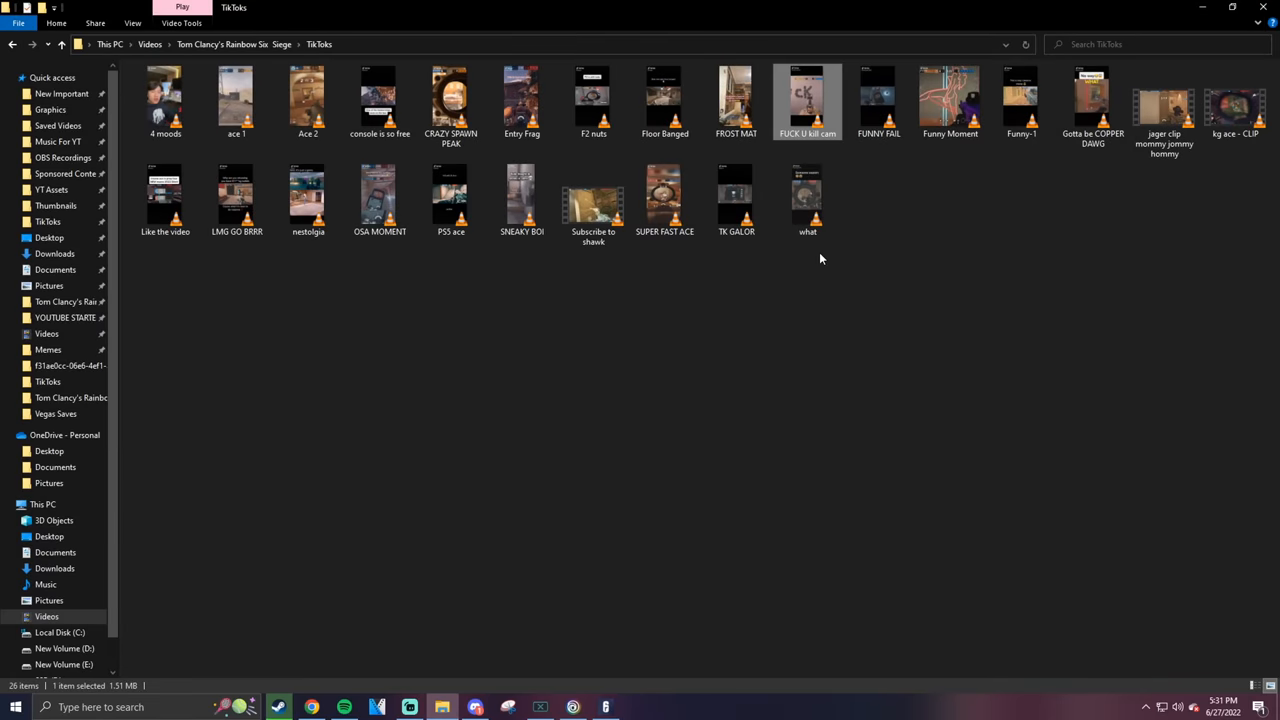
Play the PS5 ace clip, then deselect files in the TikToks folder
{"action": "left_click", "coordinate": [451, 193]}
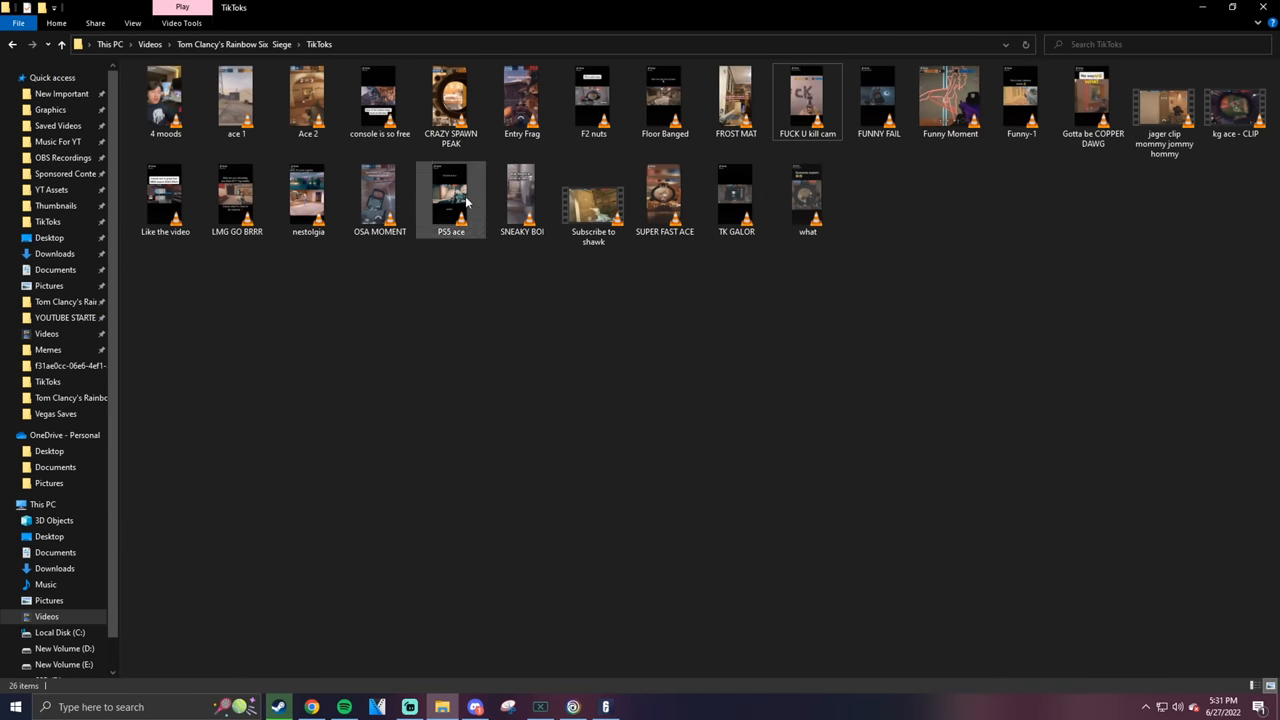
{"action": "double_click", "coordinate": [451, 197]}
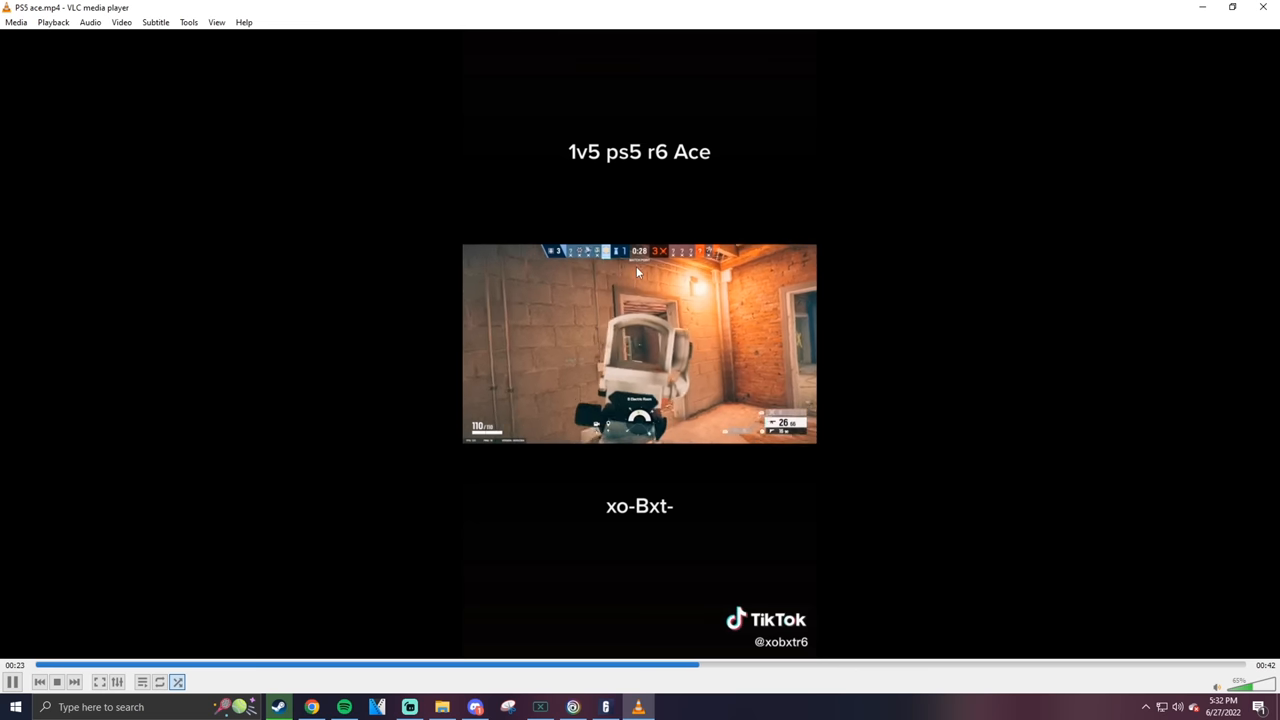
{"action": "mouse_move", "coordinate": [980, 425]}
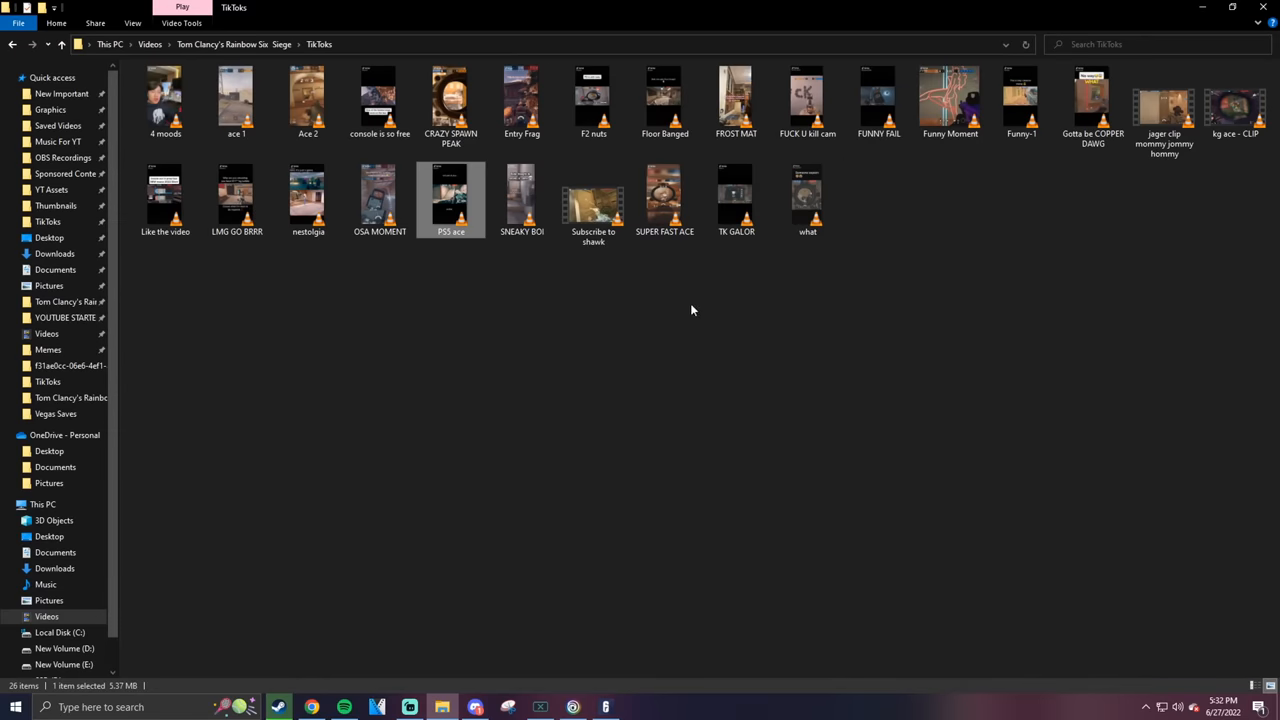
{"action": "left_click", "coordinate": [601, 362]}
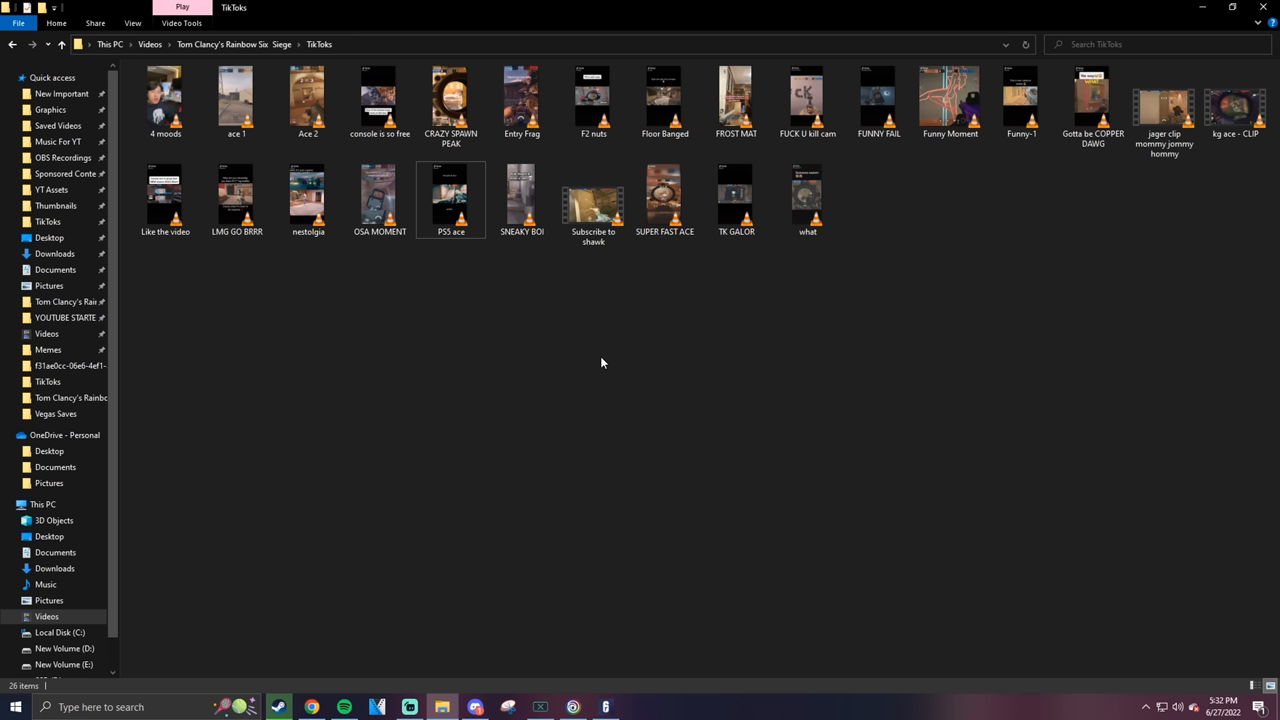
{"action": "mouse_move", "coordinate": [625, 338]}
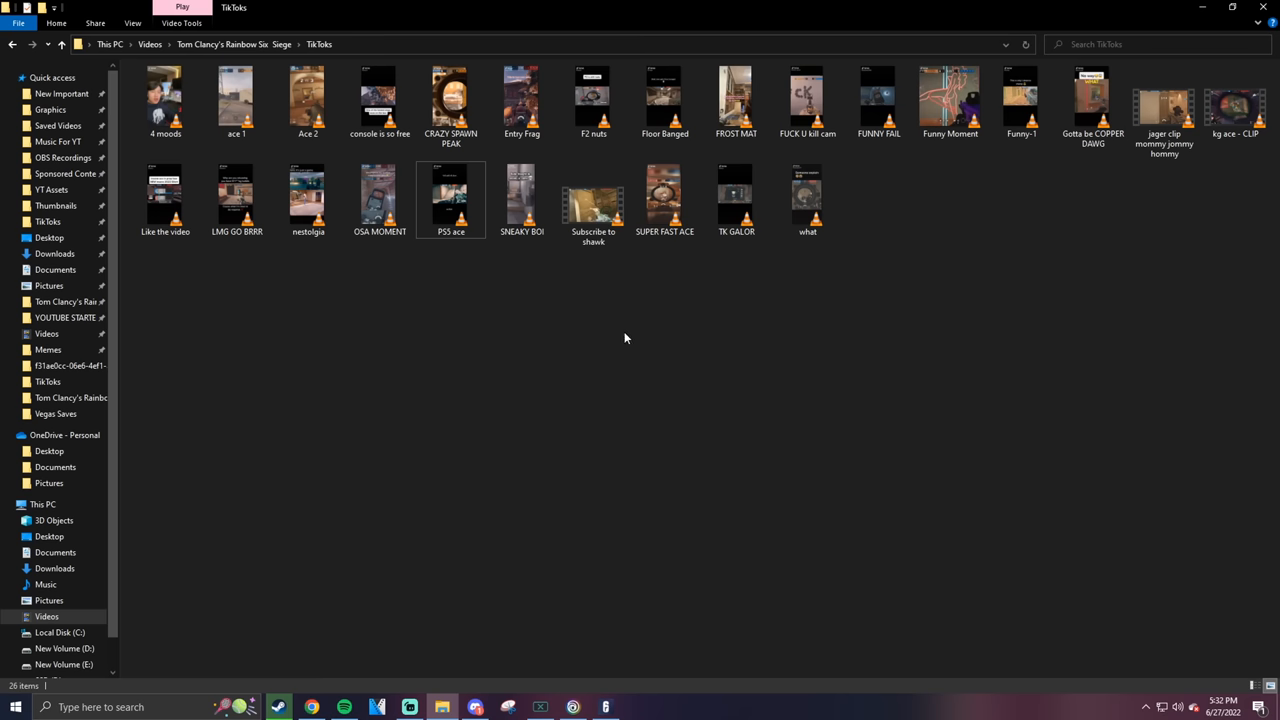
{"action": "mouse_move", "coordinate": [950, 100]}
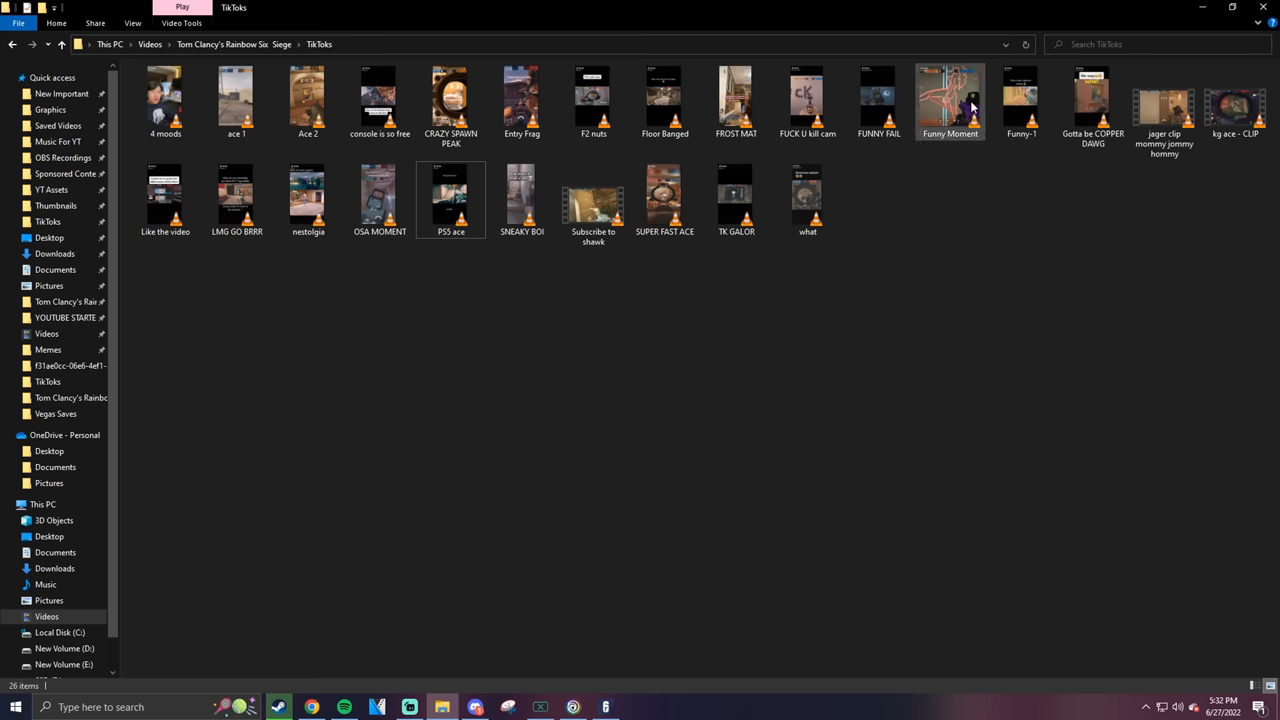
Open the Funny Moment clip in VLC
{"action": "double_click", "coordinate": [949, 100]}
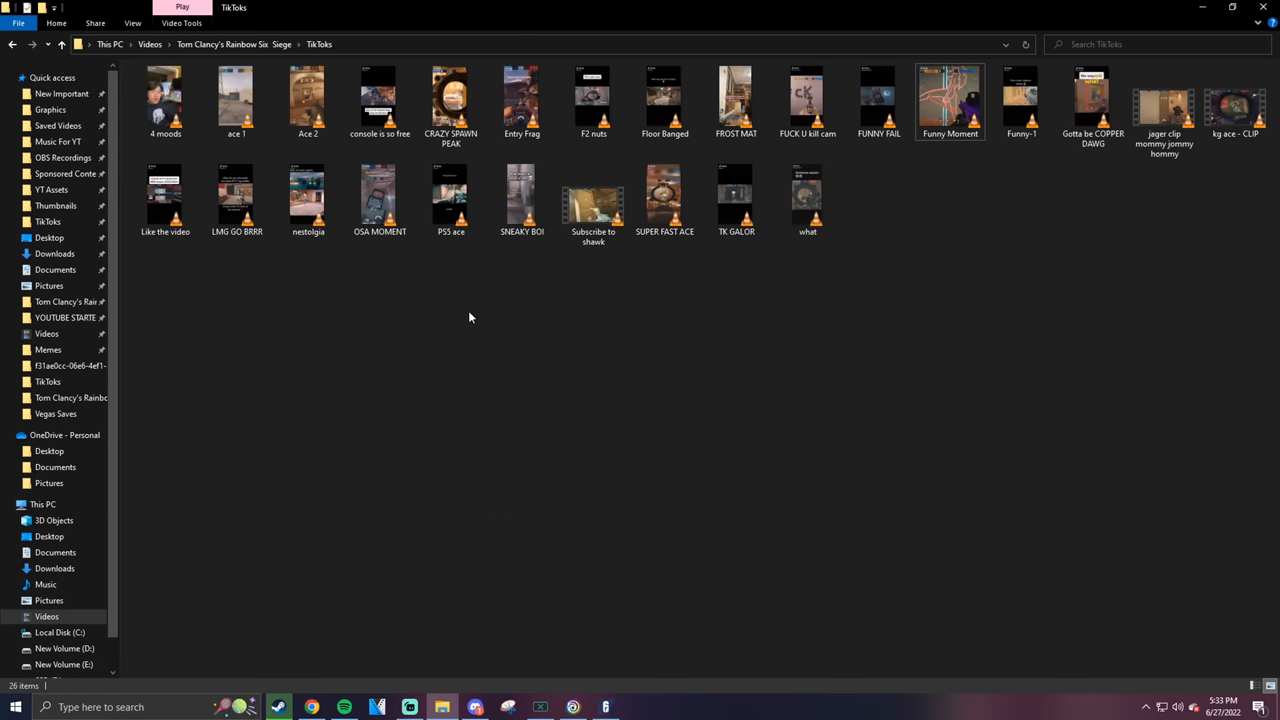
Play the F2 nuts clip in VLC
{"action": "double_click", "coordinate": [592, 97]}
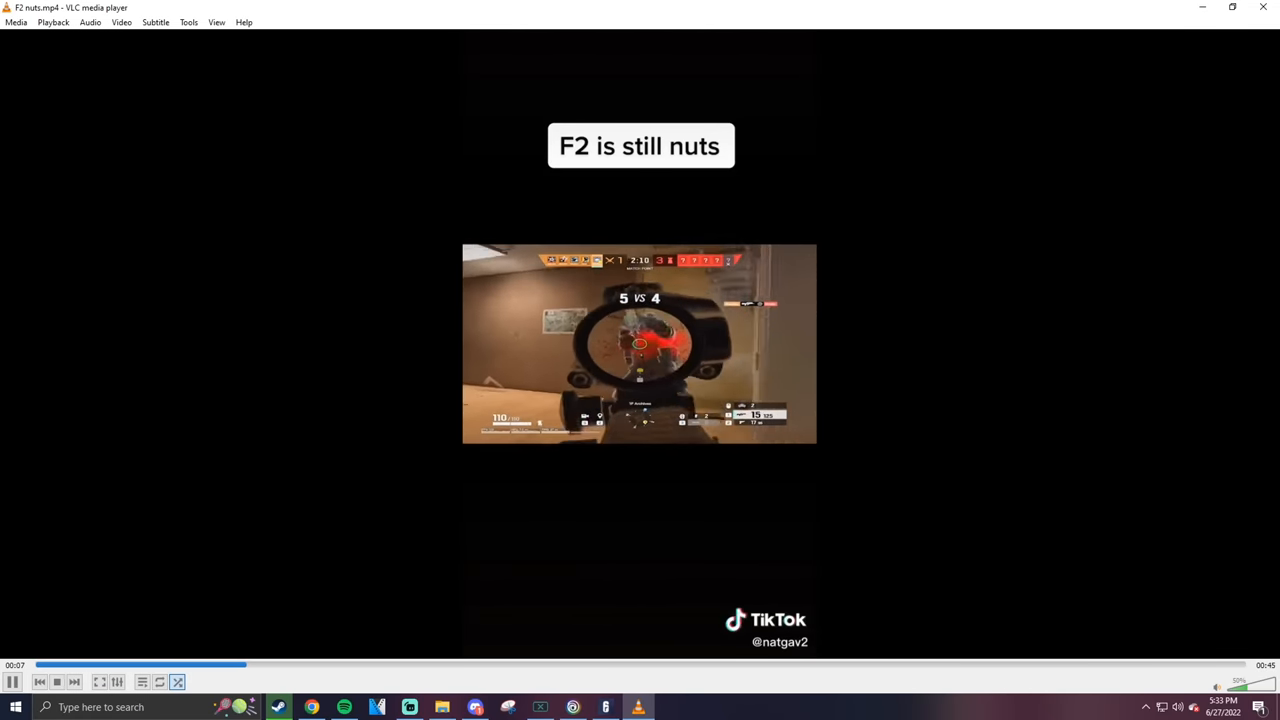
{"action": "scroll", "scroll_direction": "down", "scroll_amount": 3}
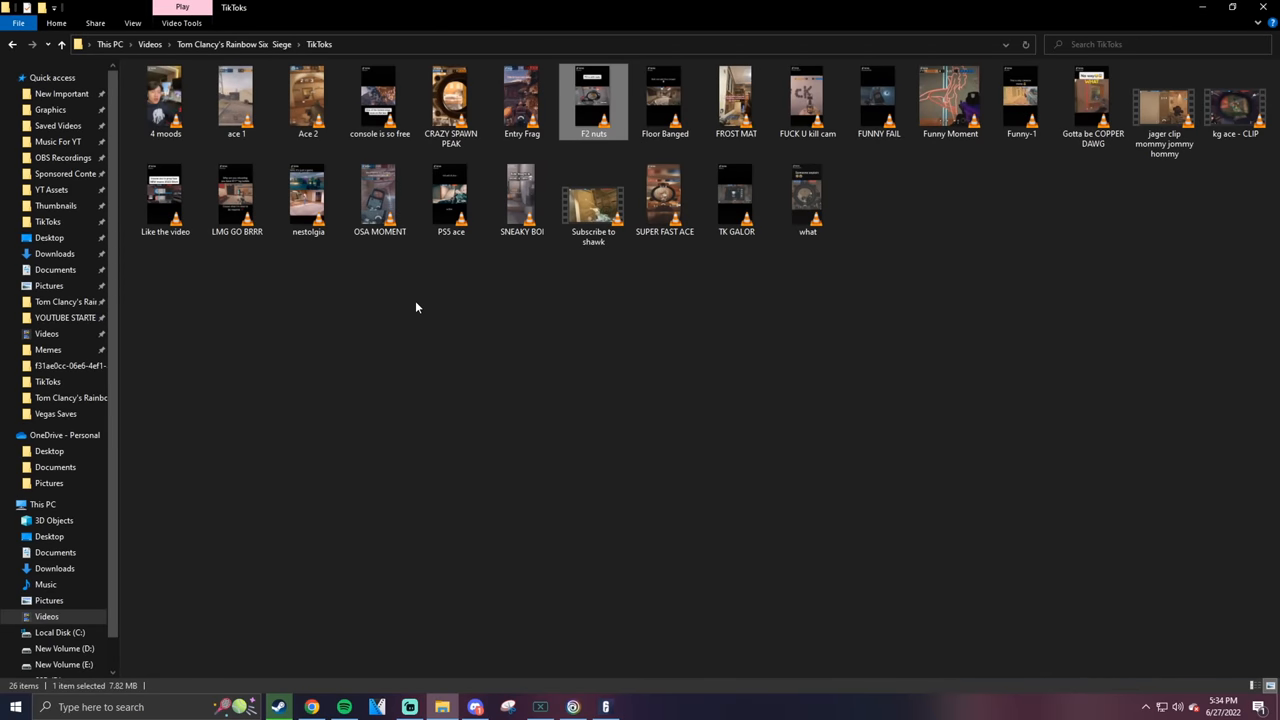
Play SNEAKY BOI and FROST MAT, then select Gotta be COPPER DAWG
{"action": "left_click", "coordinate": [296, 291]}
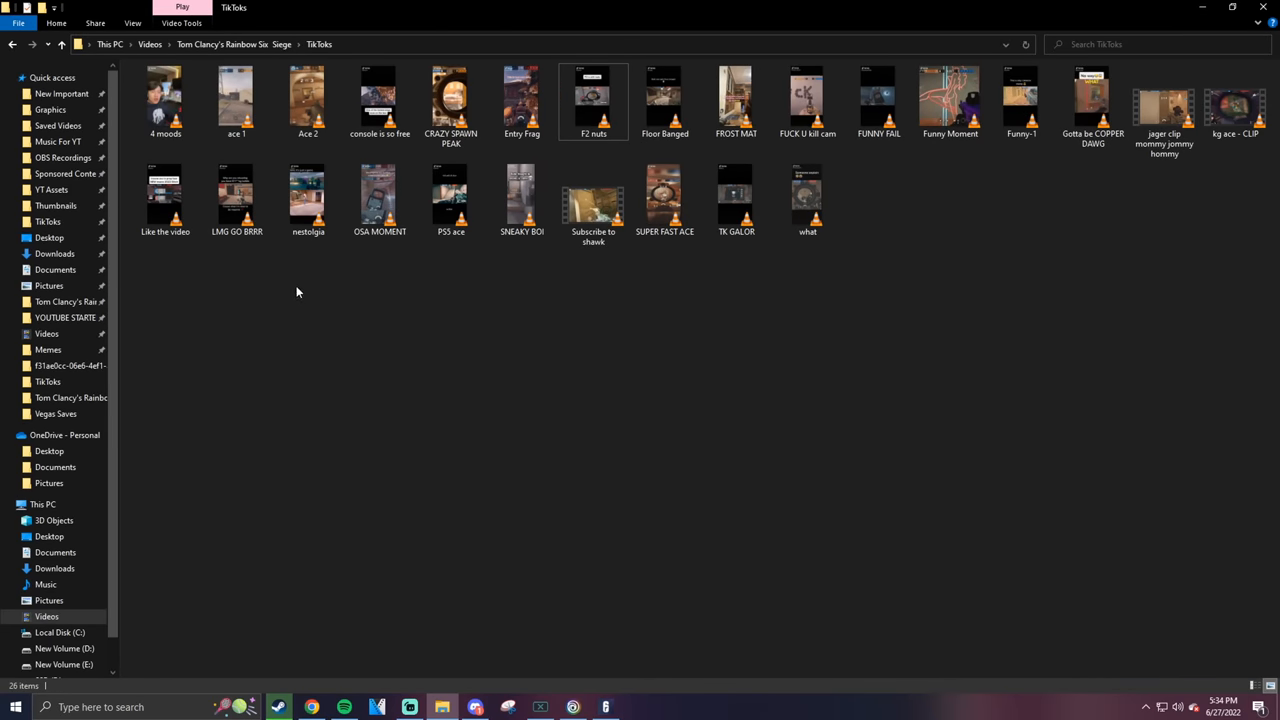
{"action": "mouse_move", "coordinate": [353, 318]}
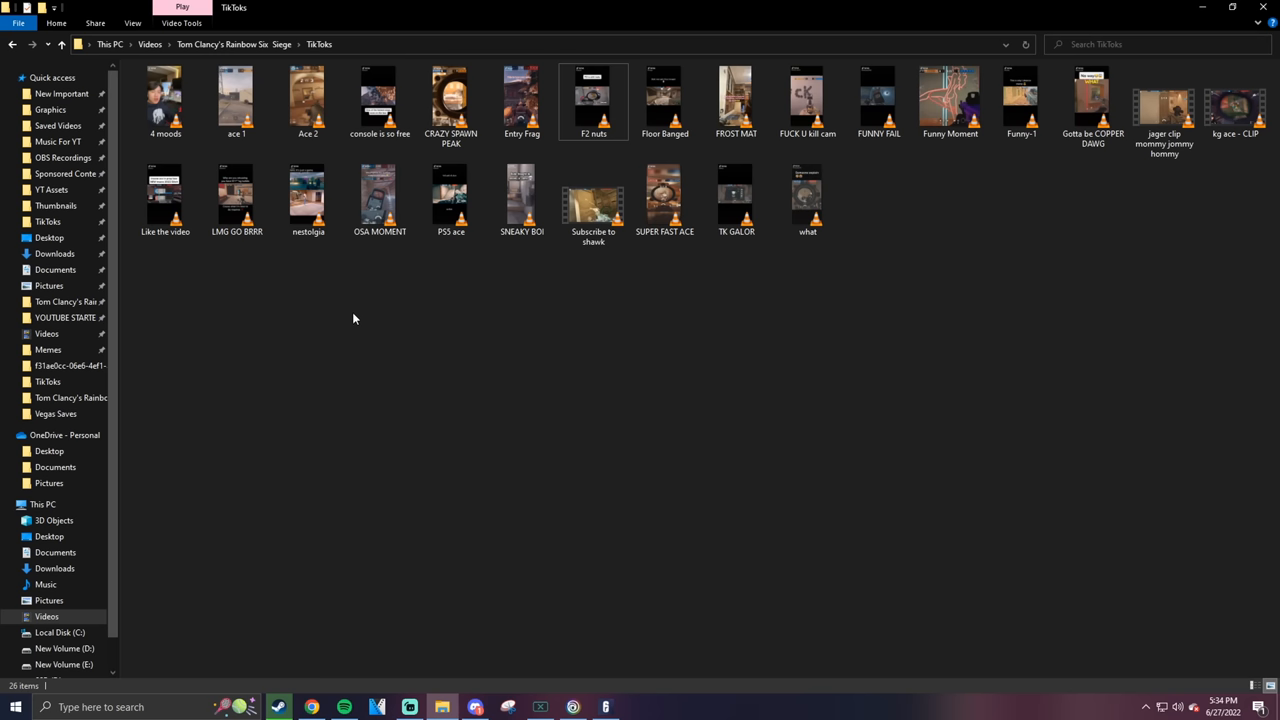
{"action": "mouse_move", "coordinate": [521, 197]}
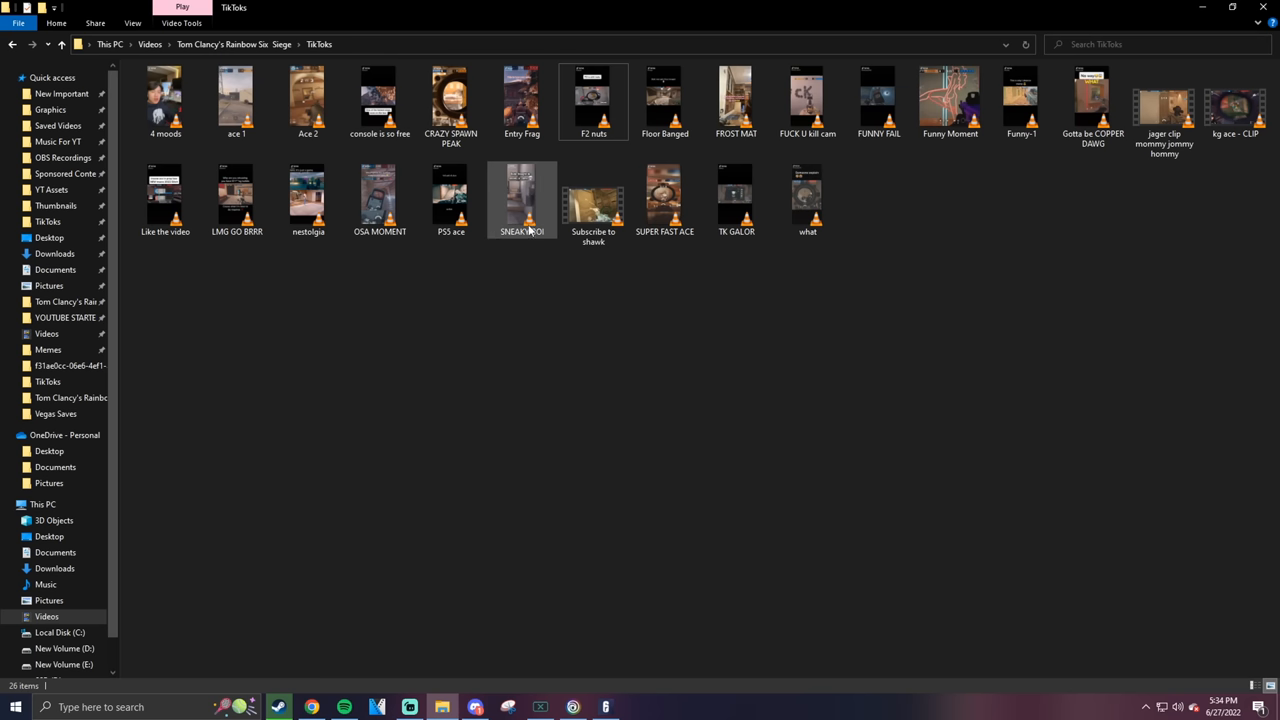
{"action": "double_click", "coordinate": [521, 197]}
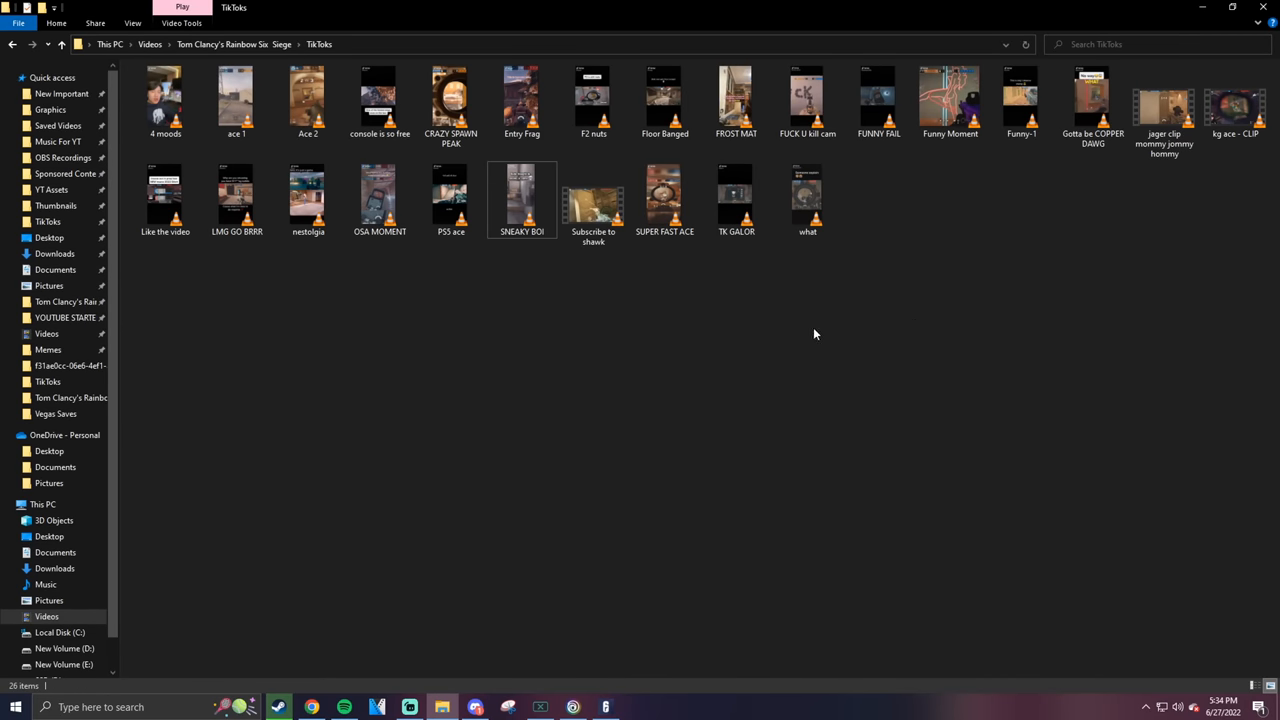
{"action": "mouse_move", "coordinate": [710, 310]}
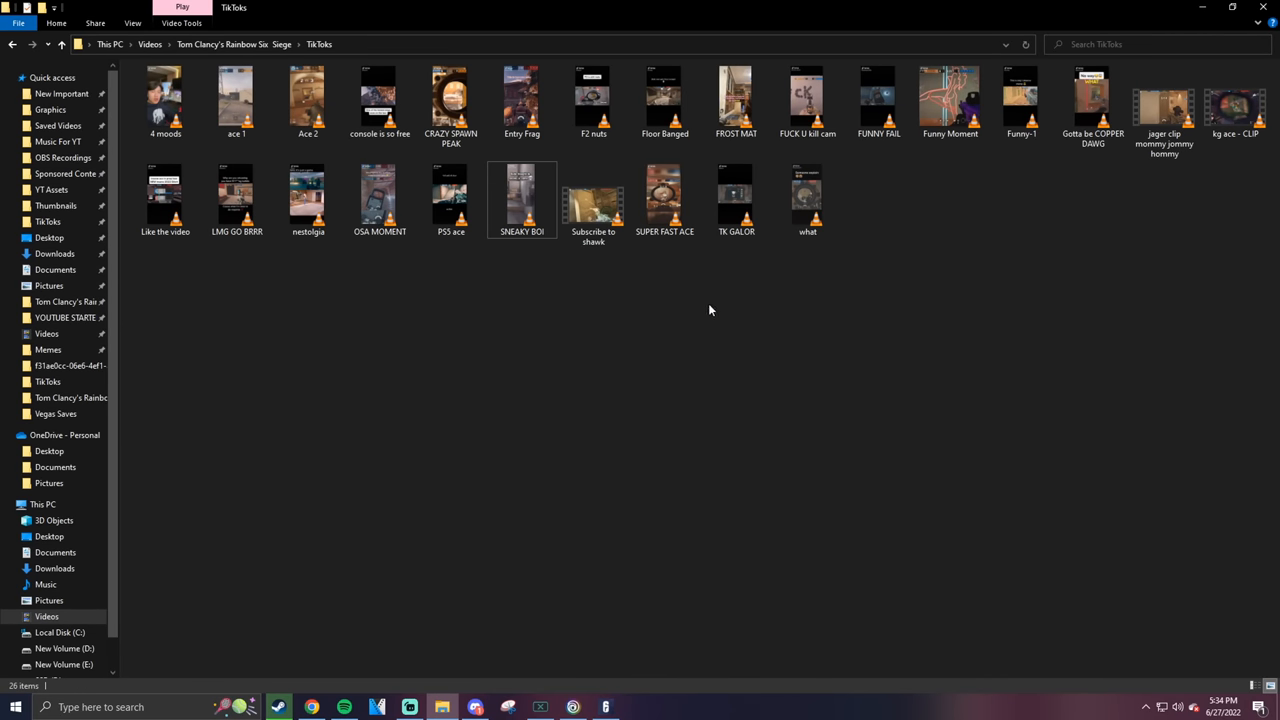
{"action": "double_click", "coordinate": [736, 100]}
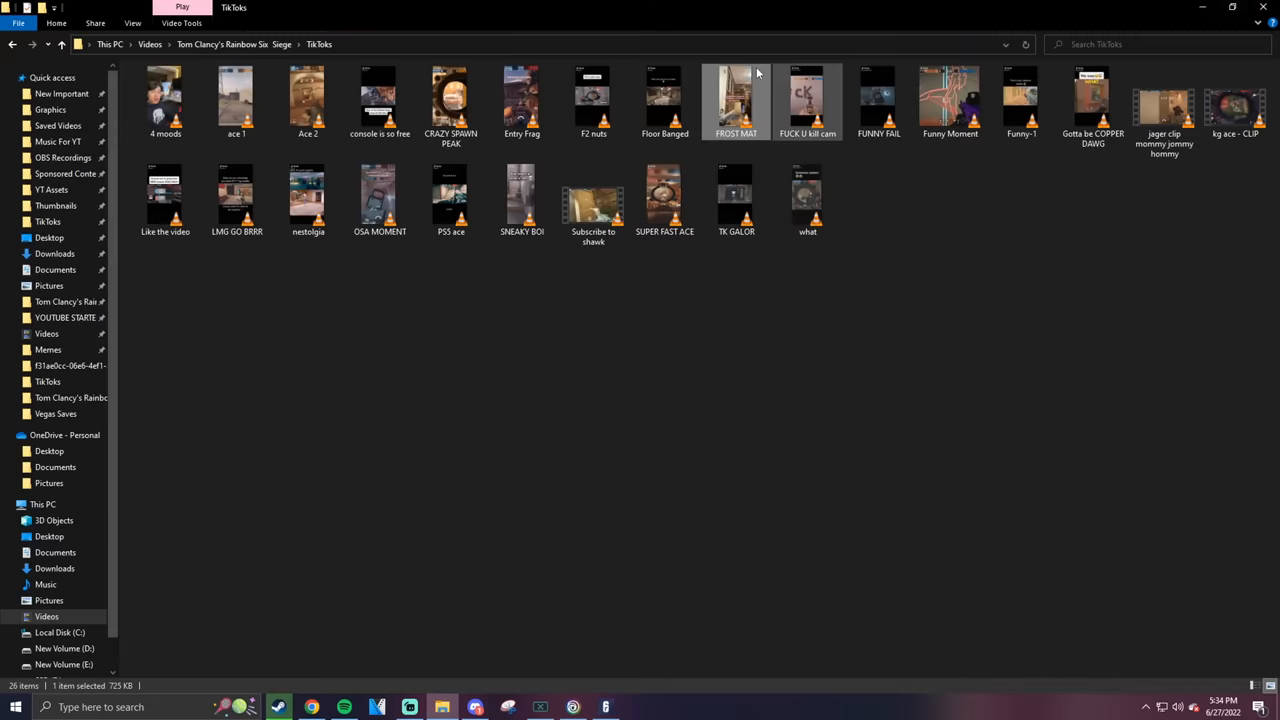
{"action": "left_click", "coordinate": [884, 218]}
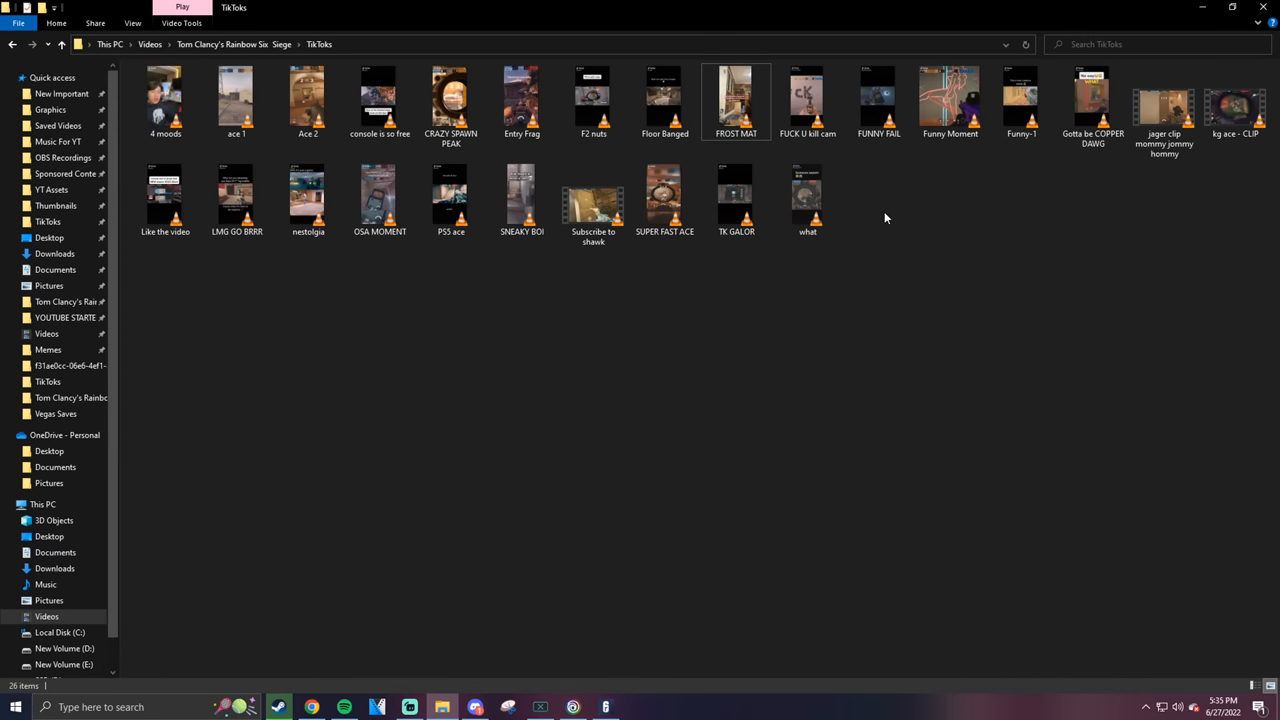
{"action": "left_click", "coordinate": [1092, 100]}
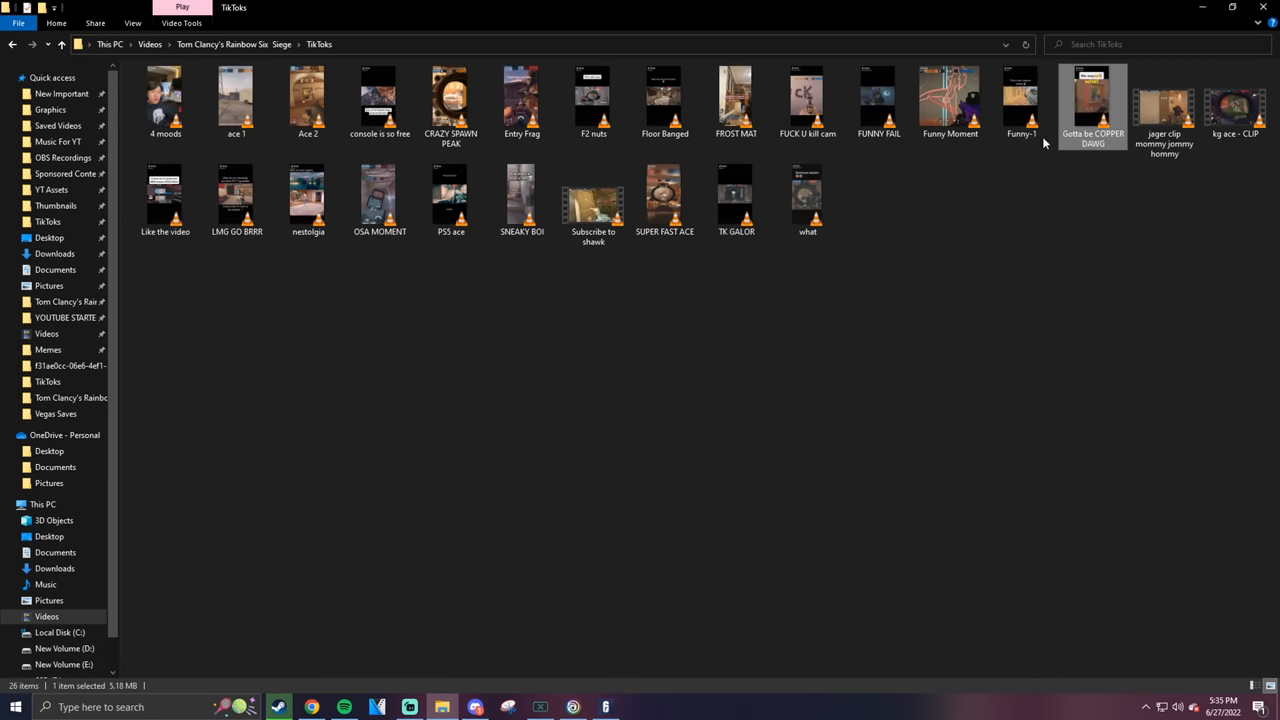
Play Gotta be COPPER DAWG to the end and close the player
{"action": "double_click", "coordinate": [1092, 100]}
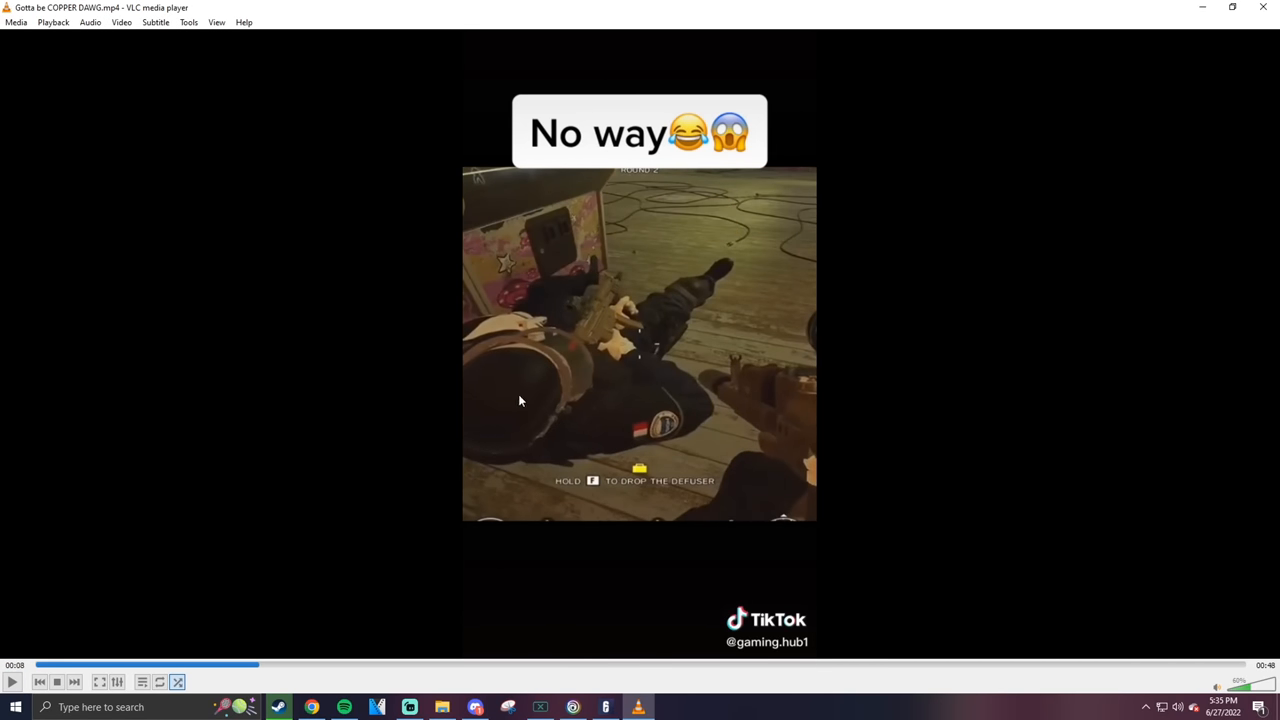
{"action": "mouse_move", "coordinate": [253, 538]}
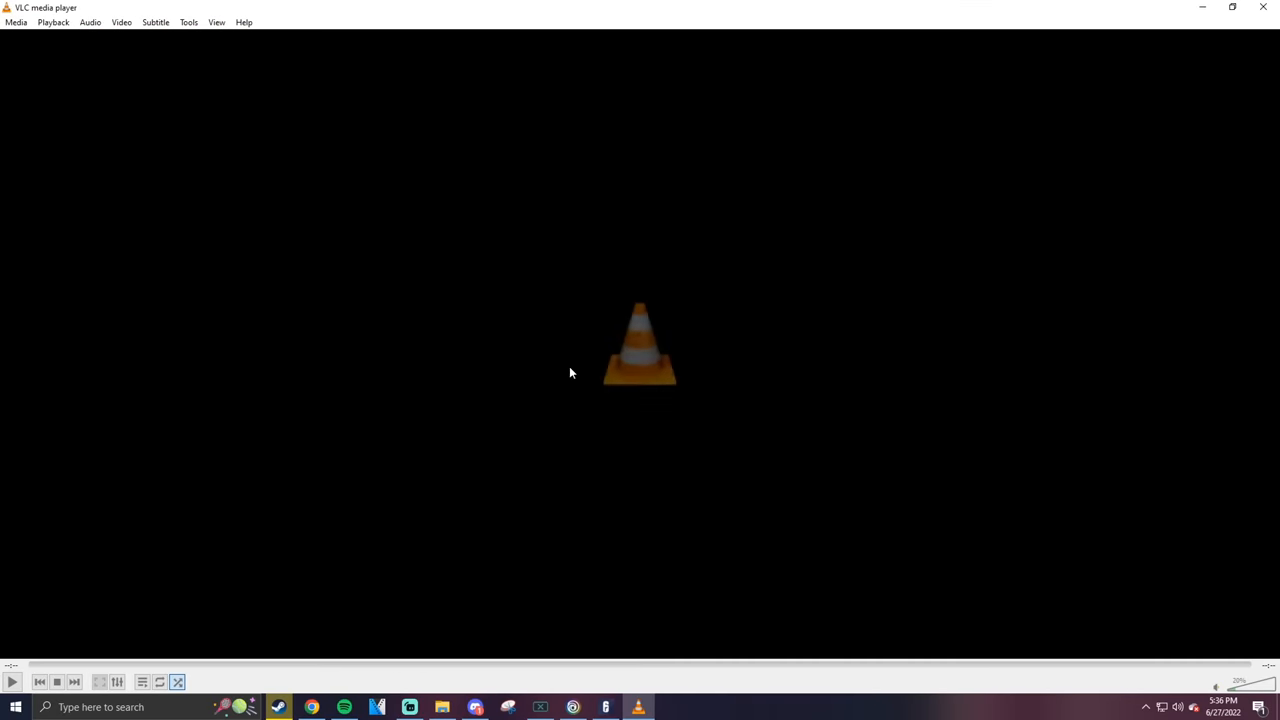
{"action": "left_click", "coordinate": [442, 707]}
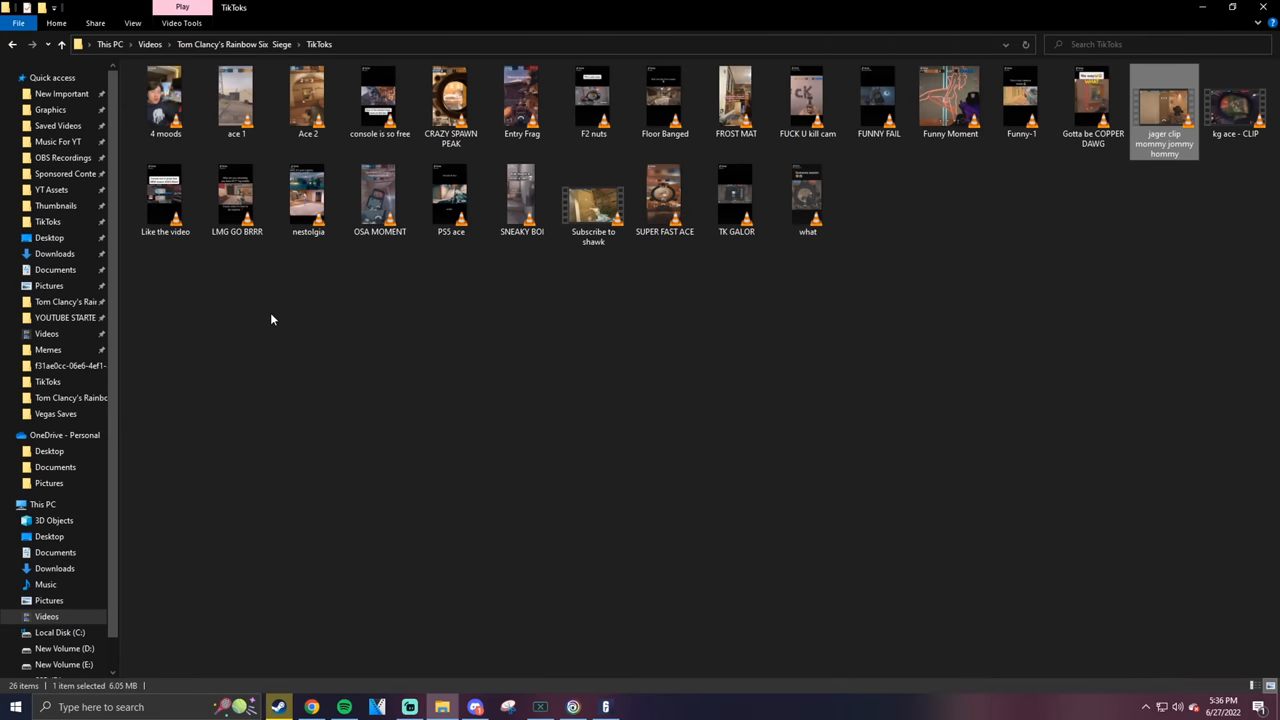
{"action": "mouse_move", "coordinate": [379, 100]}
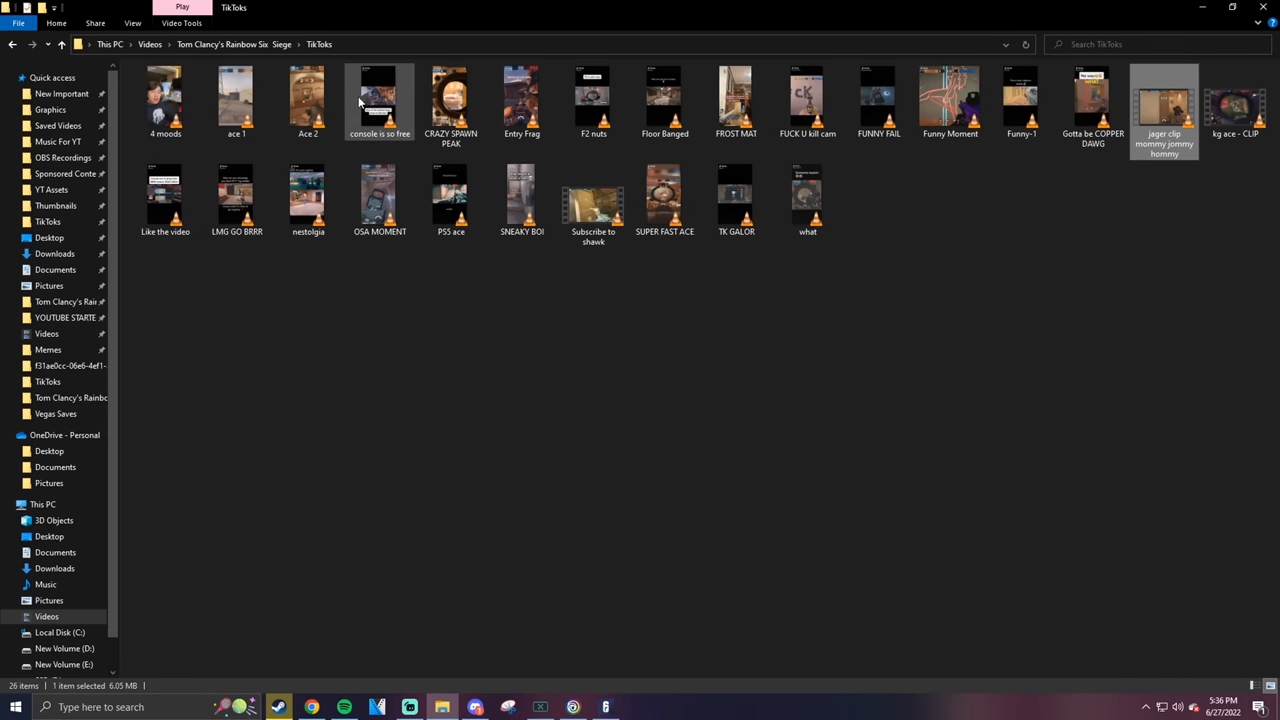
Play the console is so free clip in VLC
{"action": "double_click", "coordinate": [379, 97]}
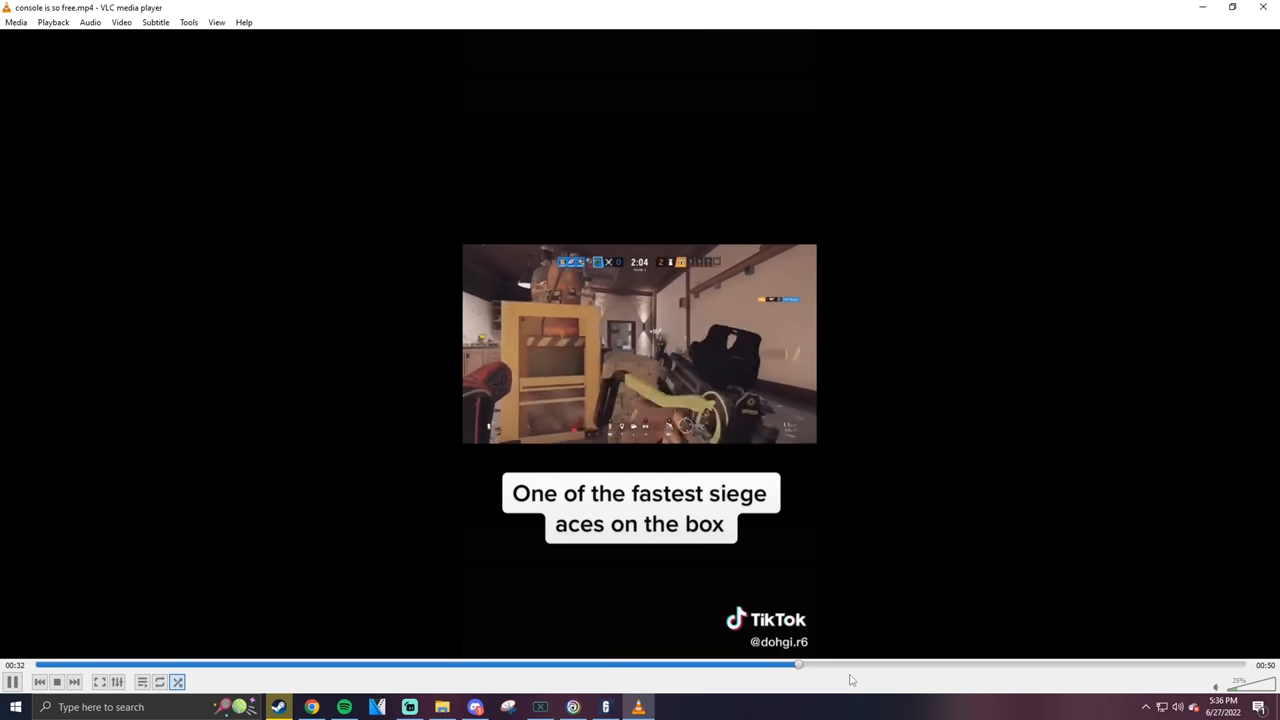
{"action": "scroll", "scroll_direction": "down", "scroll_amount": 3}
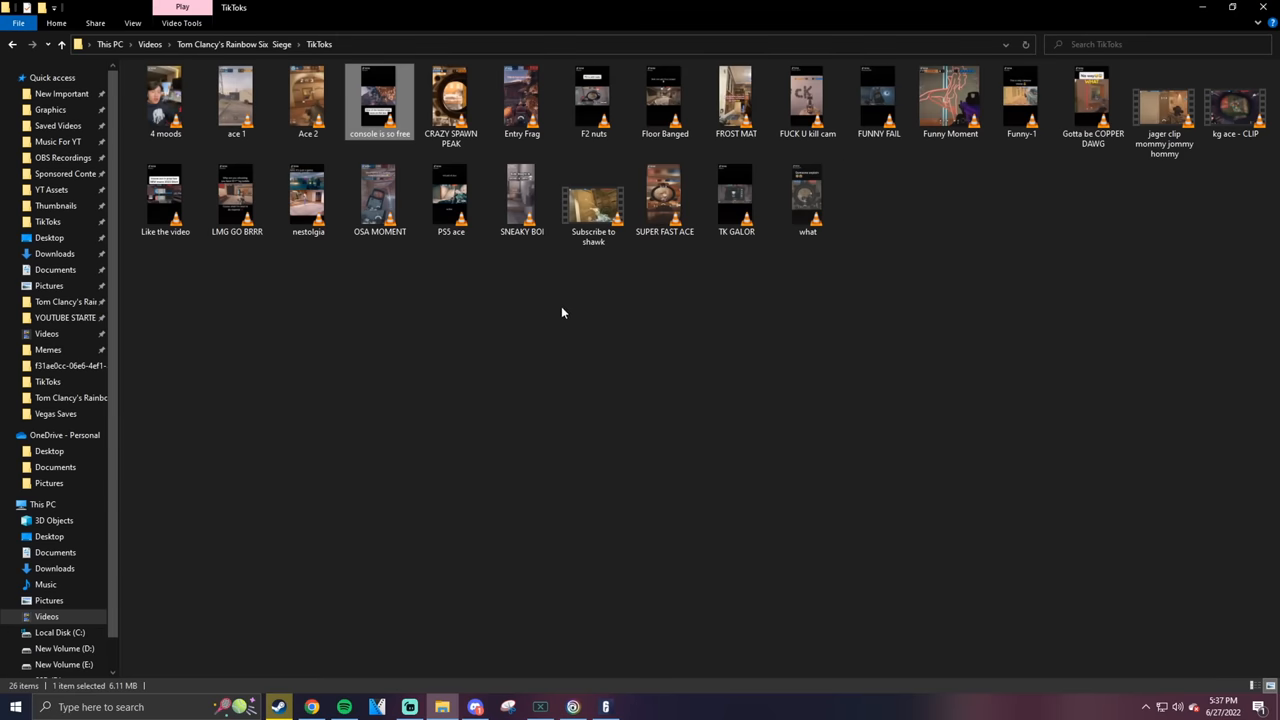
Open OSA MOMENT in VLC and close the player window
{"action": "double_click", "coordinate": [379, 193]}
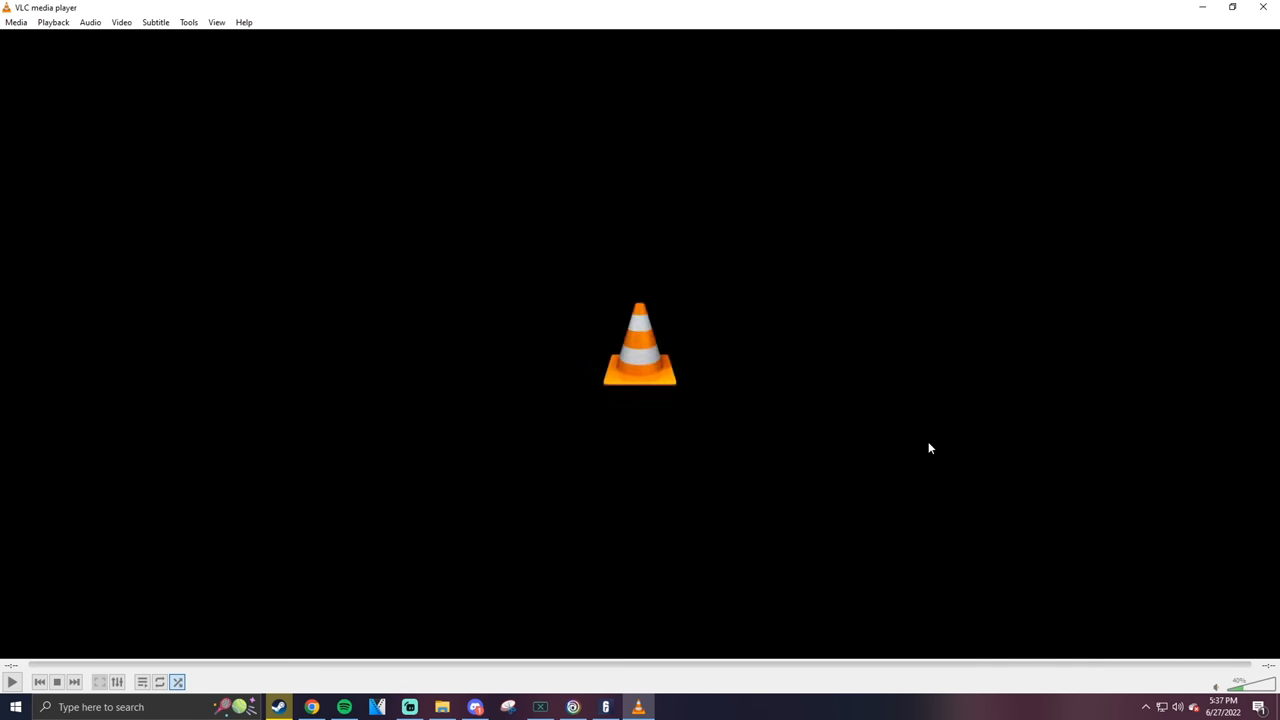
{"action": "left_click", "coordinate": [442, 707]}
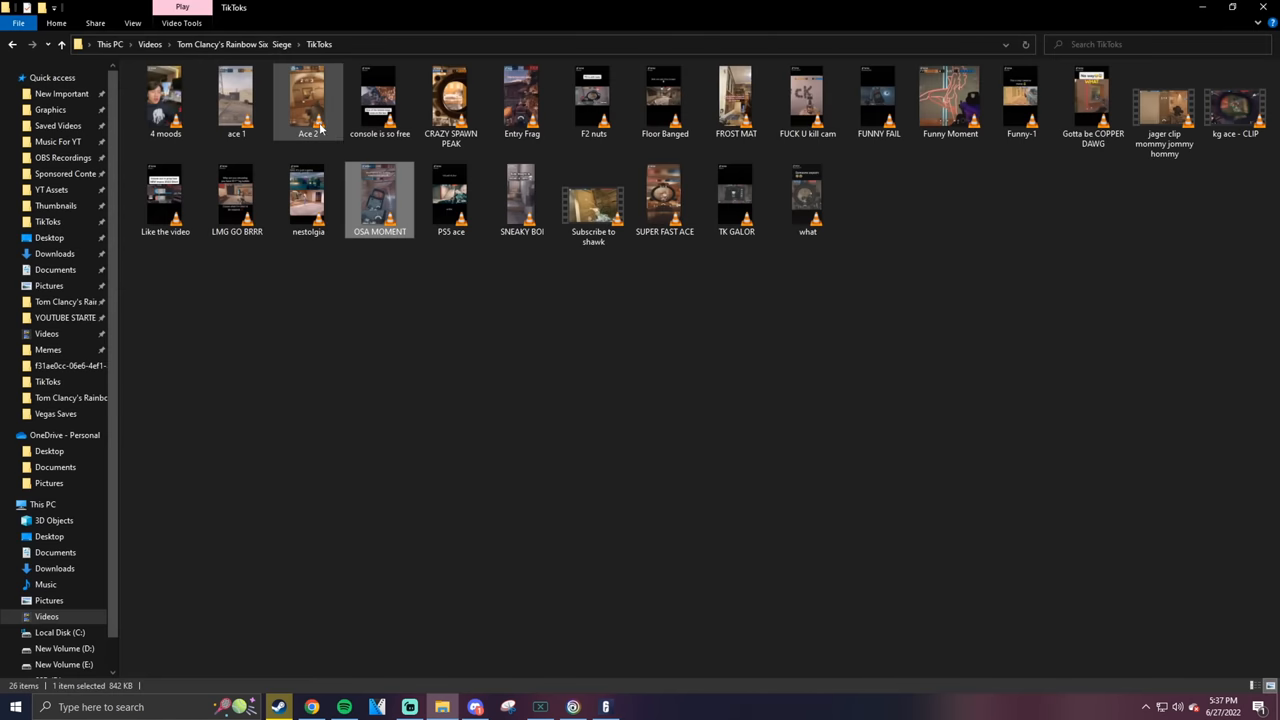
Play the ace 1 clip and close the VLC window
{"action": "double_click", "coordinate": [308, 97]}
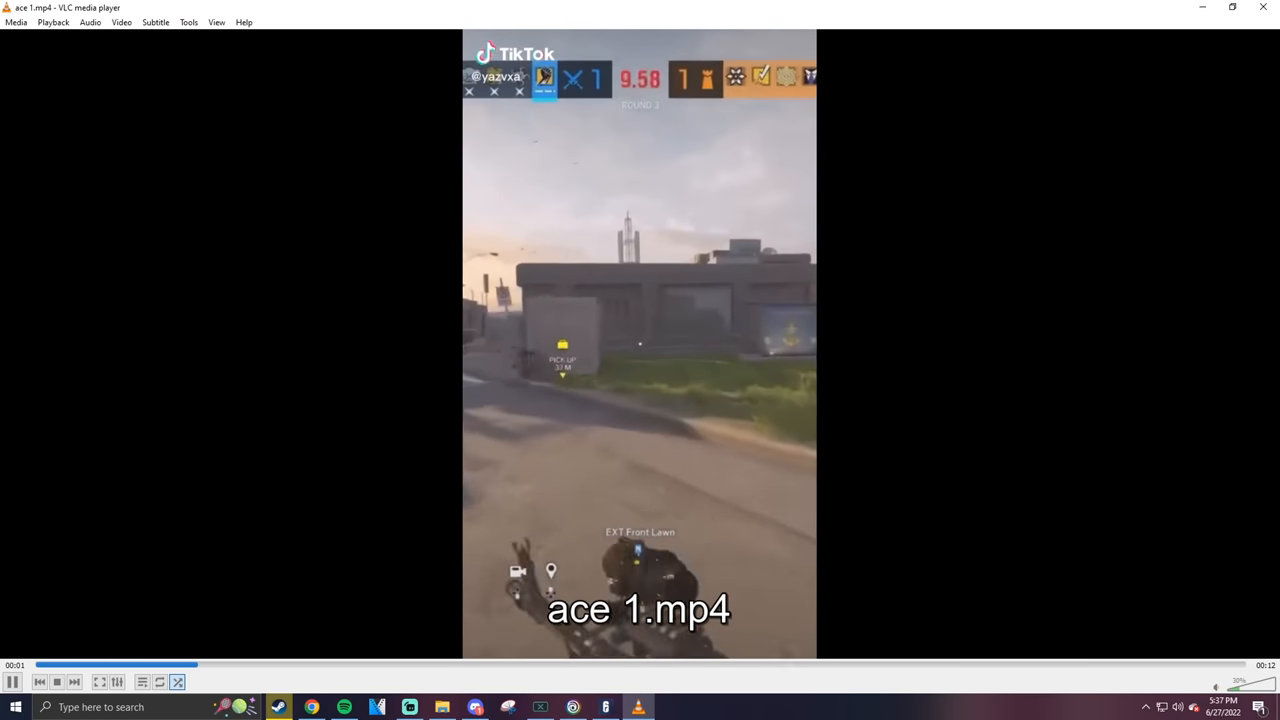
{"action": "scroll", "scroll_direction": "down", "scroll_amount": 3}
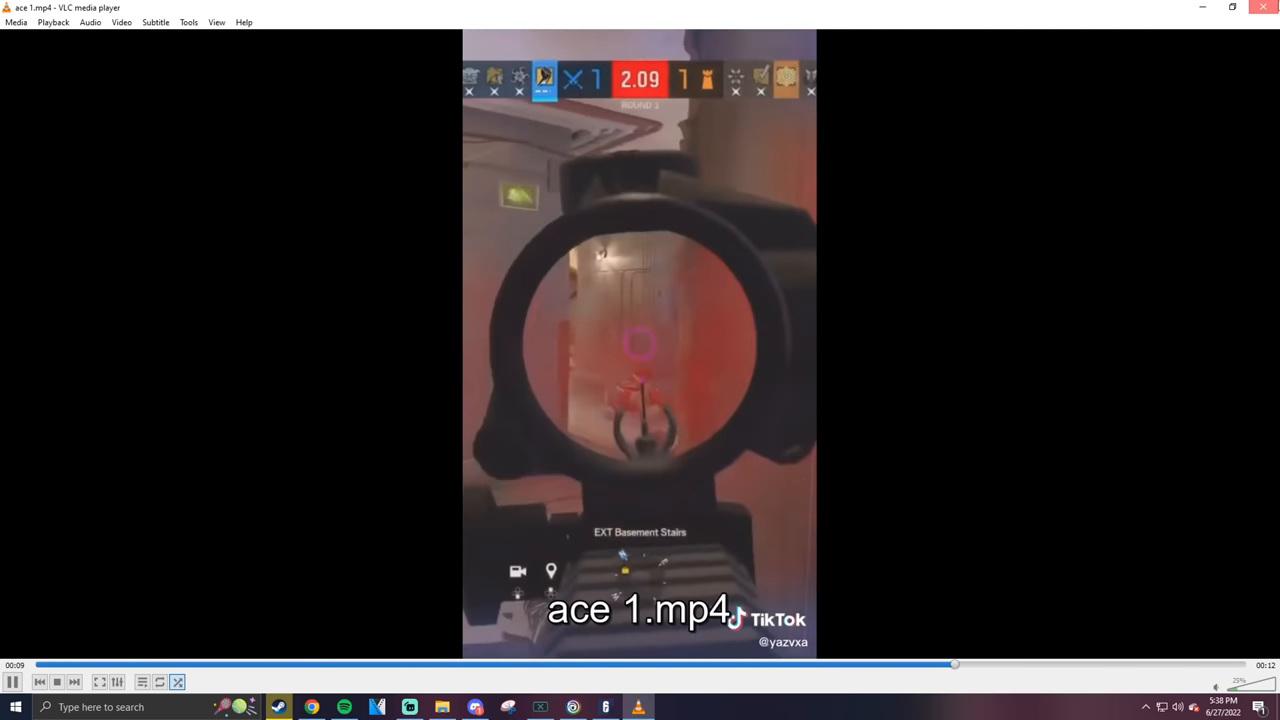
{"action": "left_click", "coordinate": [441, 707]}
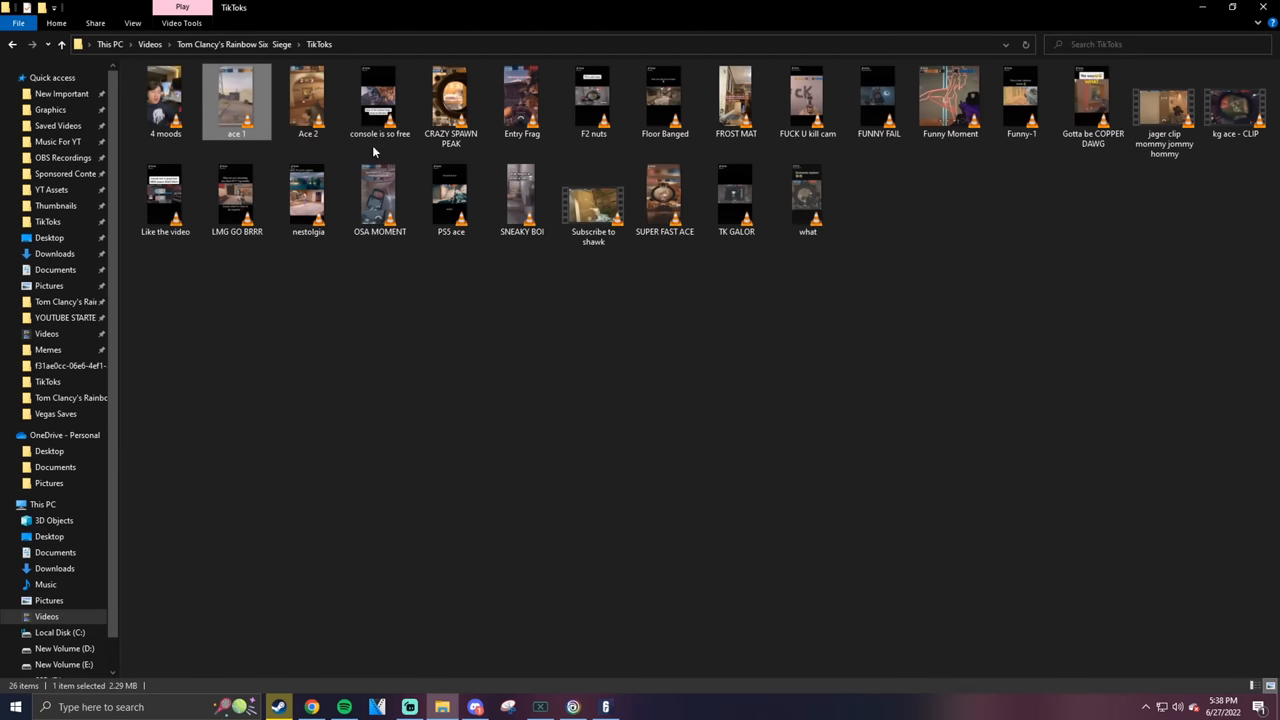
Open the CRAZY SPAWN PEAK clip in VLC
{"action": "double_click", "coordinate": [451, 100]}
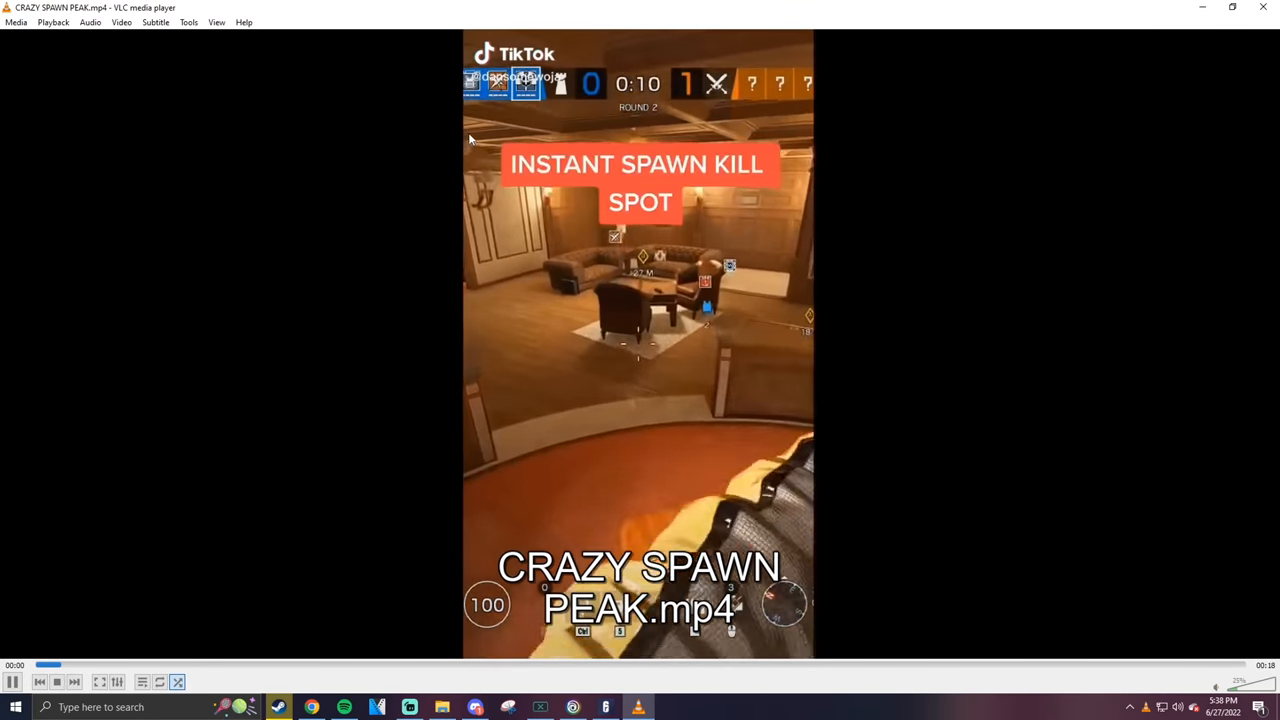
{"action": "scroll", "scroll_direction": "up", "scroll_amount": 3}
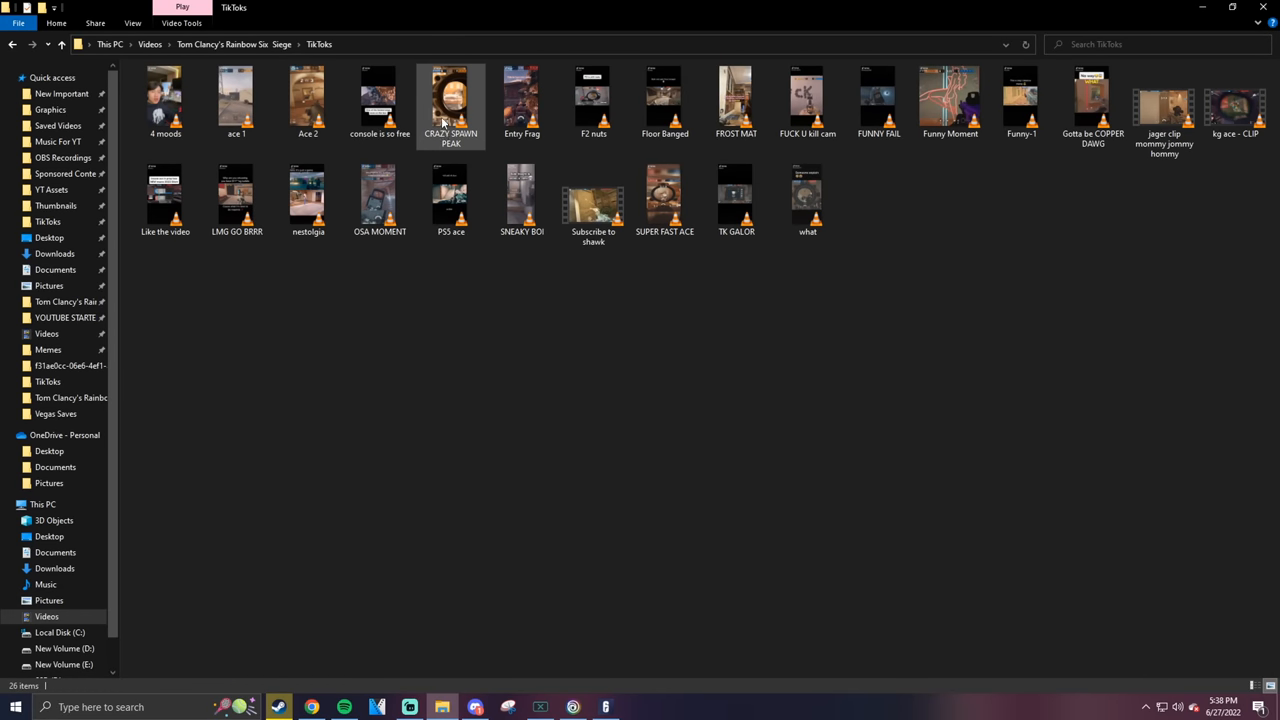
{"action": "mouse_move", "coordinate": [451, 100]}
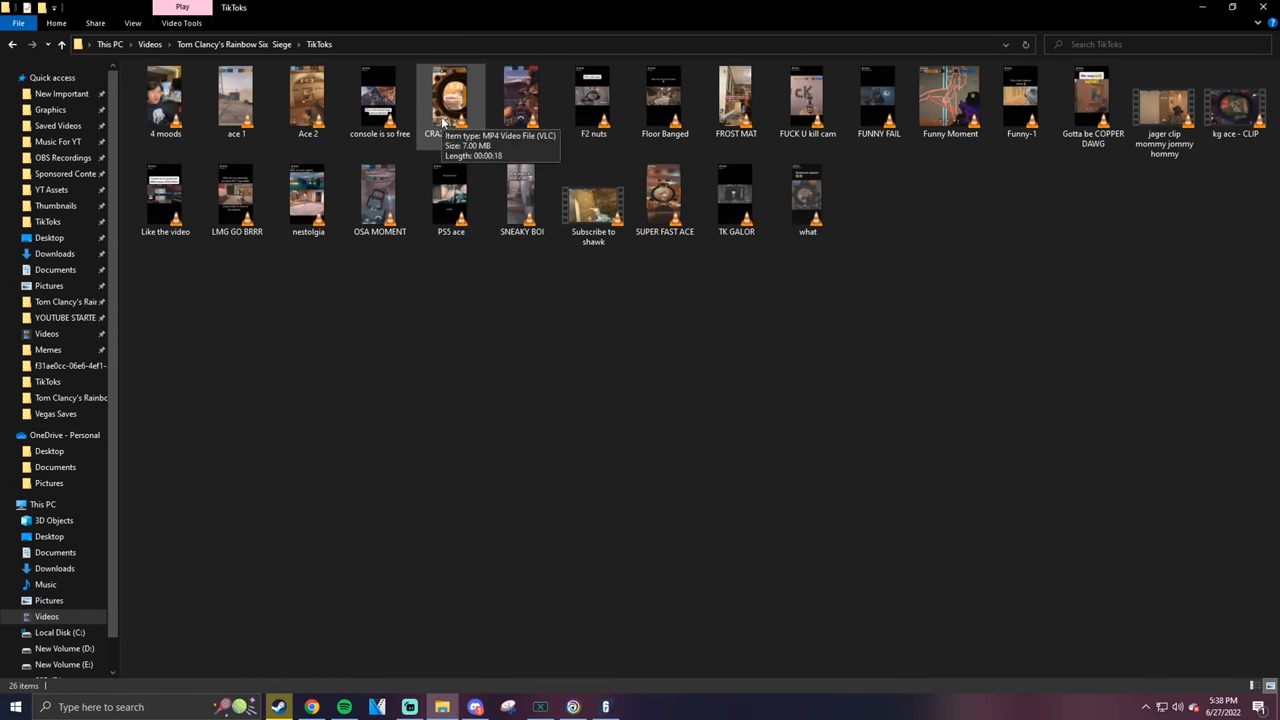
{"action": "mouse_move", "coordinate": [527, 337]}
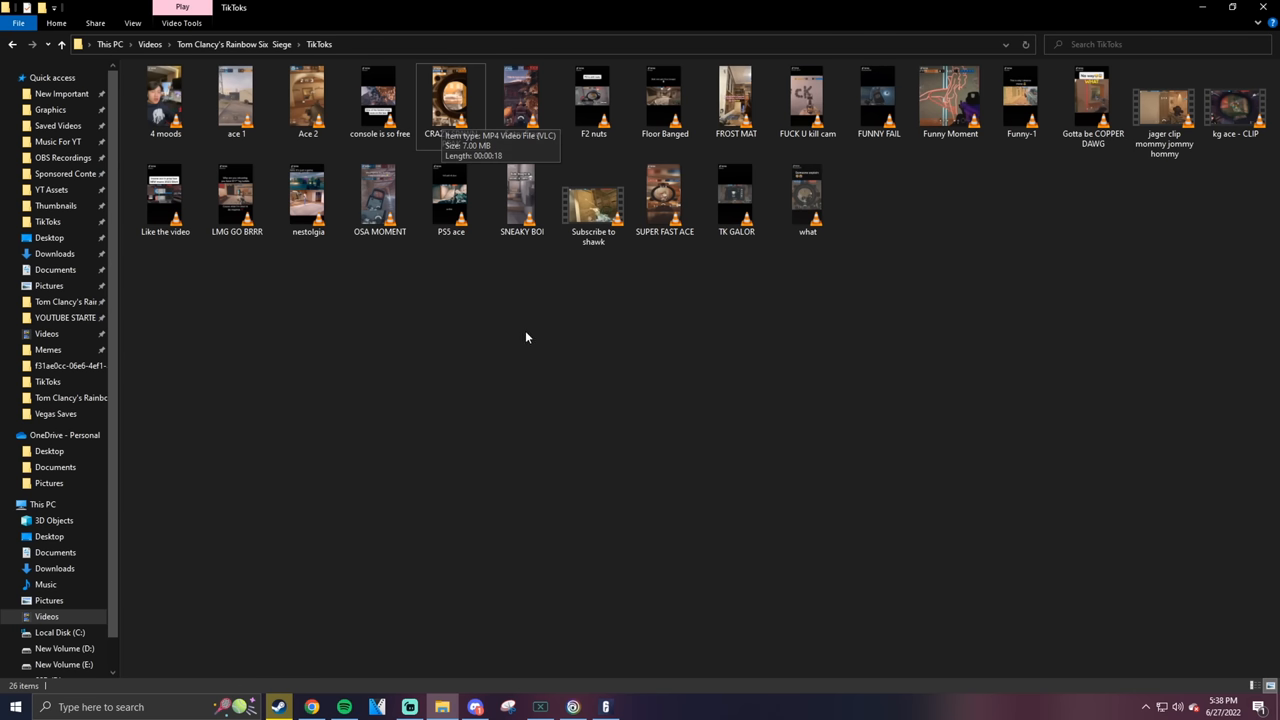
{"action": "mouse_move", "coordinate": [420, 295]}
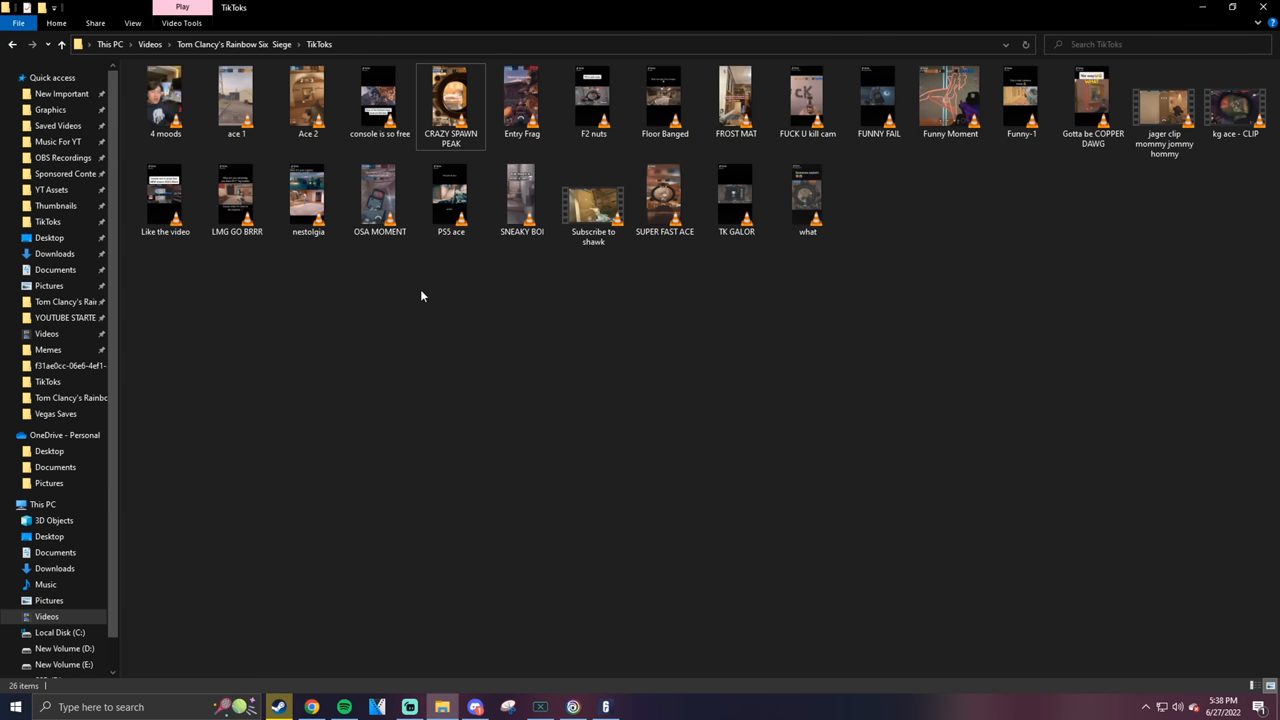
{"action": "mouse_move", "coordinate": [674, 368]}
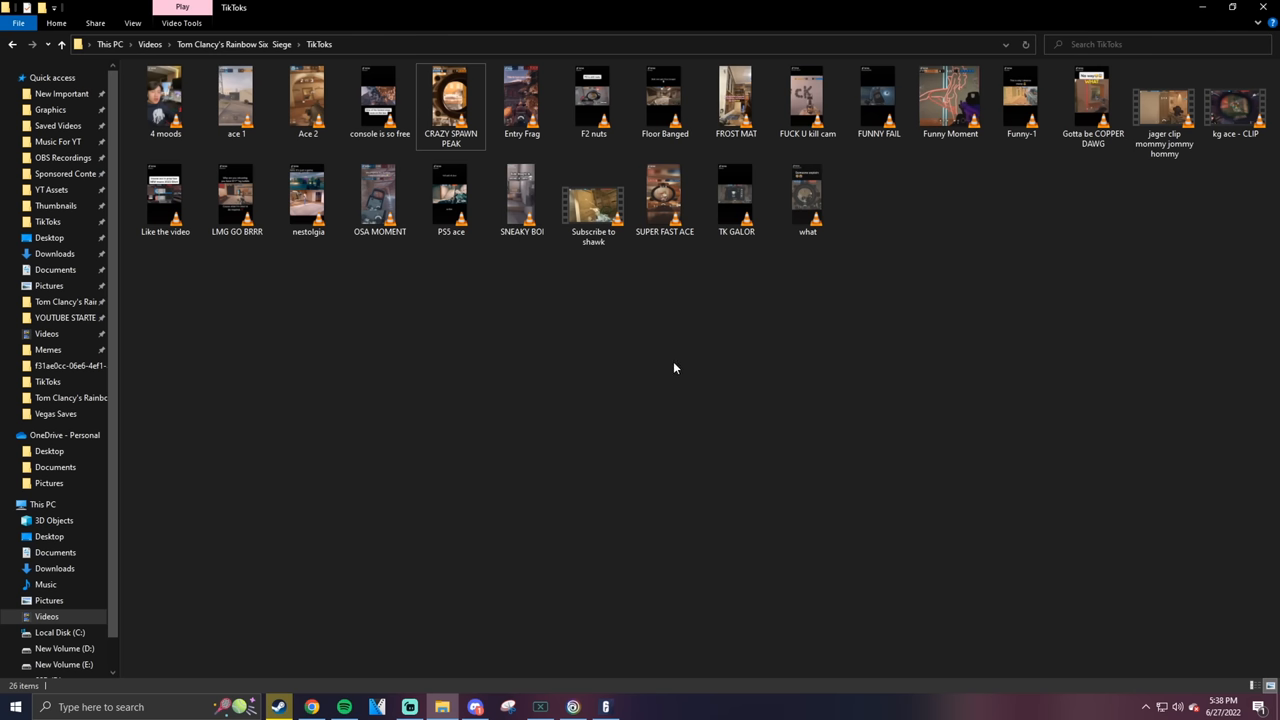
{"action": "mouse_move", "coordinate": [1204, 162]}
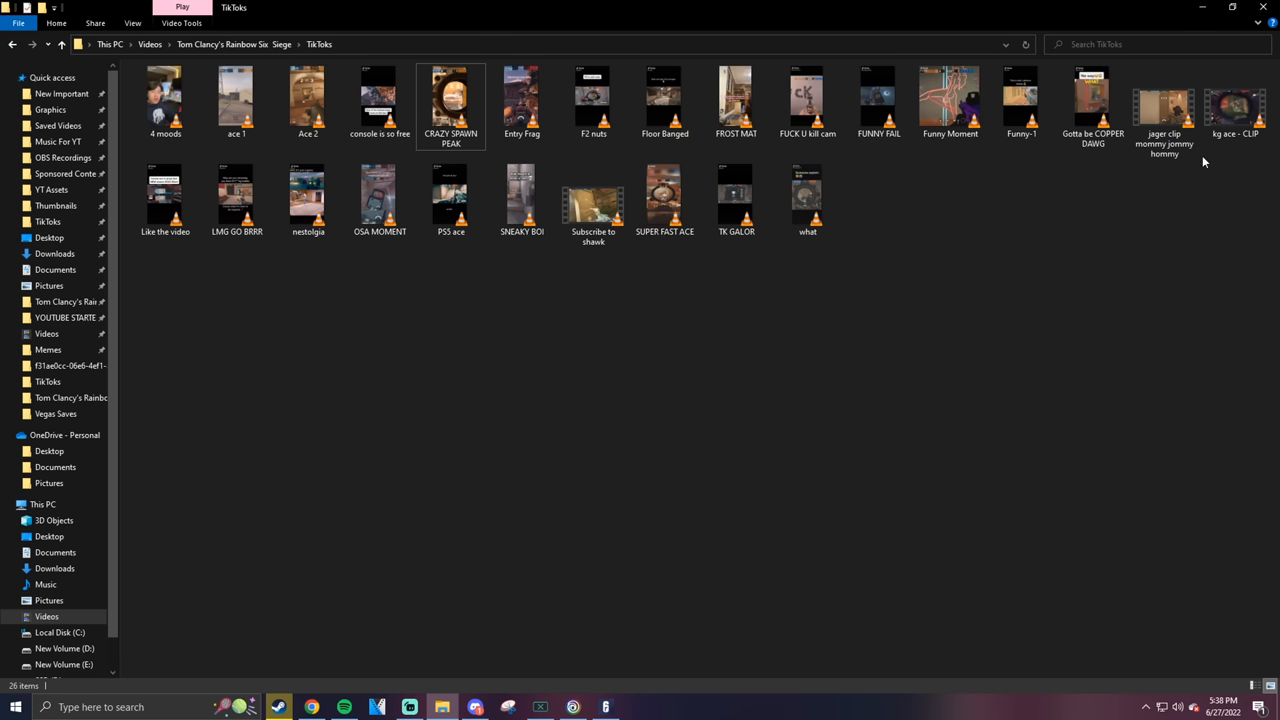
{"action": "mouse_move", "coordinate": [165, 195]}
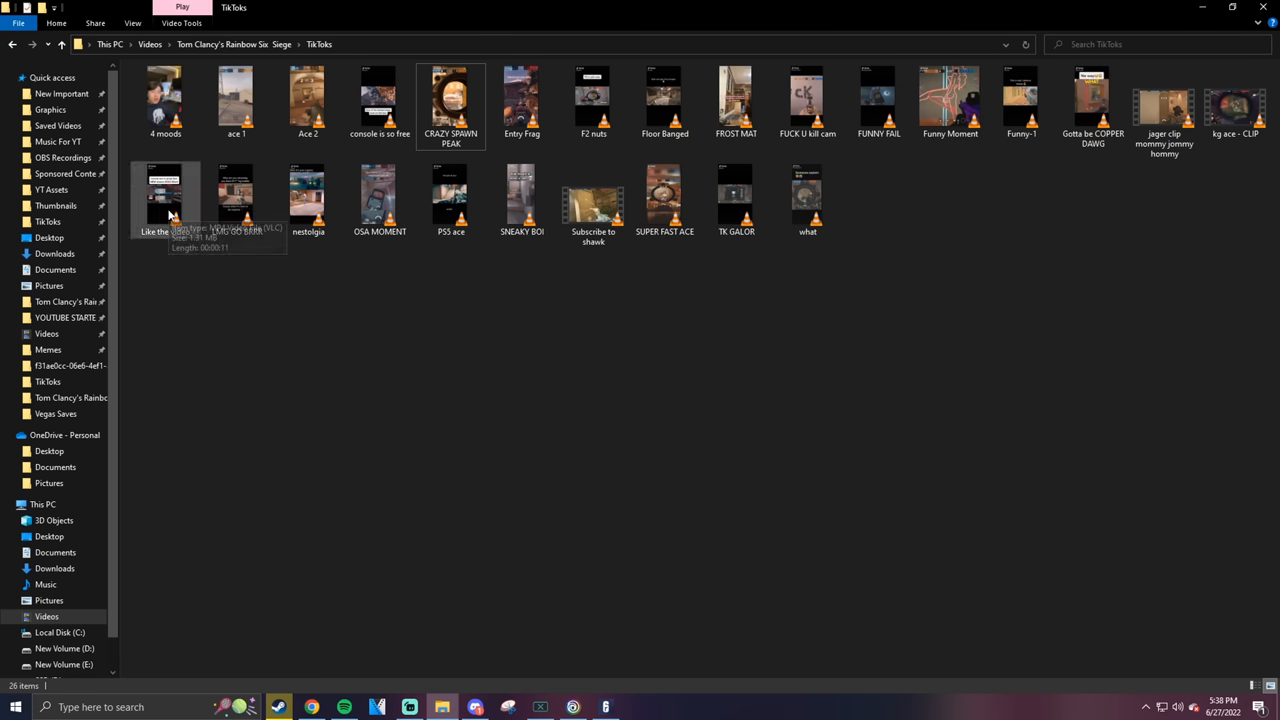
Launch the 'Like the video' clip from its thumbnail
{"action": "double_click", "coordinate": [165, 195]}
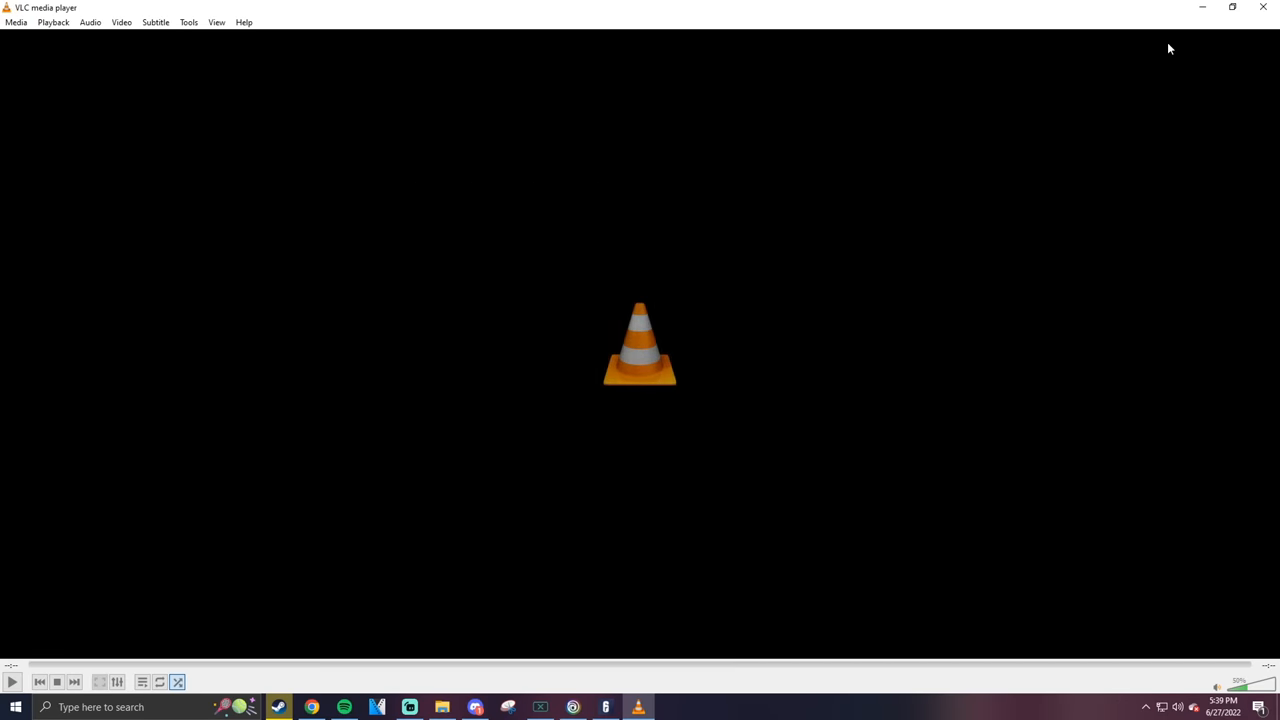
Close VLC once the 'Like the video' clip finishes playing
{"action": "left_click", "coordinate": [442, 707]}
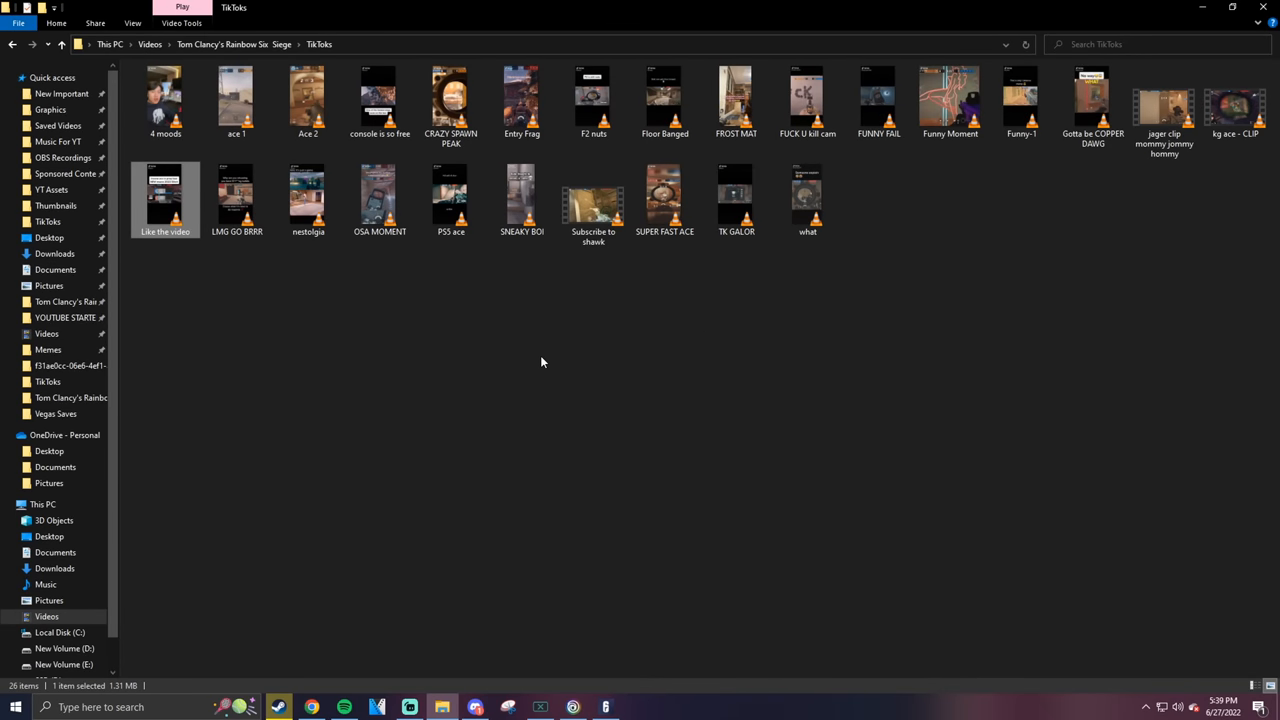
Open the 'TK GALOR' clip in VLC, watch it to the end, then close the player
{"action": "left_click", "coordinate": [237, 195]}
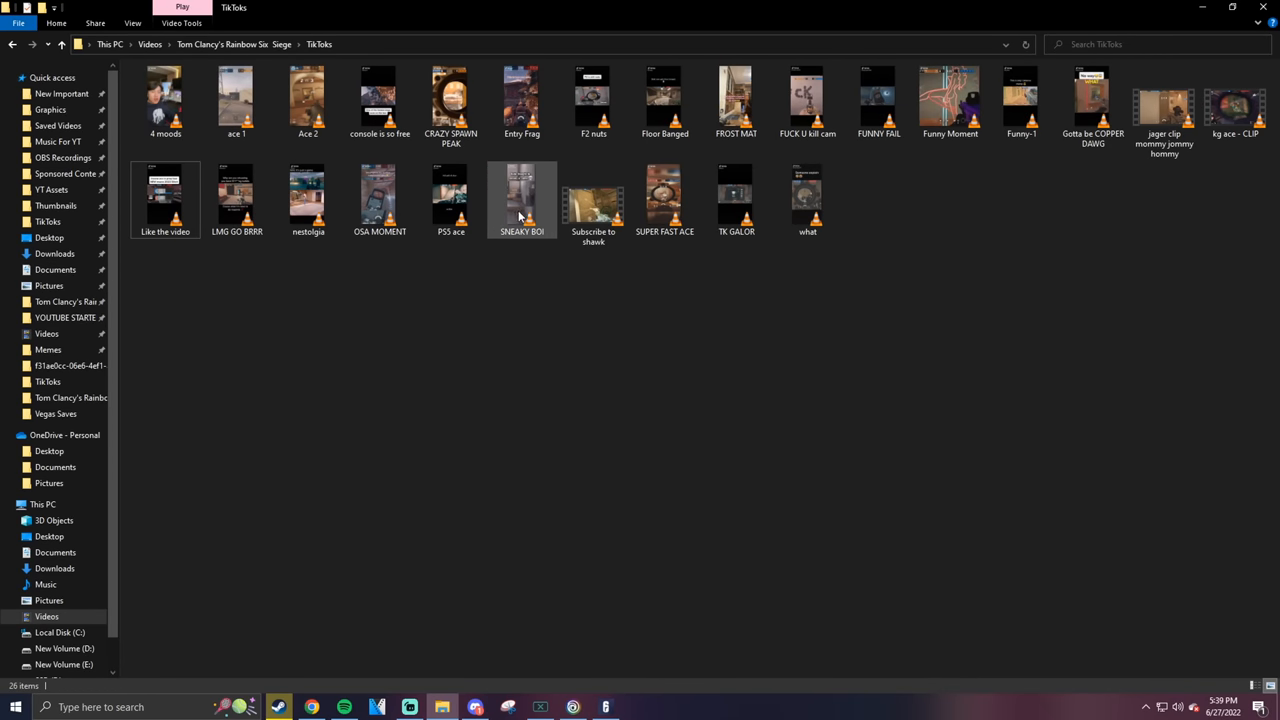
{"action": "left_click", "coordinate": [736, 195]}
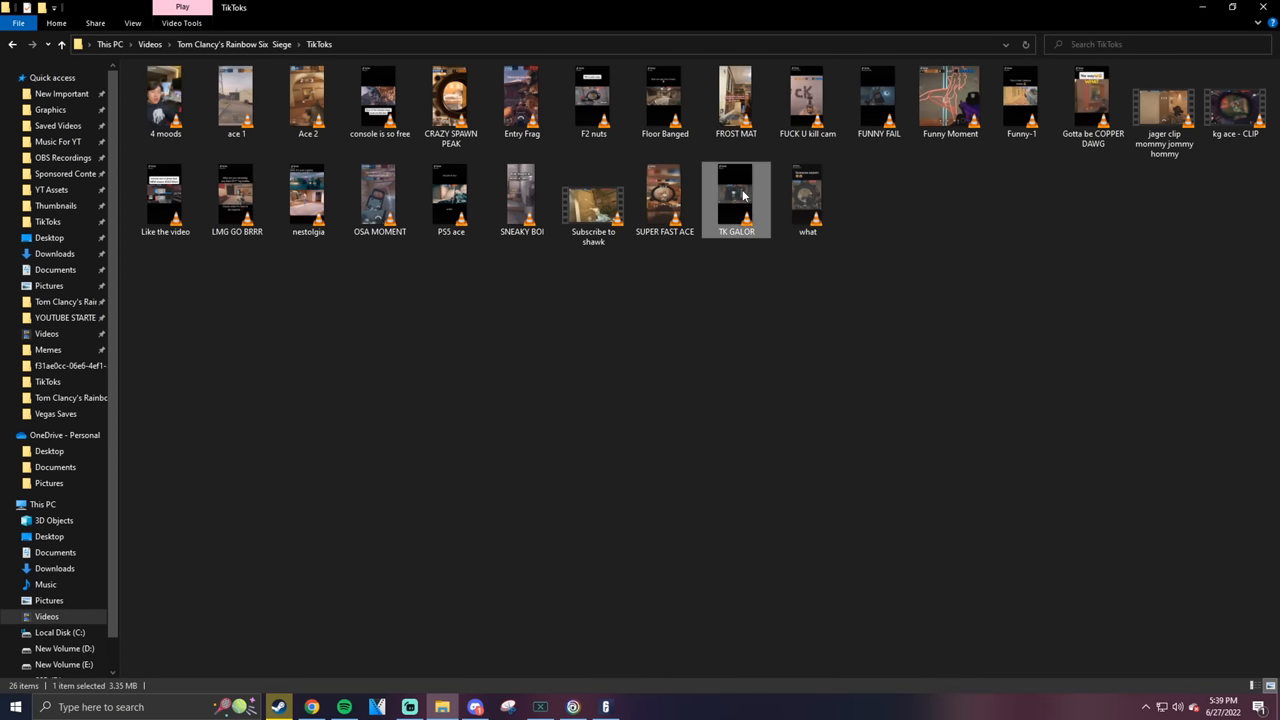
{"action": "double_click", "coordinate": [736, 195]}
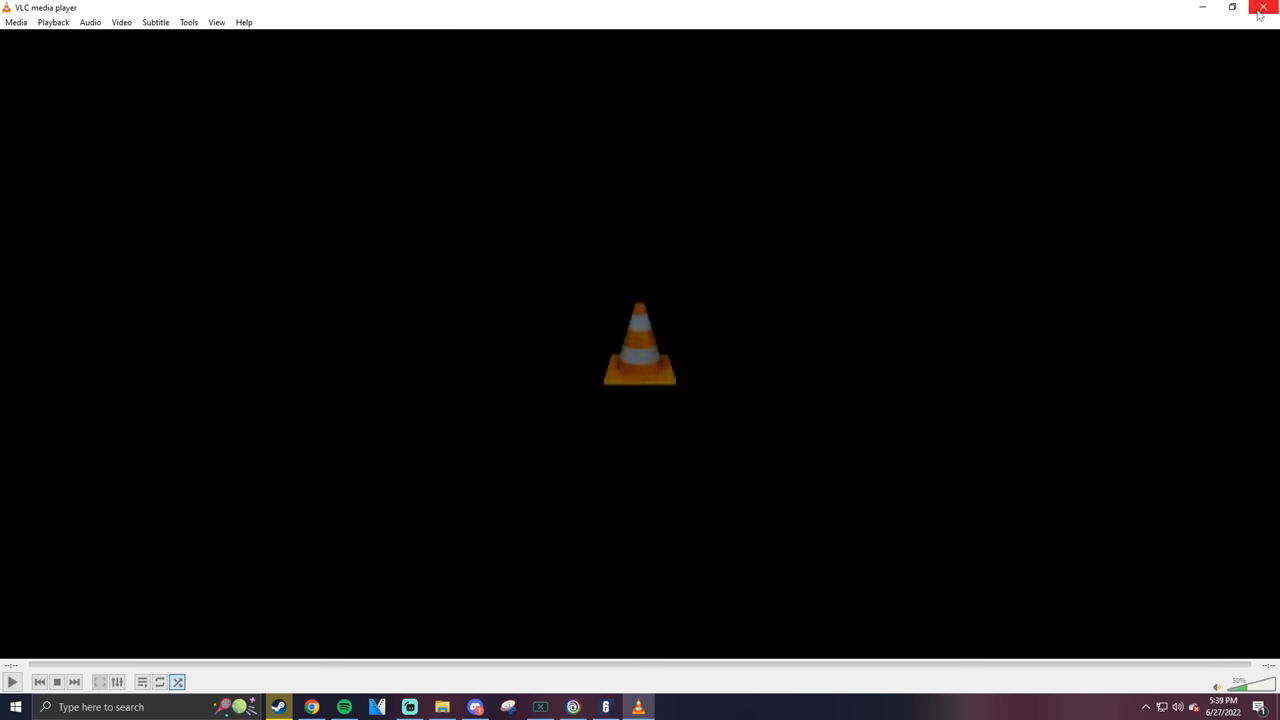
{"action": "left_click", "coordinate": [1261, 7]}
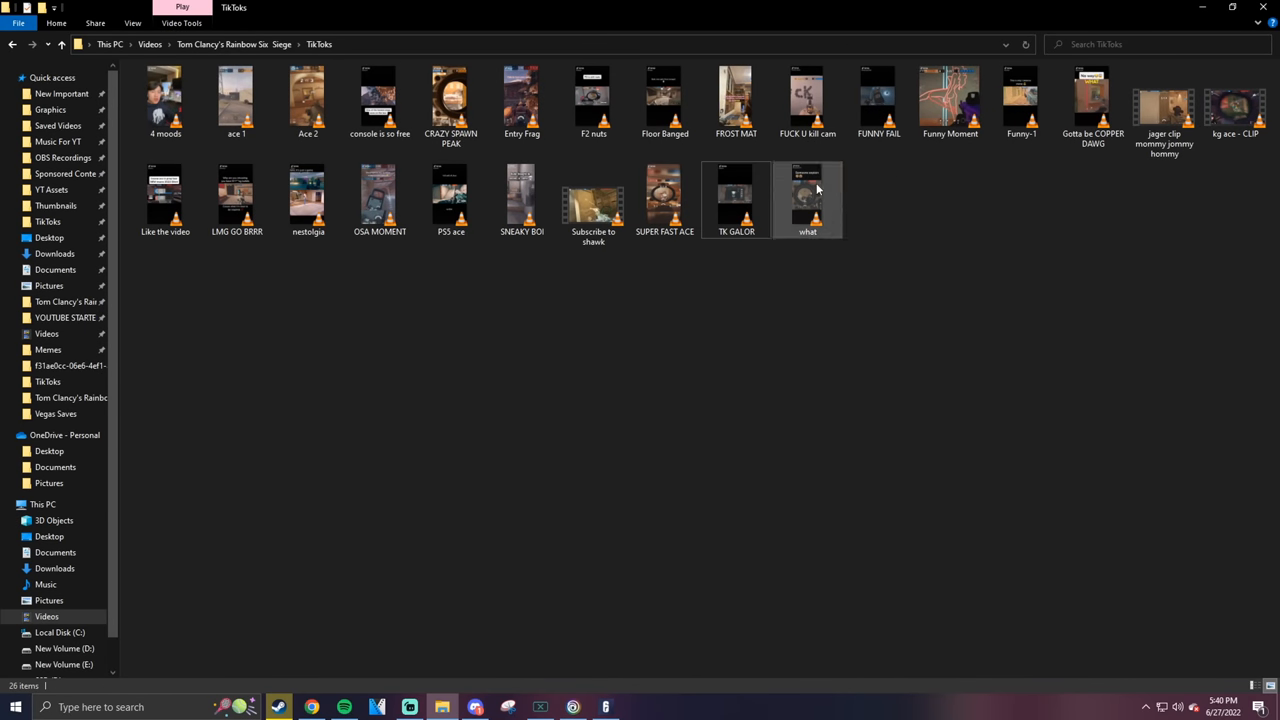
Start the clip named 'what' in VLC from the TikToks folder
{"action": "double_click", "coordinate": [807, 198]}
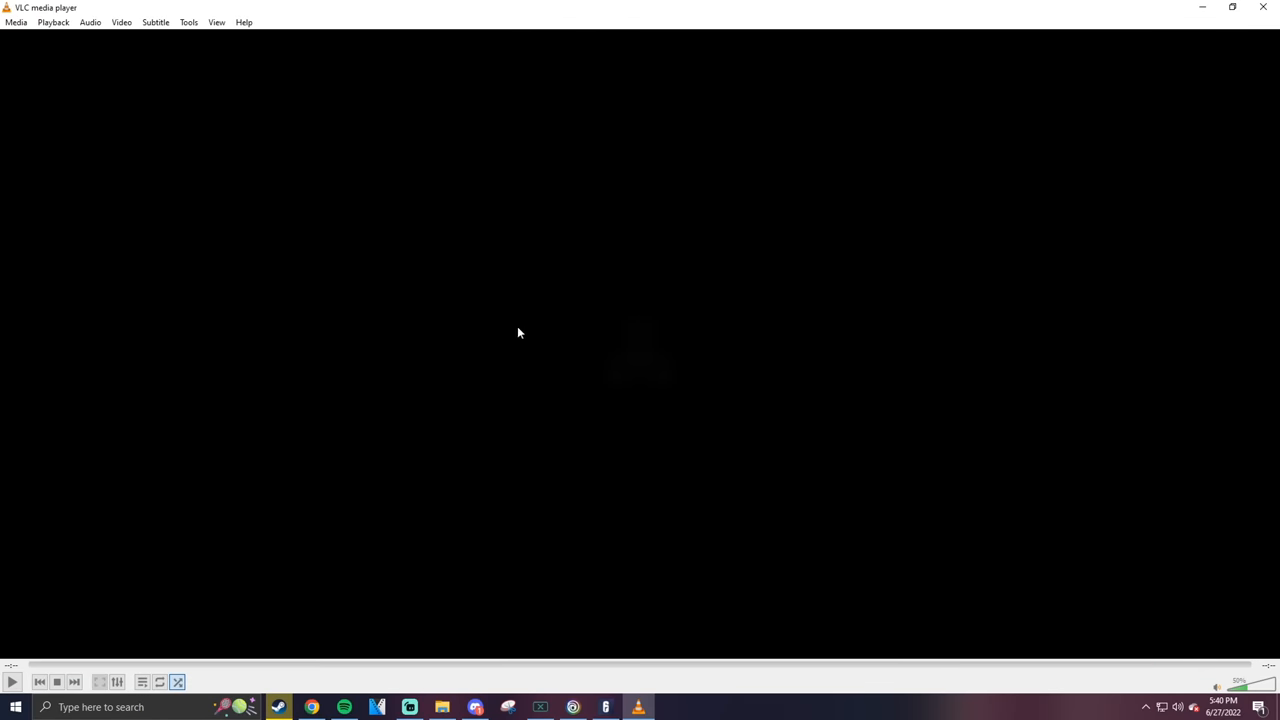
Close the finished 'what' player and clear the selection in the TikToks folder
{"action": "left_click", "coordinate": [442, 707]}
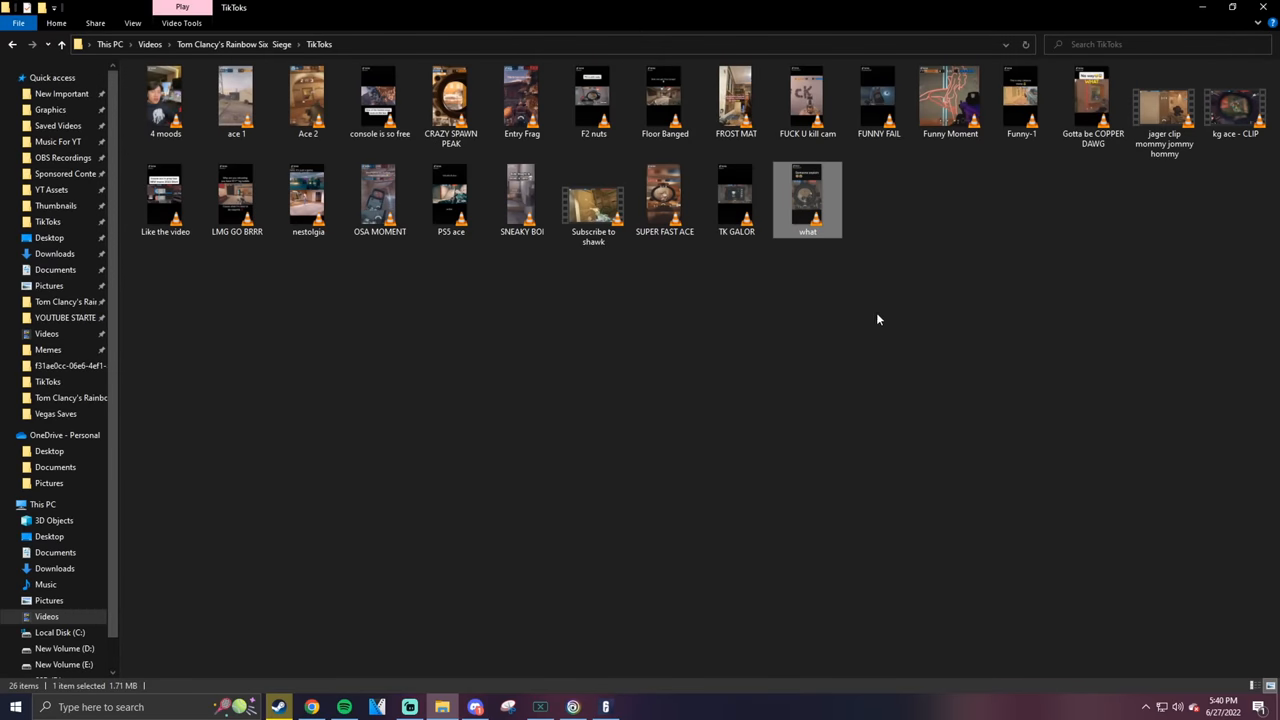
{"action": "left_click", "coordinate": [708, 319]}
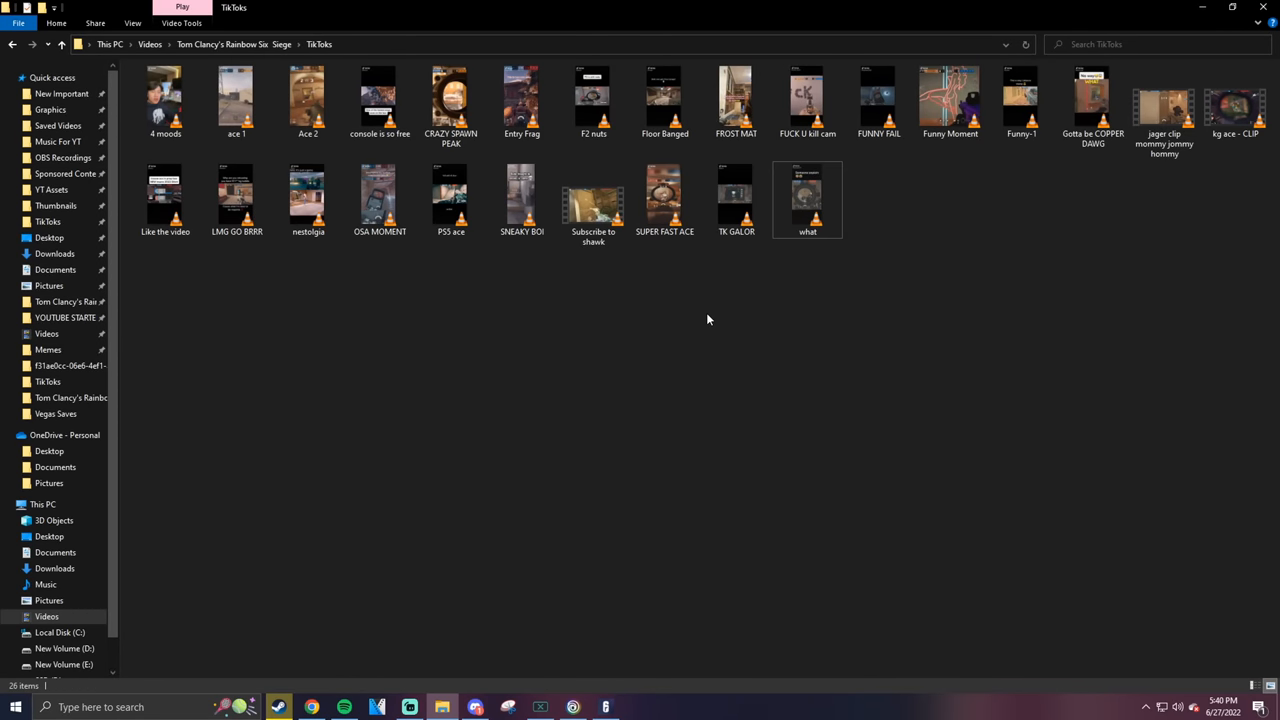
{"action": "double_click", "coordinate": [664, 200]}
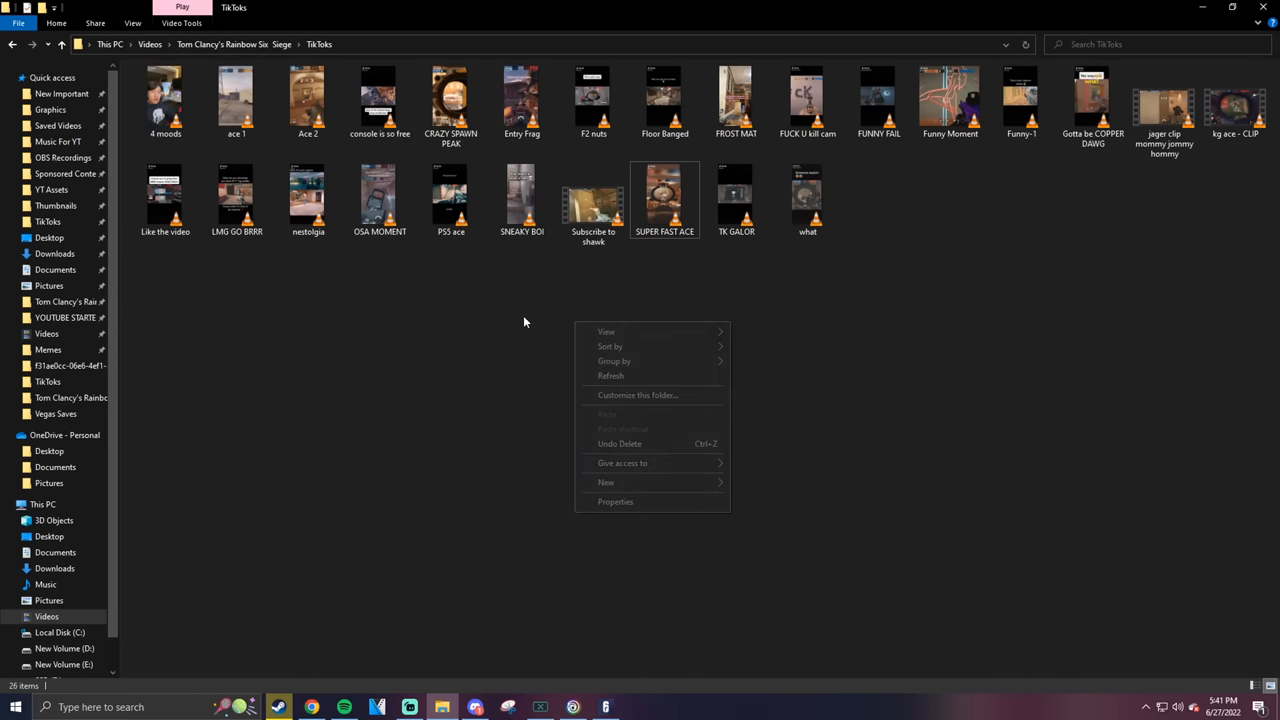
{"action": "left_click", "coordinate": [1204, 177]}
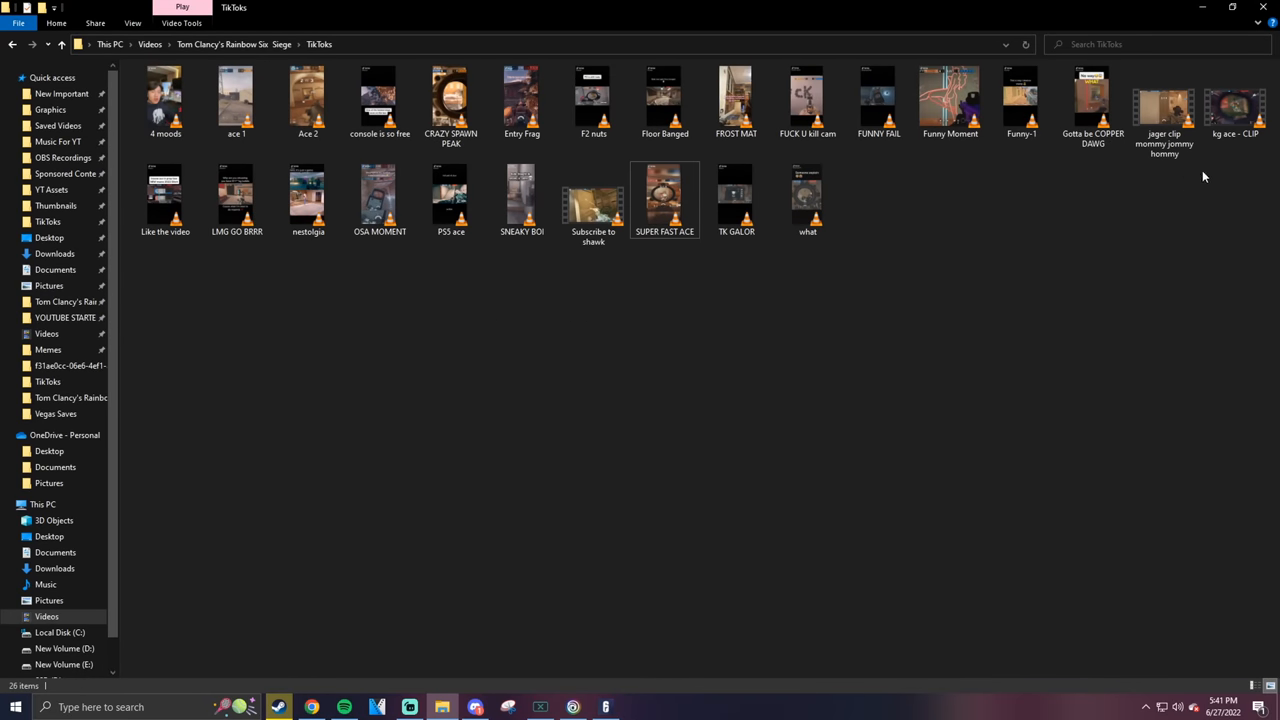
Play the 'kg ace - CLIP' video in VLC
{"action": "double_click", "coordinate": [1235, 103]}
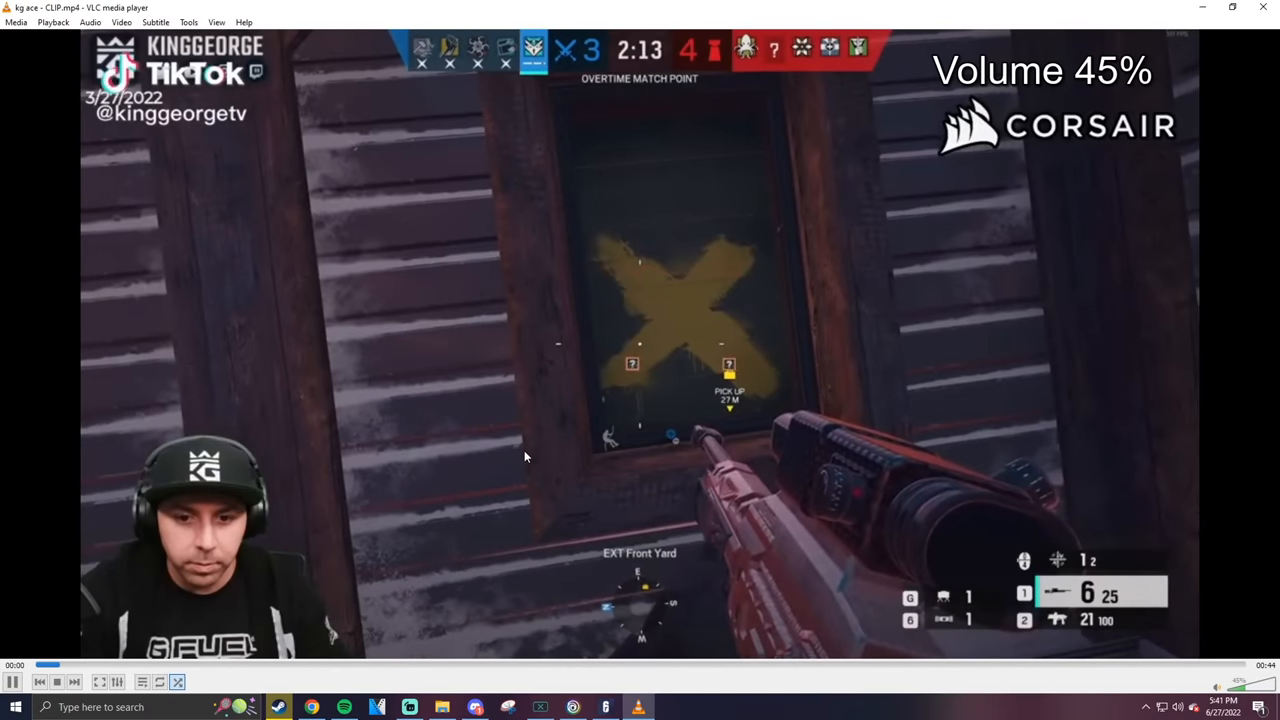
{"action": "scroll", "scroll_direction": "up", "scroll_amount": 3}
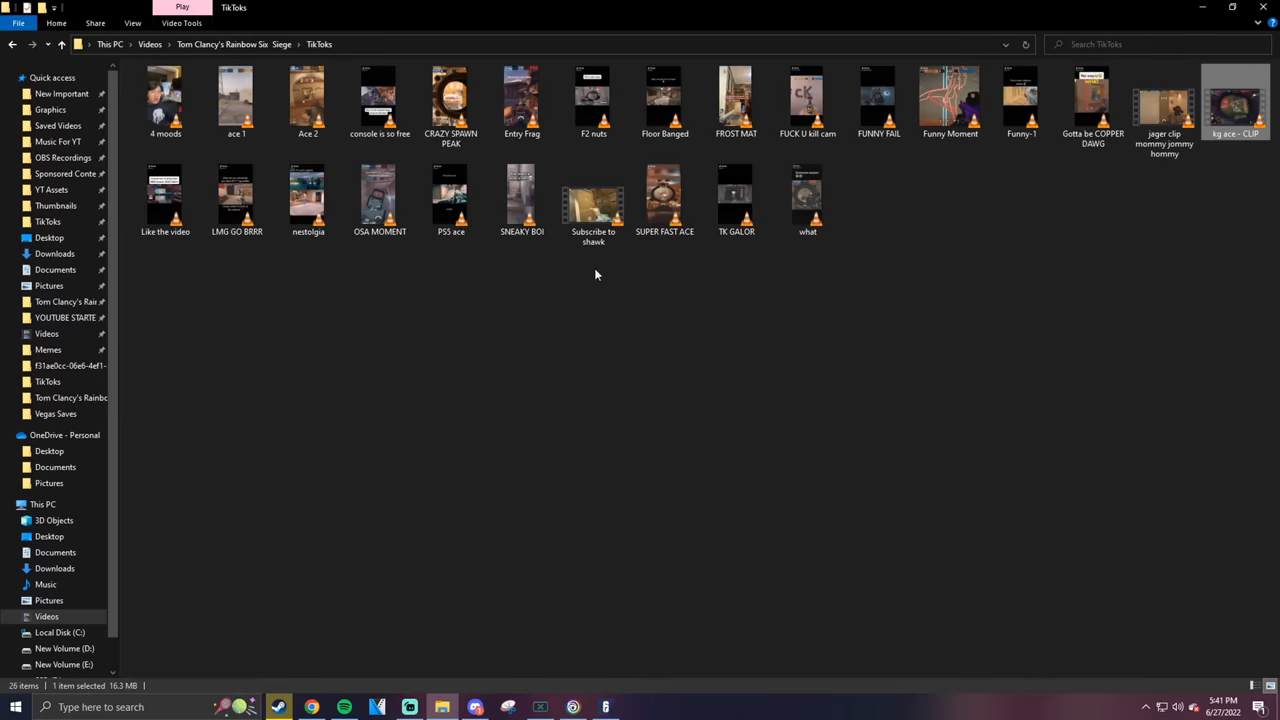
Clear the selection, then open the jager clip and the next clip in VLC
{"action": "left_click", "coordinate": [912, 332]}
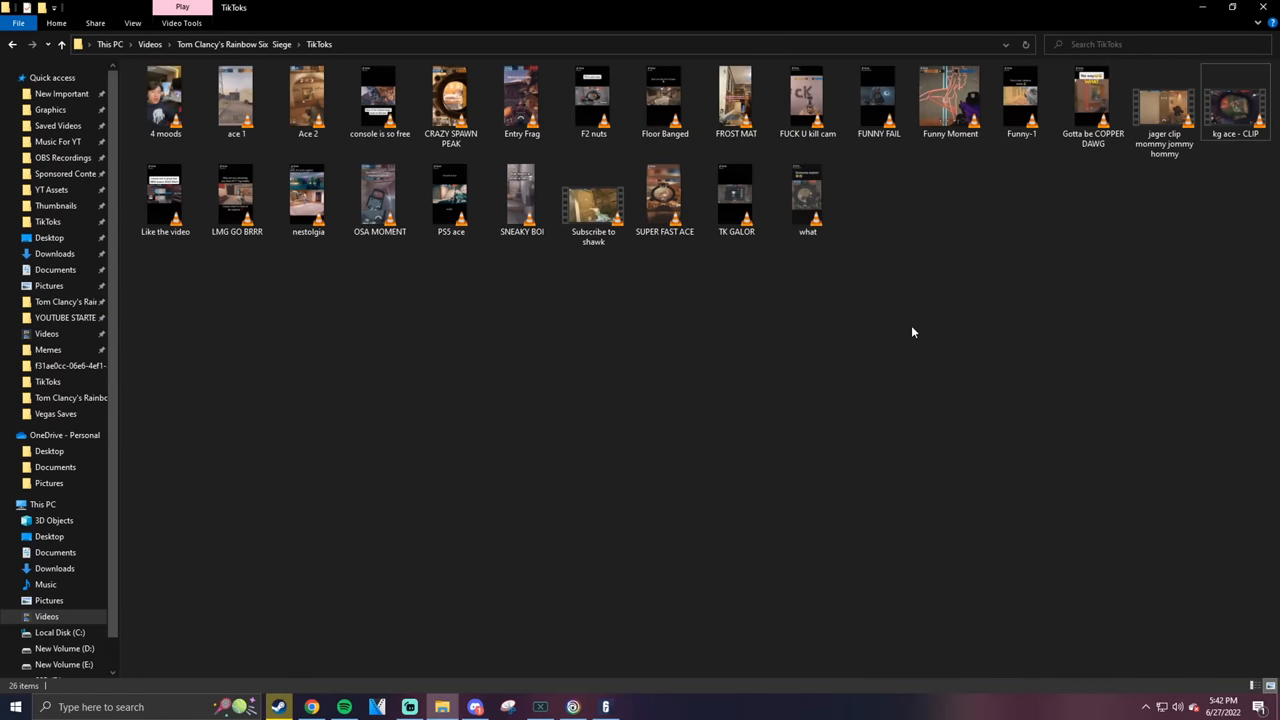
{"action": "double_click", "coordinate": [1163, 100]}
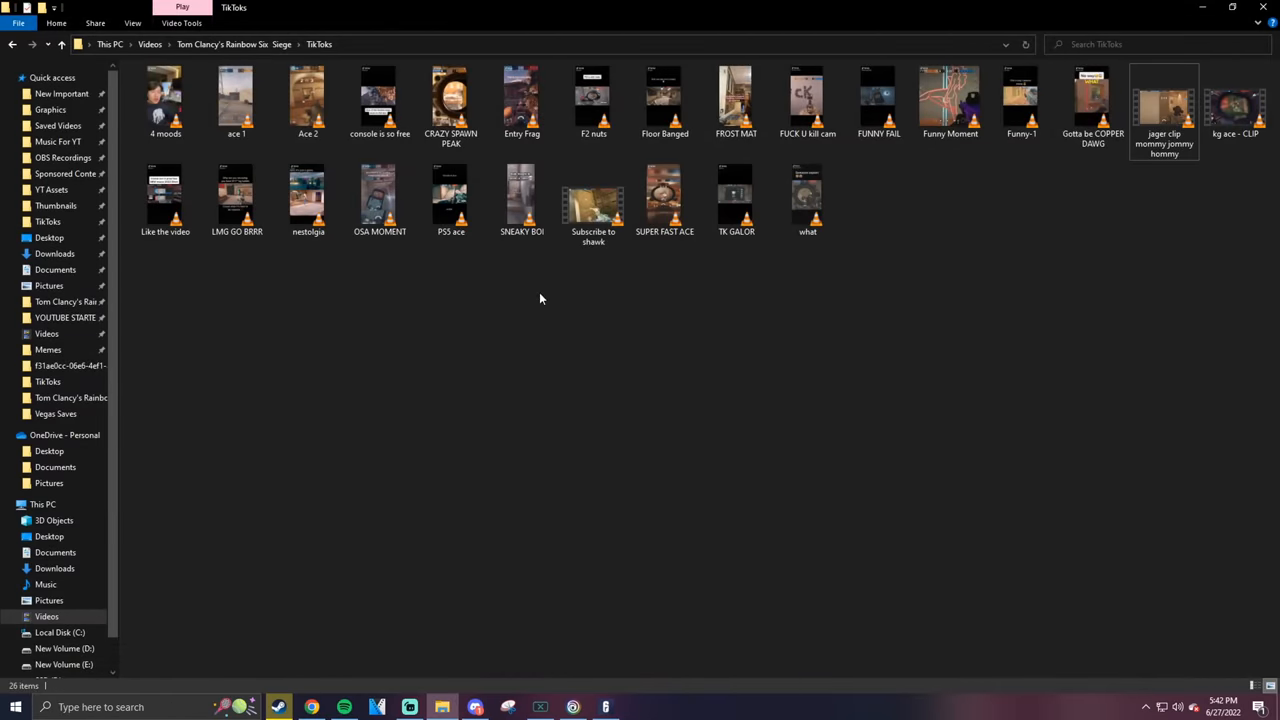
{"action": "double_click", "coordinate": [664, 95]}
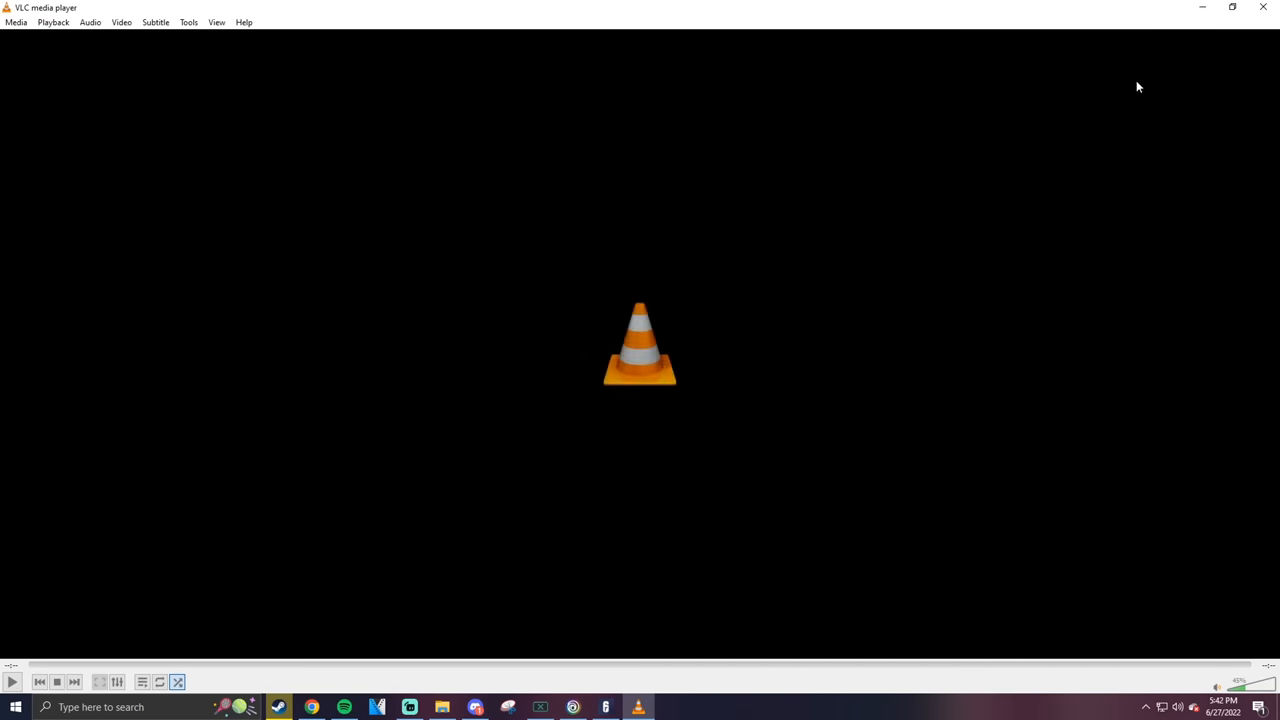
Close the previous player, play 'Floor Banged' in VLC, and close it when done
{"action": "left_click", "coordinate": [441, 707]}
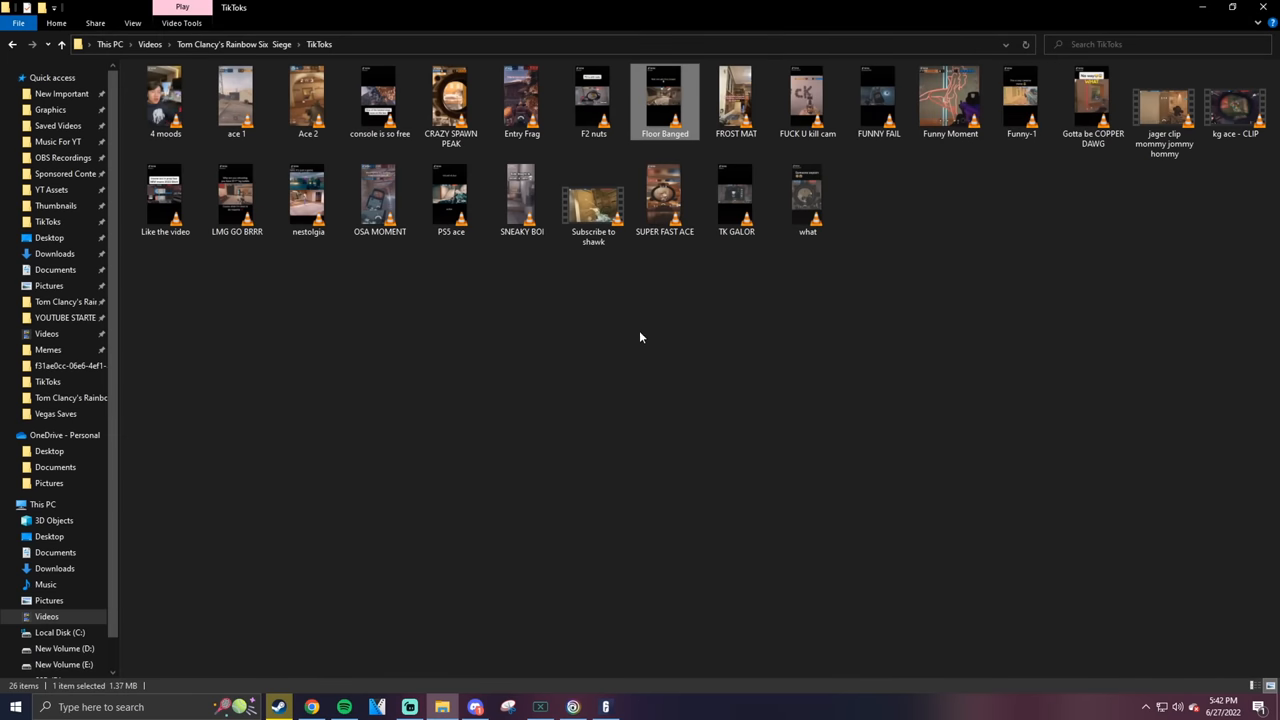
{"action": "double_click", "coordinate": [664, 100]}
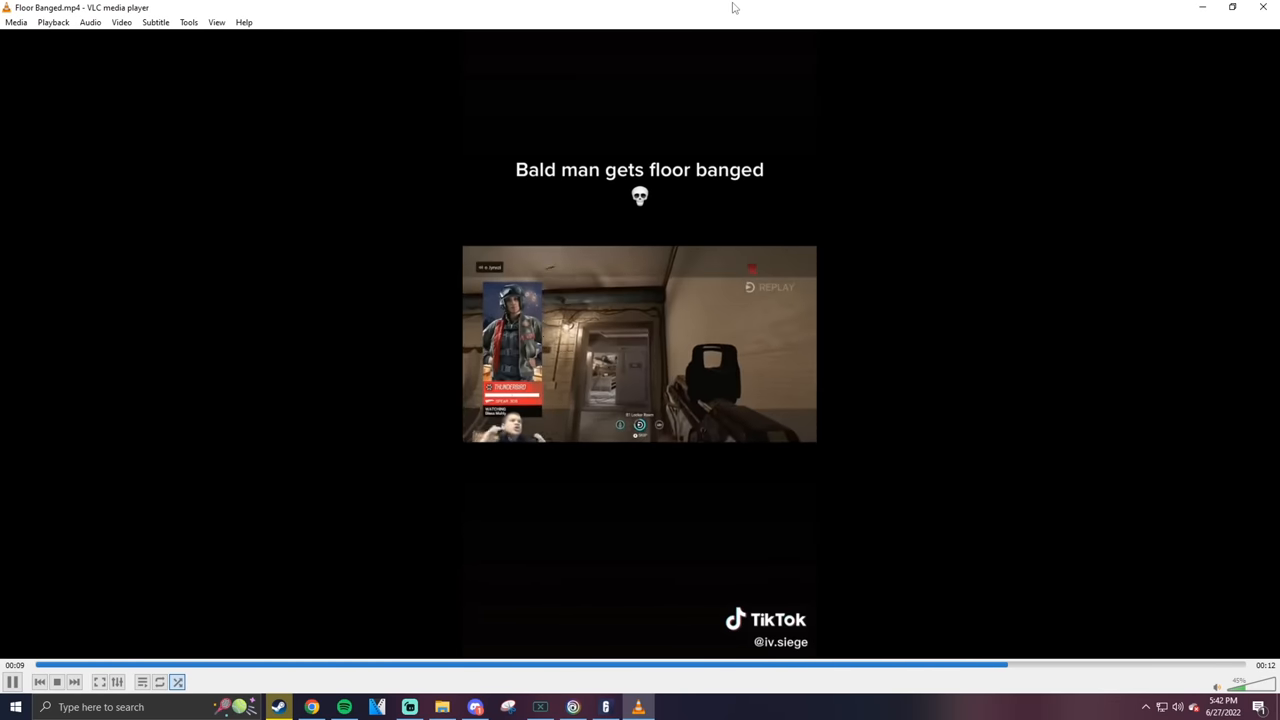
{"action": "mouse_move", "coordinate": [798, 27]}
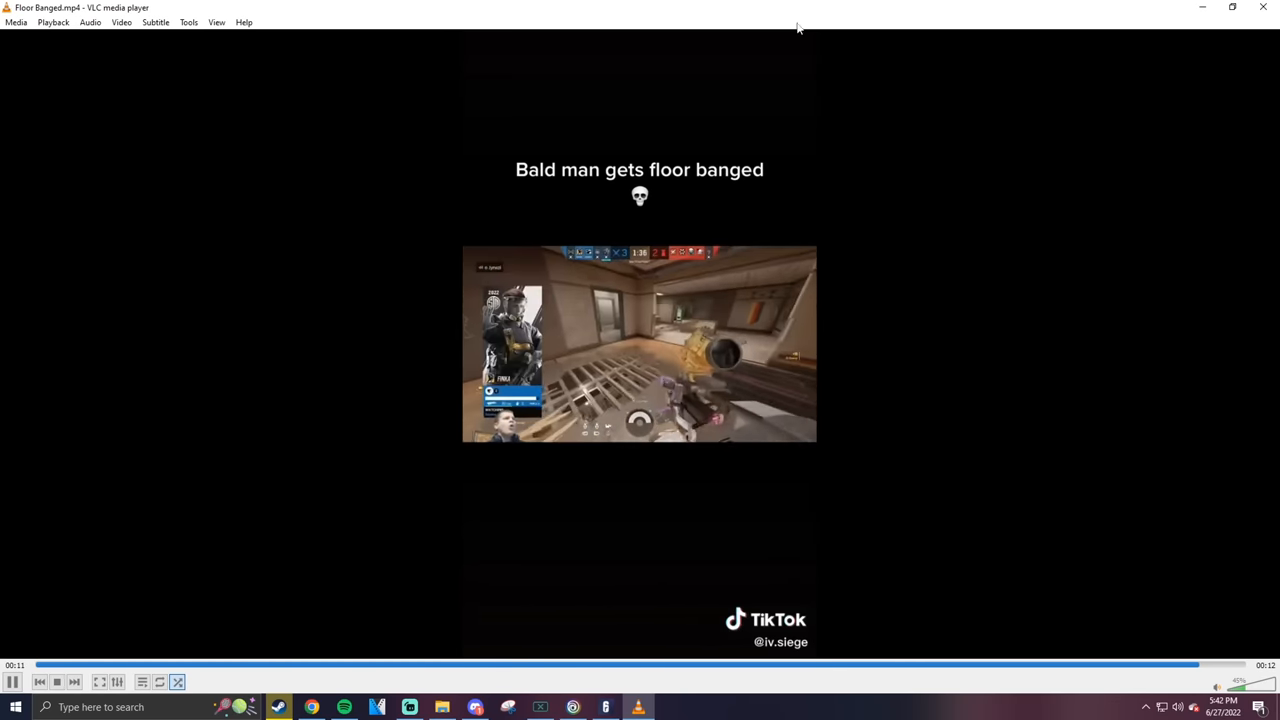
{"action": "left_click", "coordinate": [441, 707]}
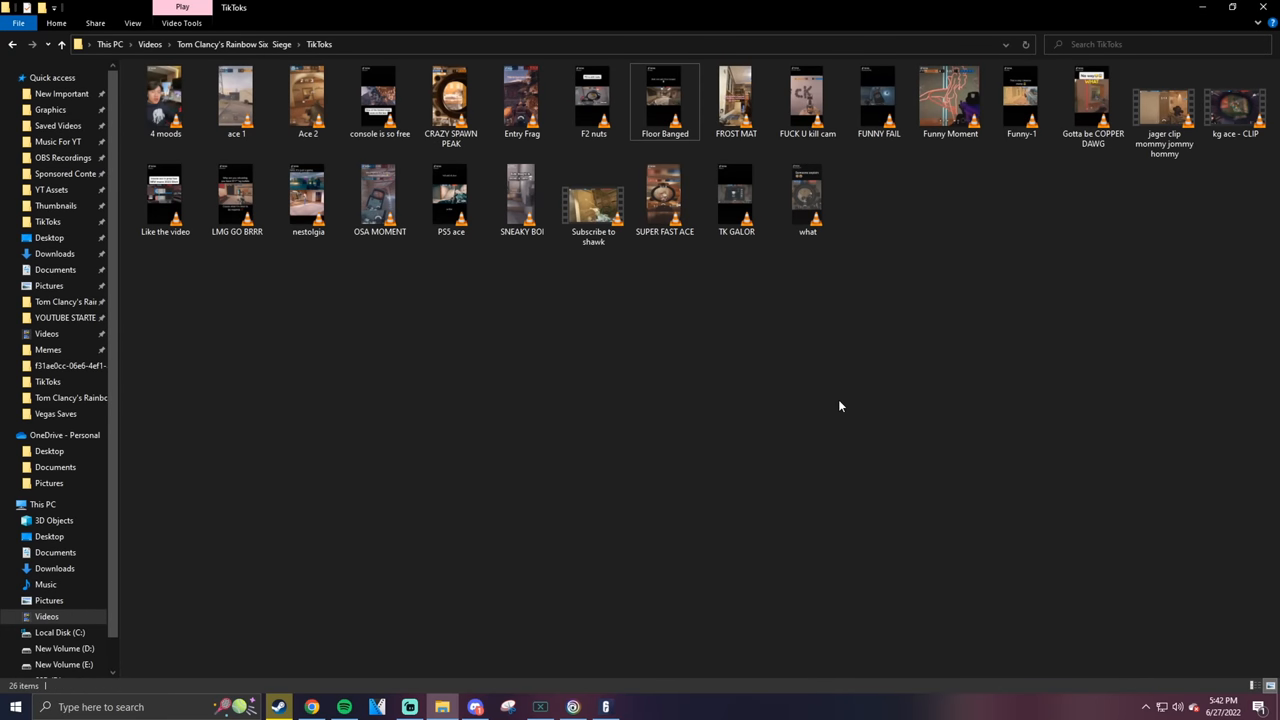
{"action": "mouse_move", "coordinate": [709, 372]}
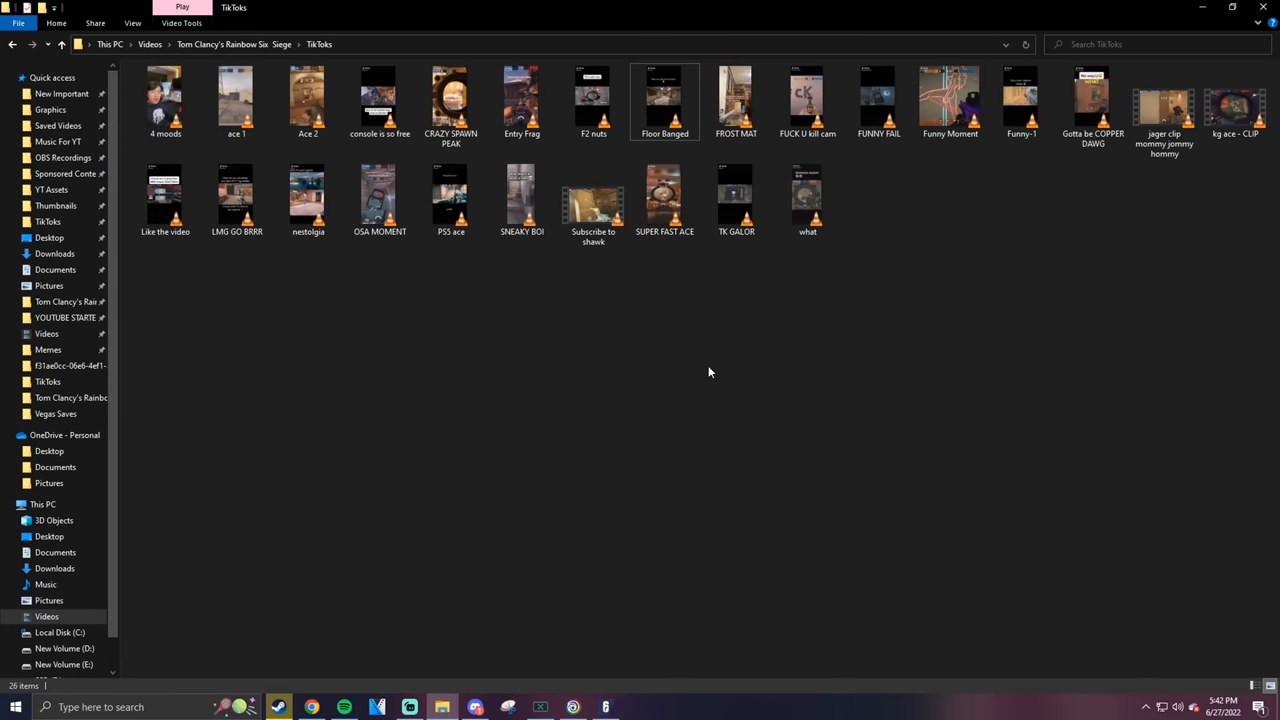